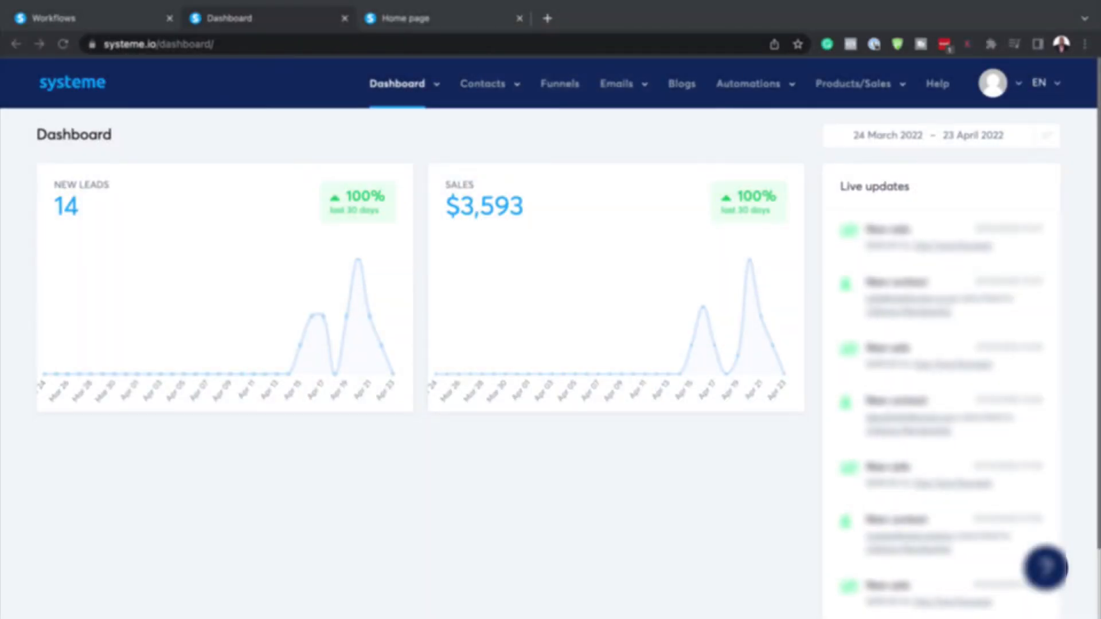
Go to the Funnels list showing the six existing funnels.
click(562, 84)
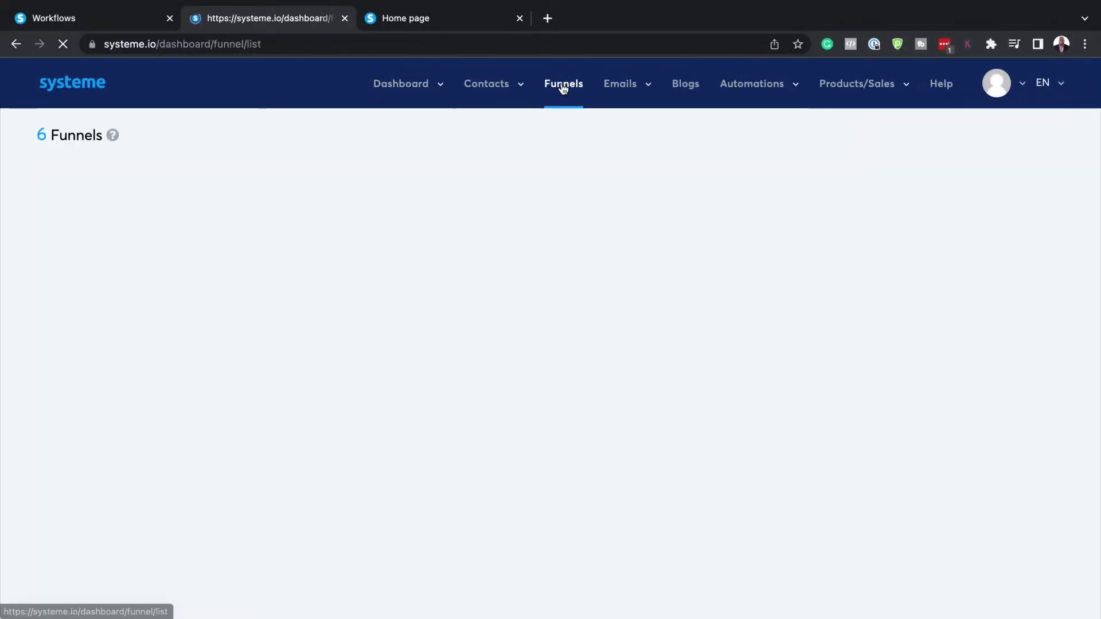
click(563, 83)
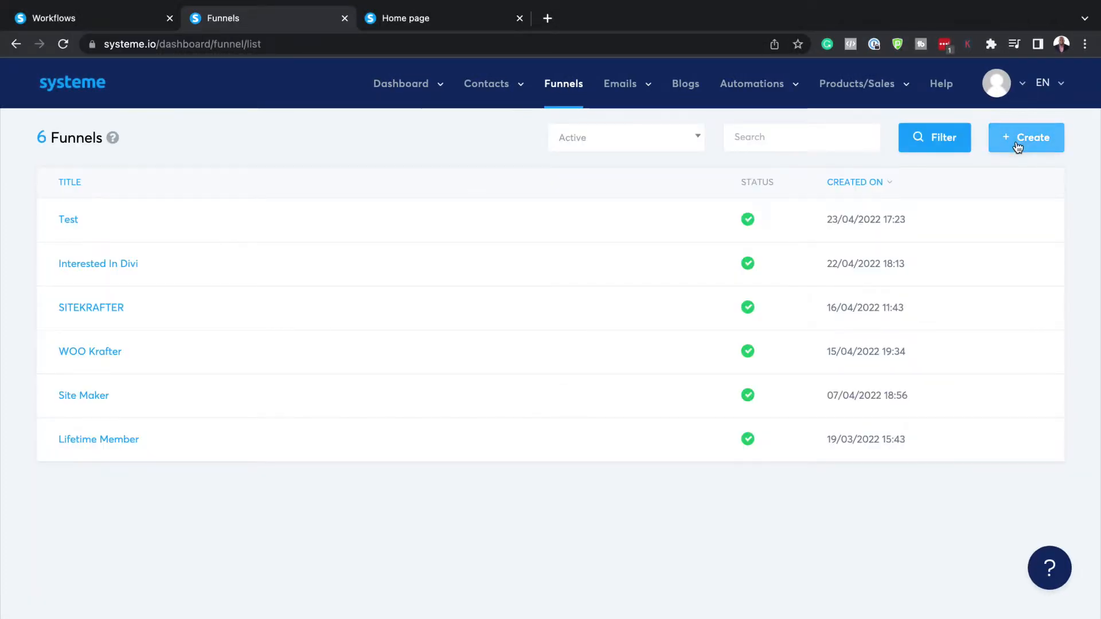
Create a Sell-type funnel named 'My First Funnel' using U.S. Dollar currency.
click(1026, 137)
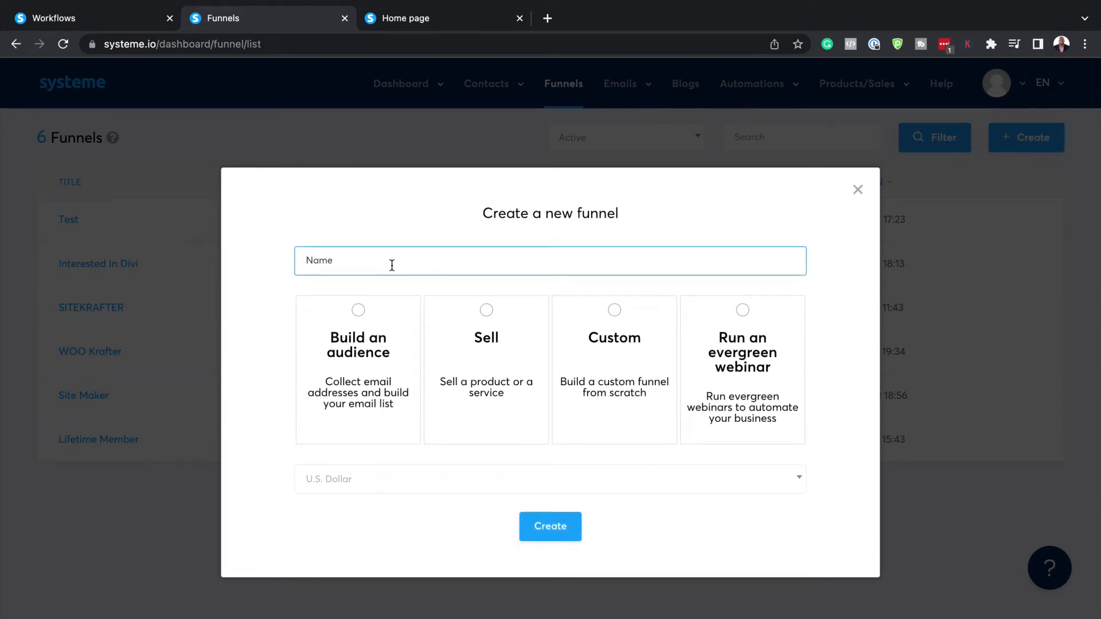
text(My Fir)
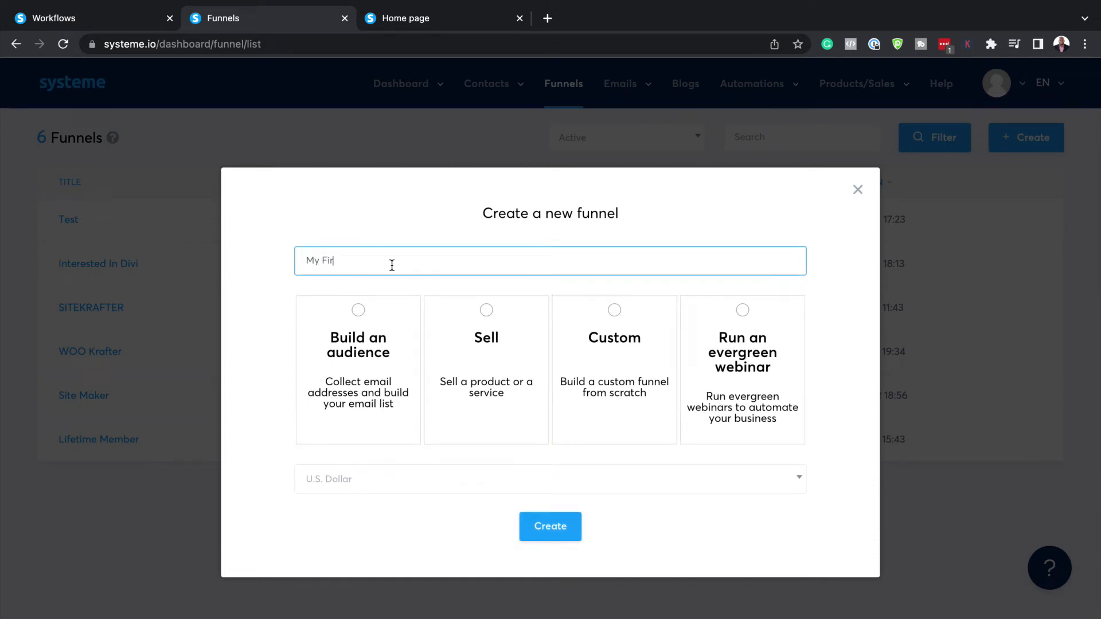
text(rst Fu)
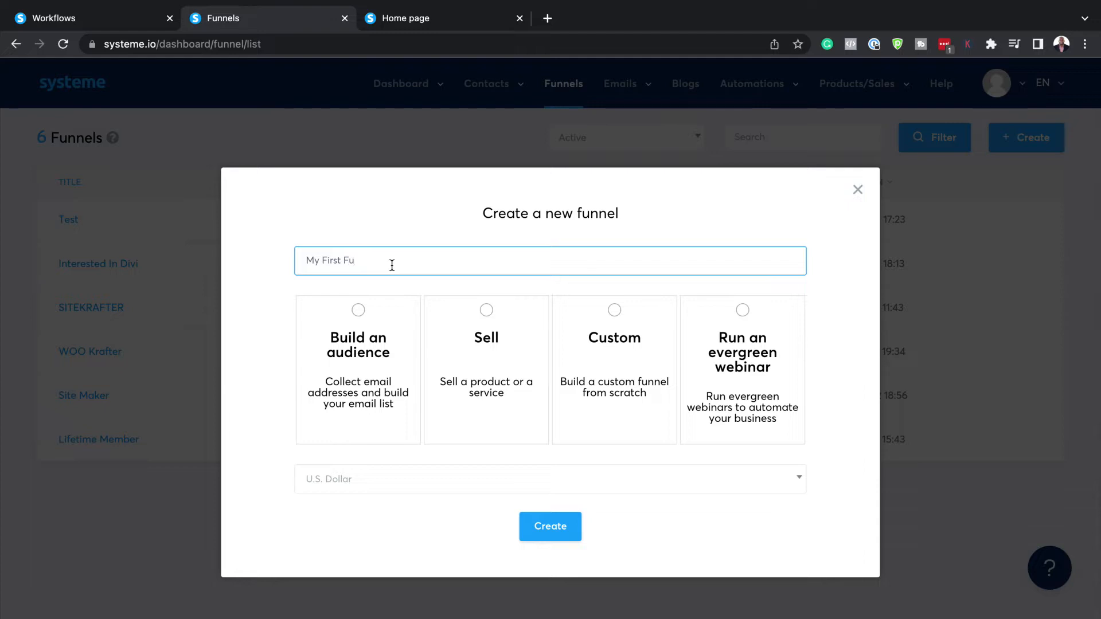
click(357, 370)
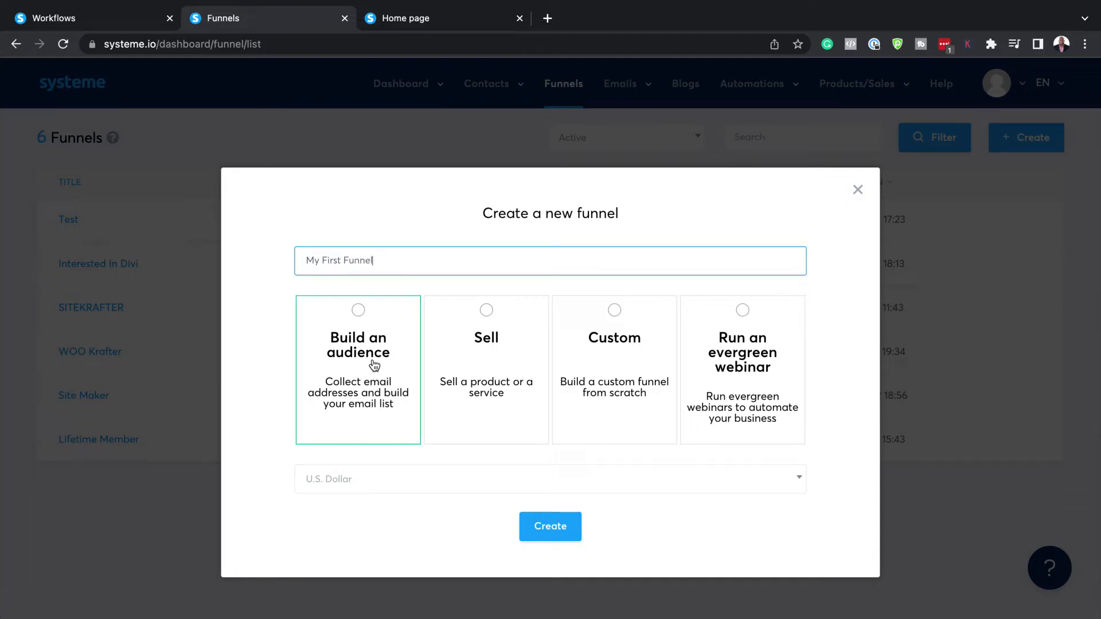
mouse_move(358, 371)
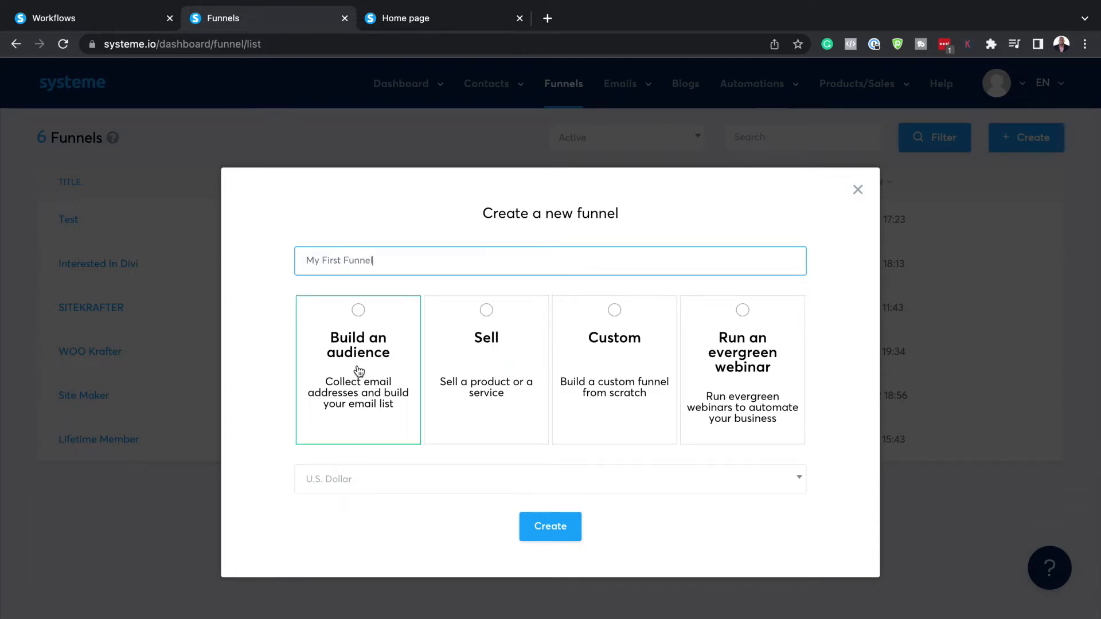
click(742, 370)
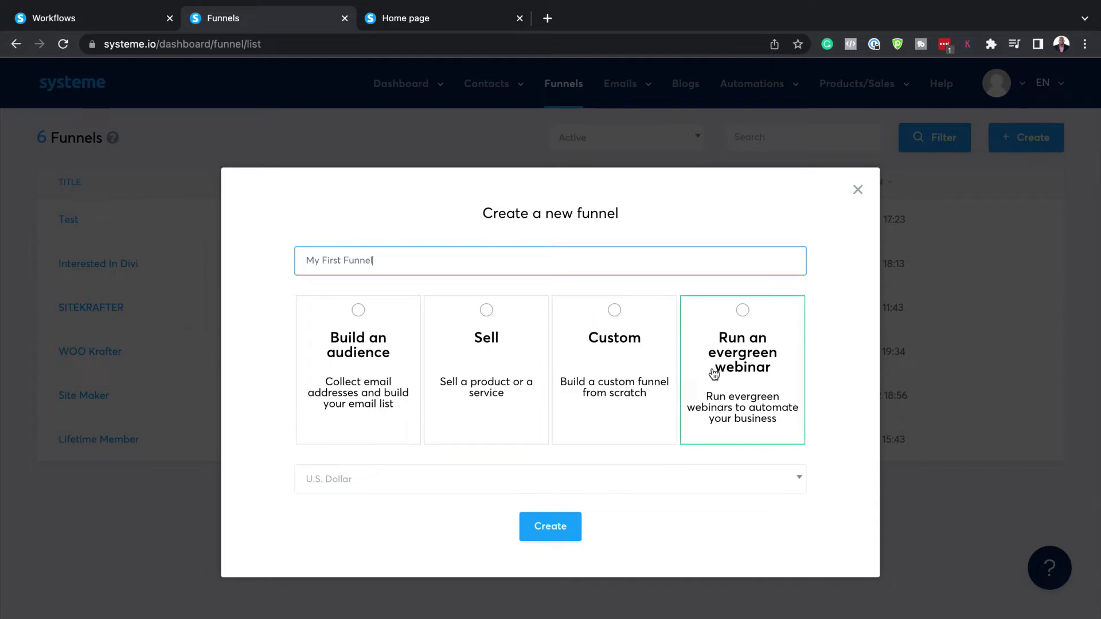
mouse_move(743, 385)
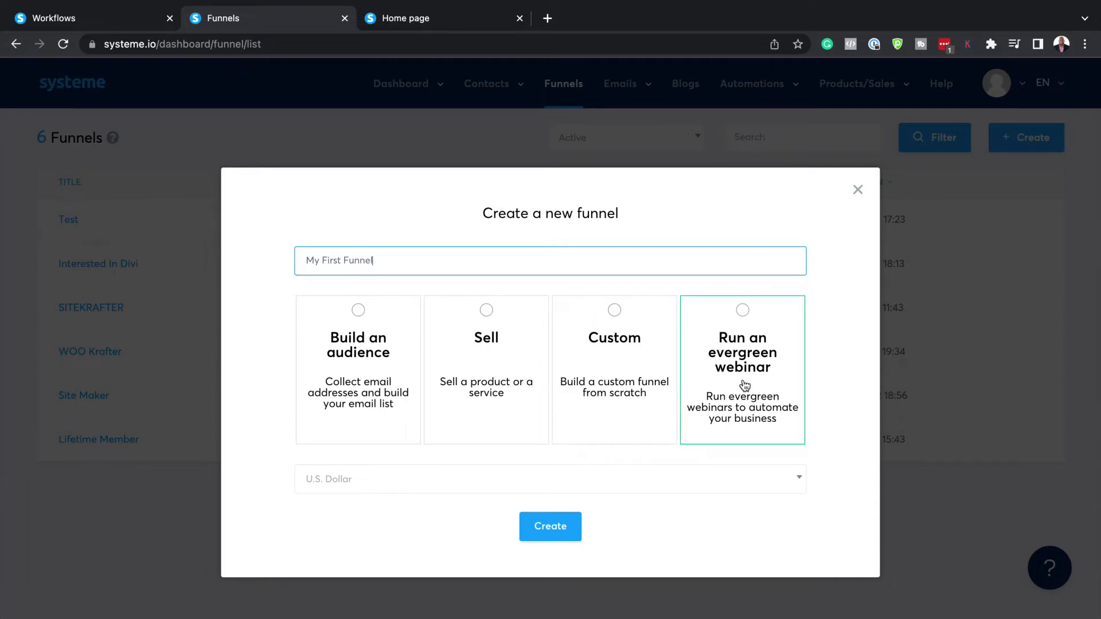
click(485, 369)
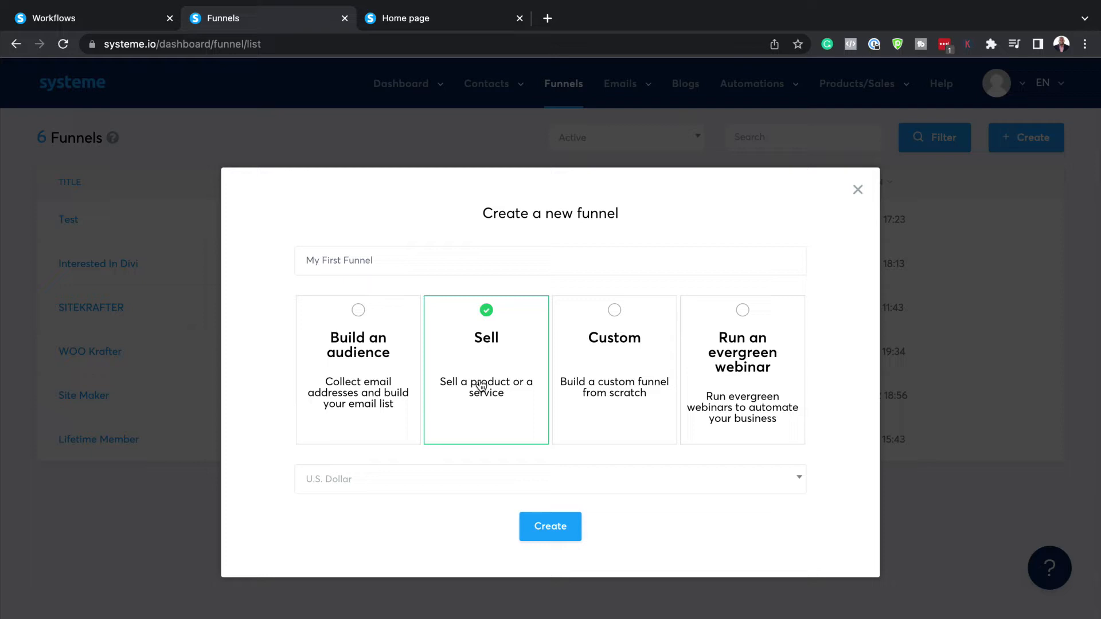
mouse_move(395, 482)
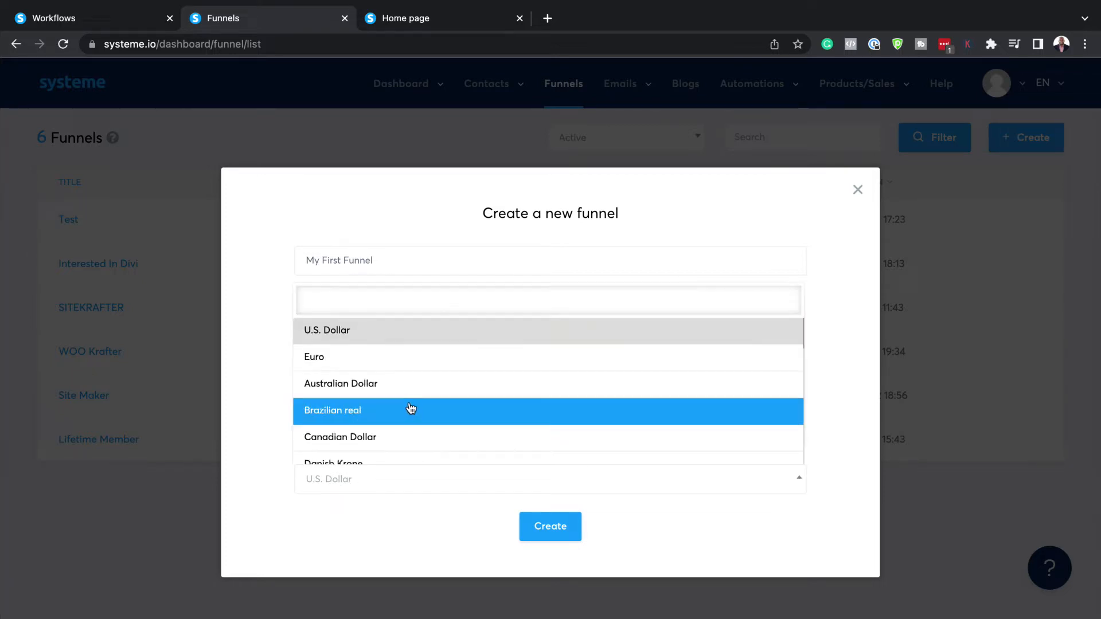
scroll(down, 3)
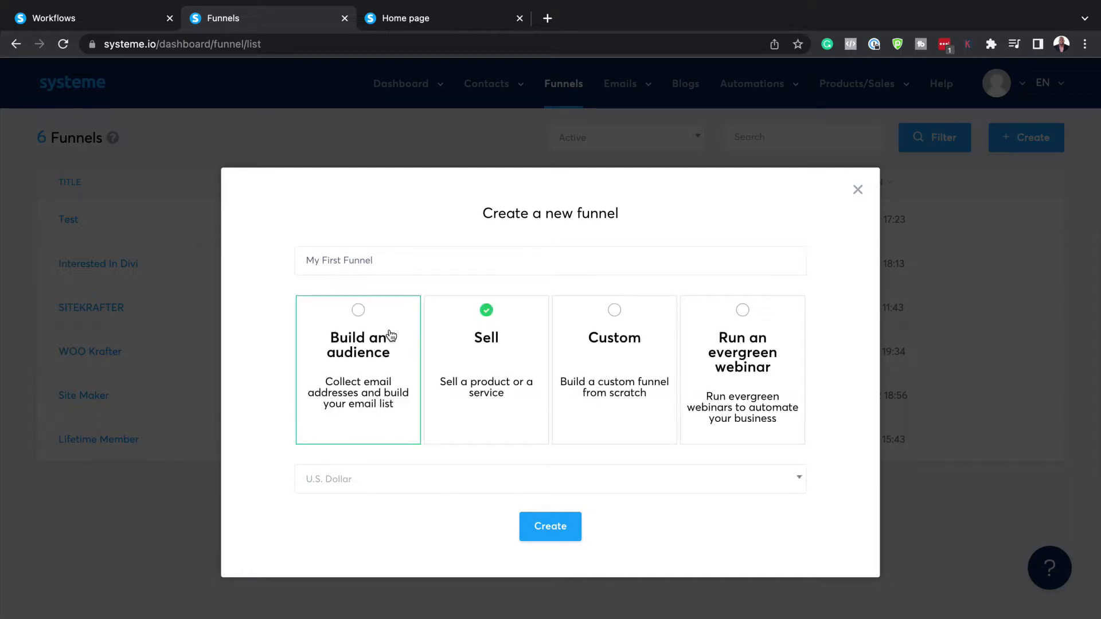
click(550, 527)
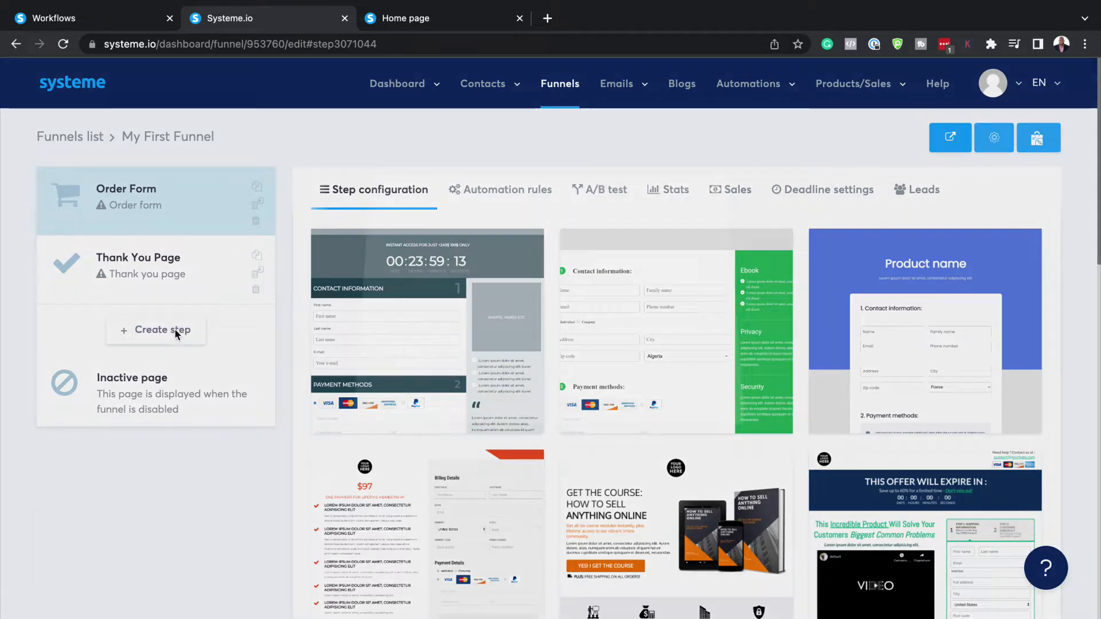
Add a step named 'Sales' of type Sales page and save it.
click(155, 330)
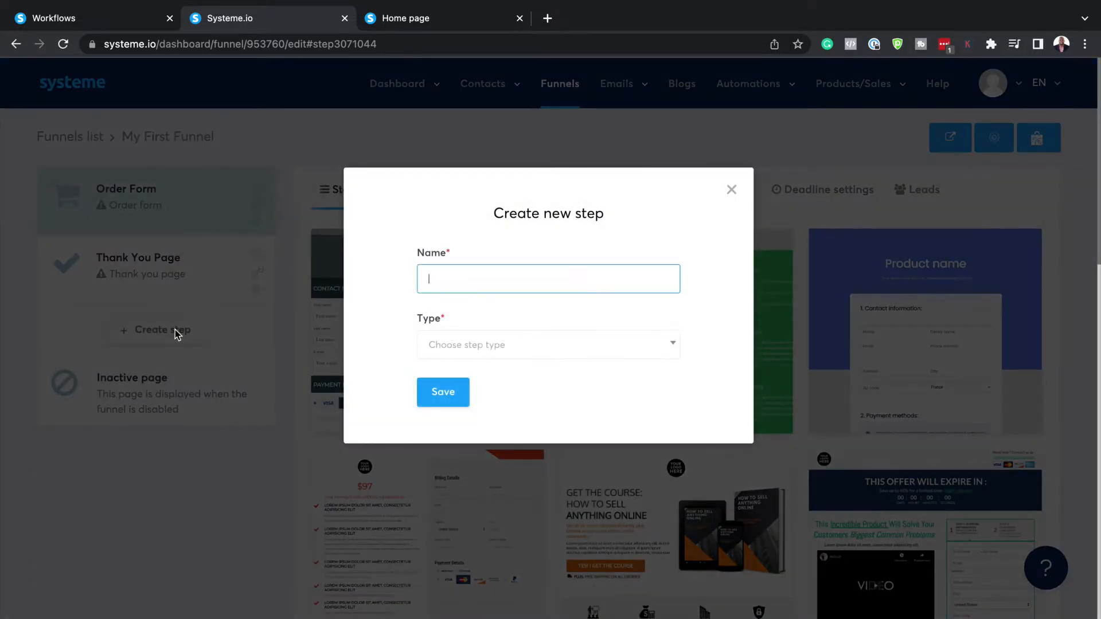
text(Sales)
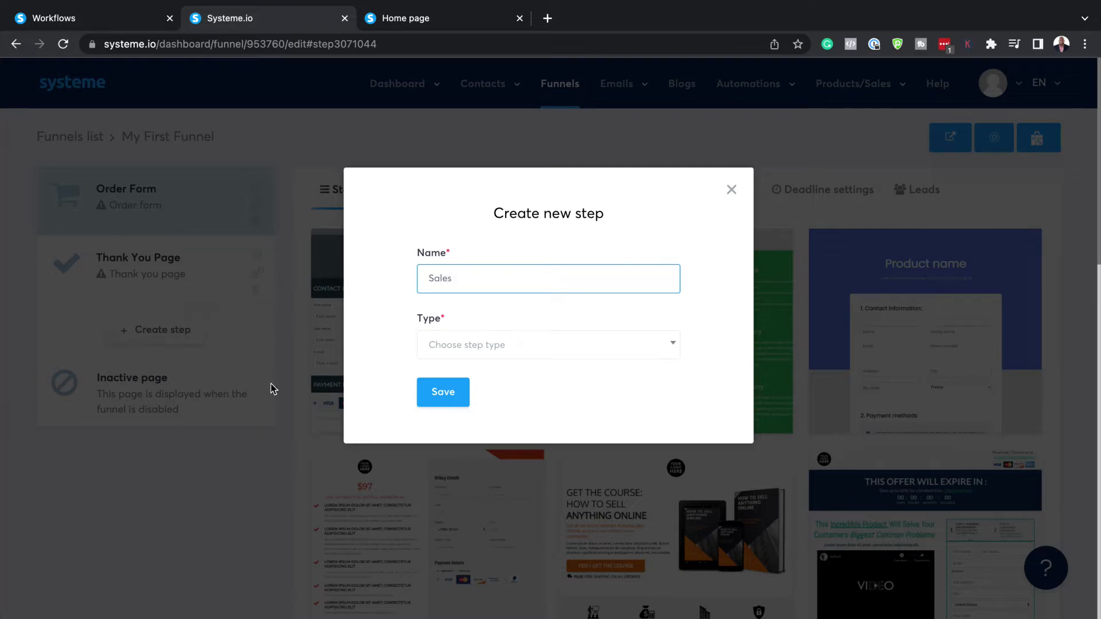
click(547, 344)
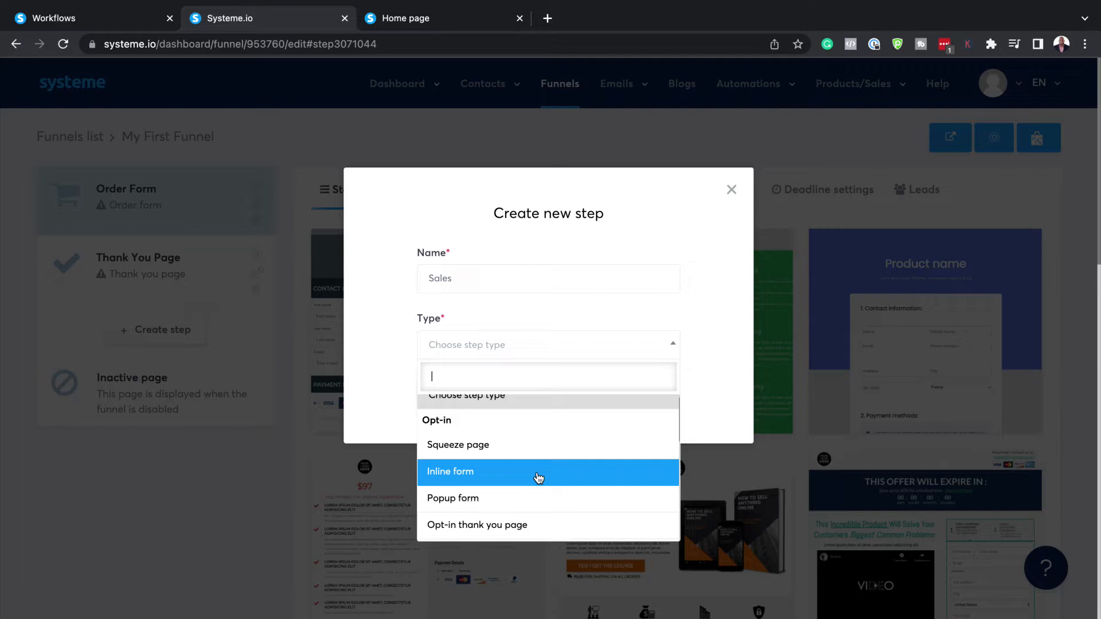
scroll(down, 3)
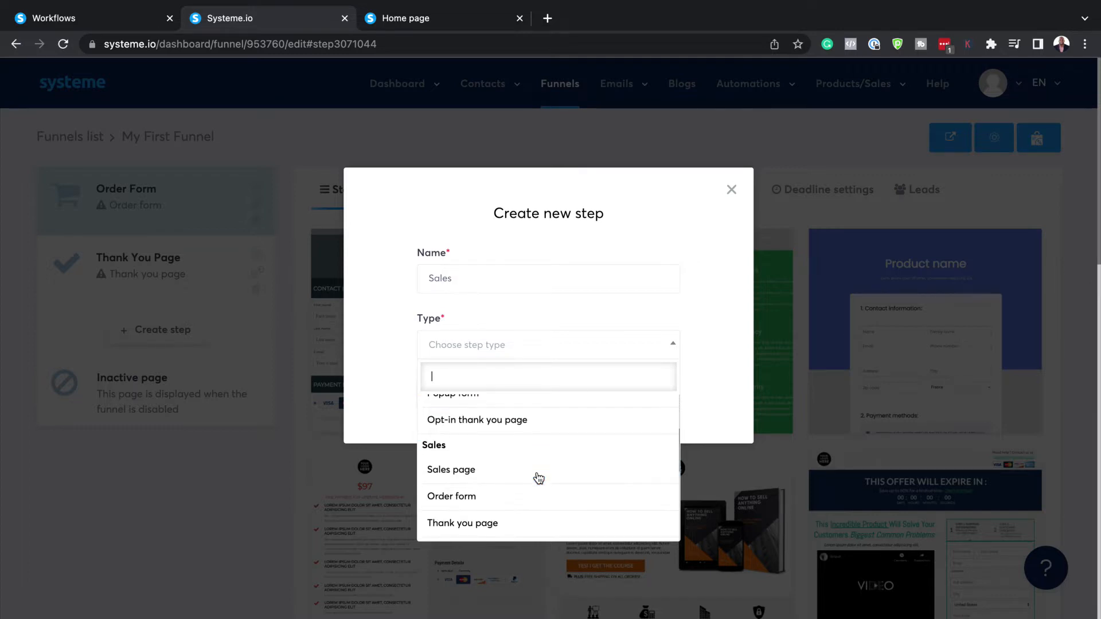
click(450, 470)
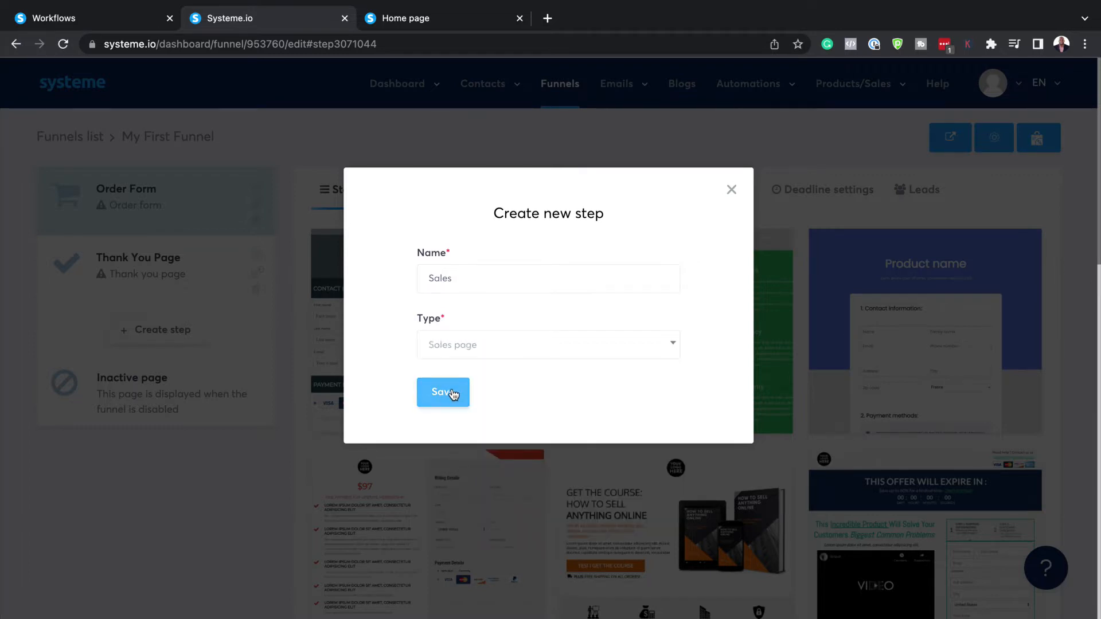
click(443, 391)
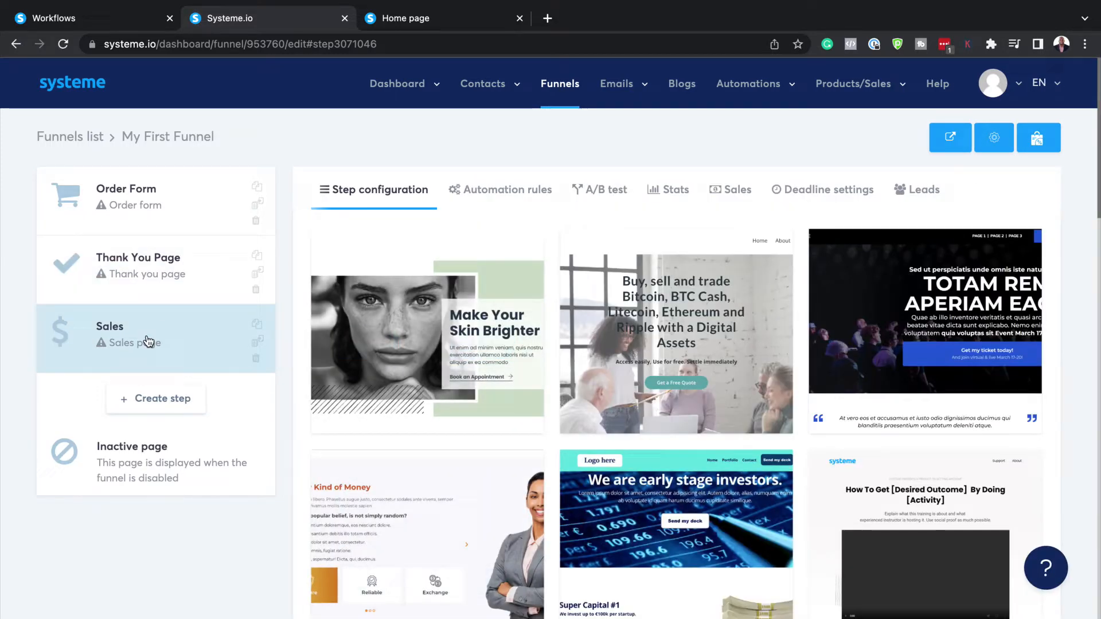
mouse_move(175, 345)
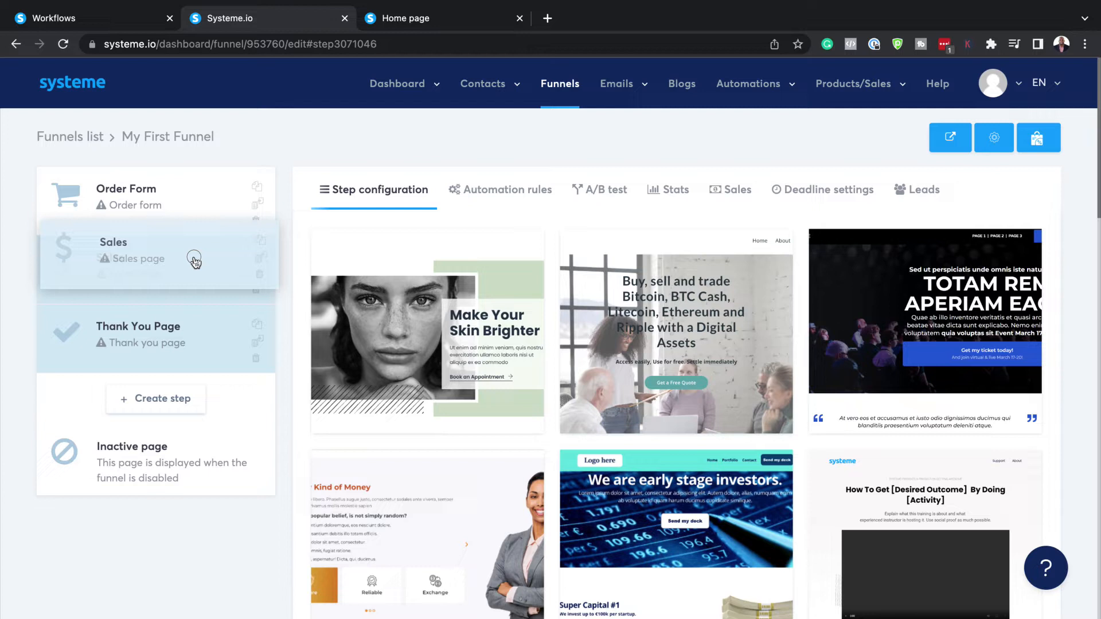
Drag the Sales step to the top, above Order Form and Thank You Page.
drag(195, 260, 154, 197)
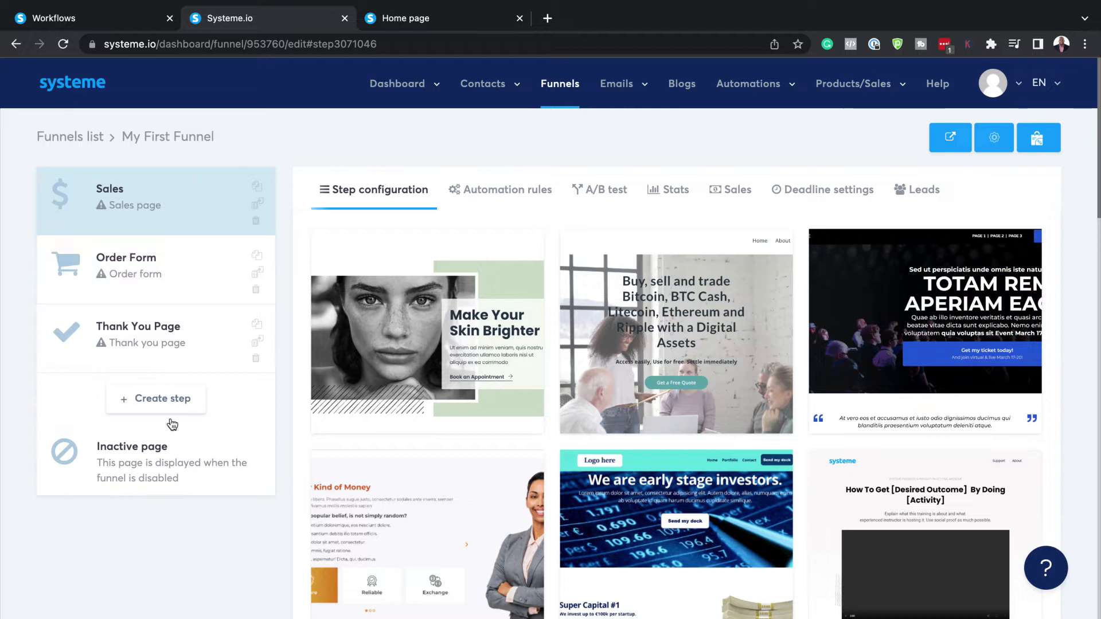
click(617, 84)
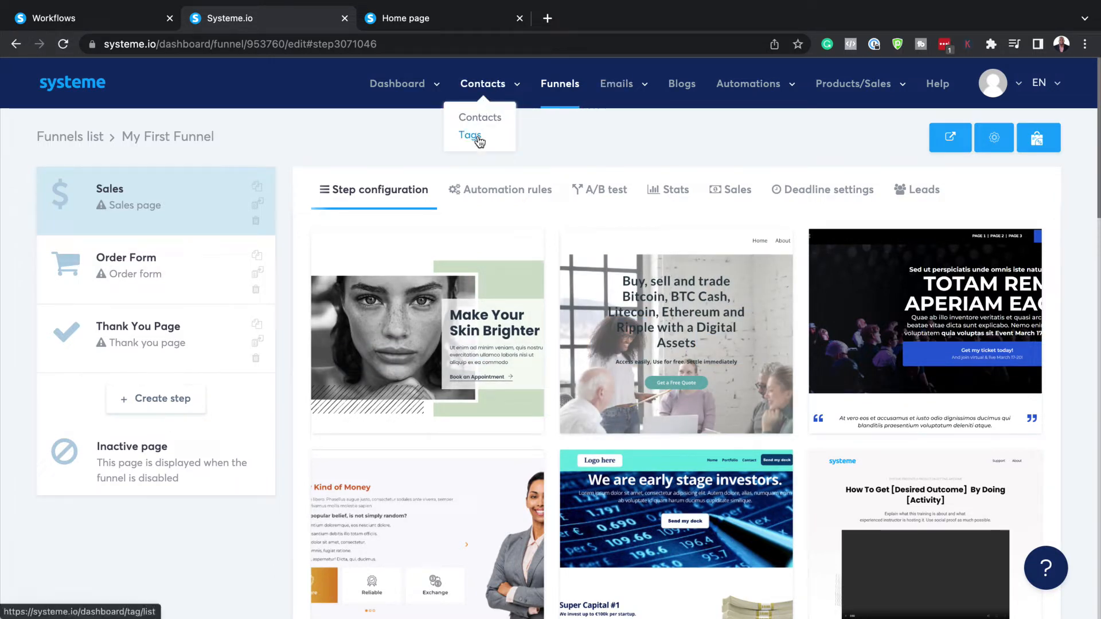
Add the contact tag 'My First Product' and dismiss the success notice.
click(469, 135)
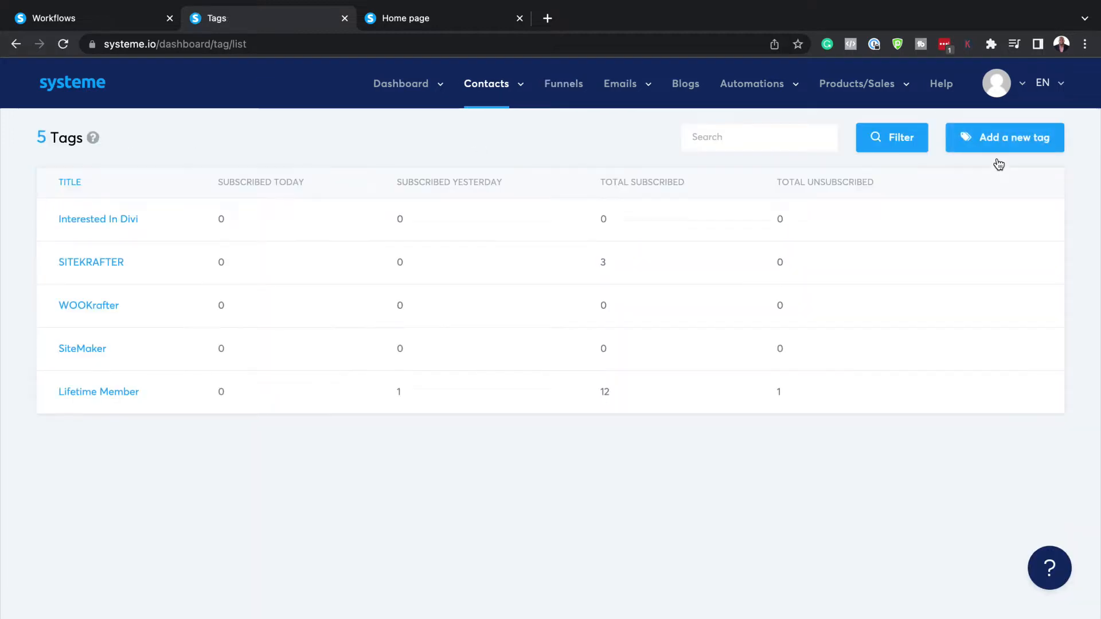
click(1004, 137)
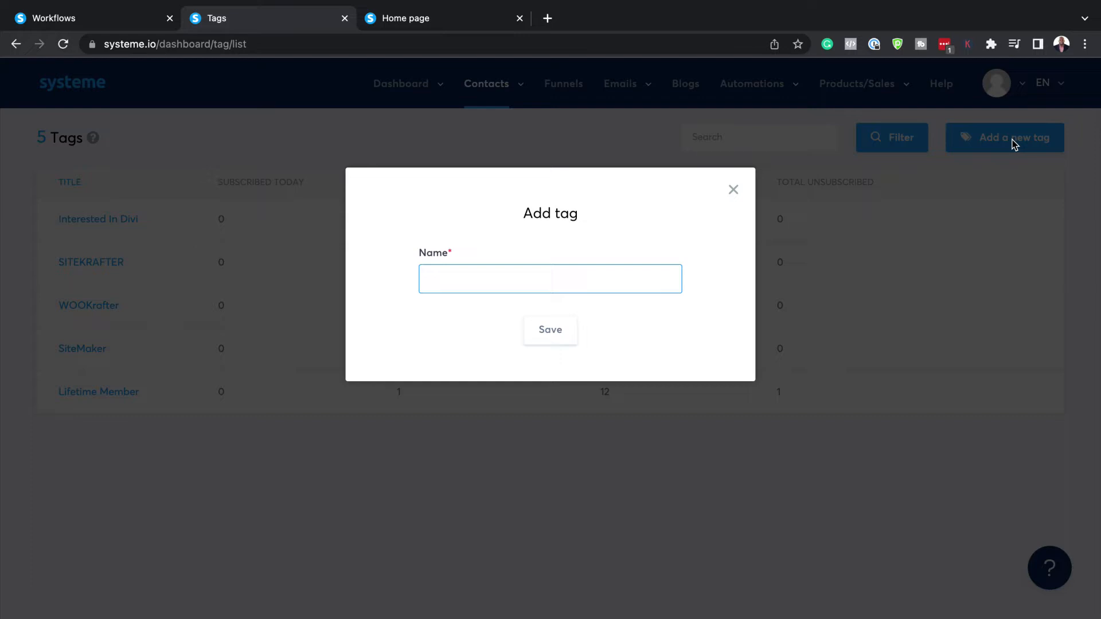
text(My fi)
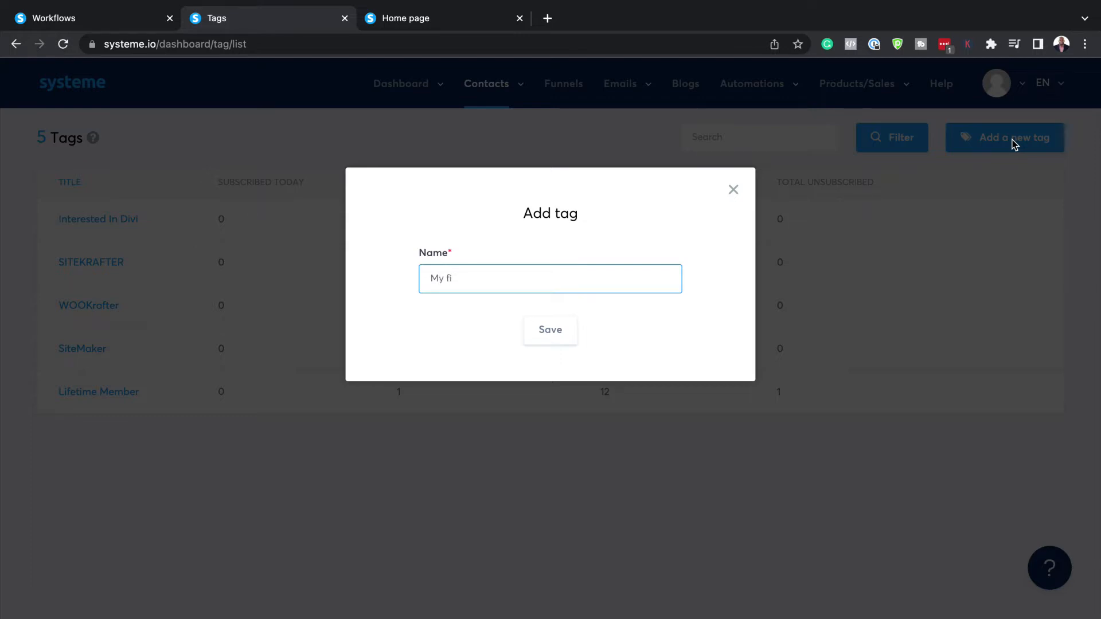
text(rs)
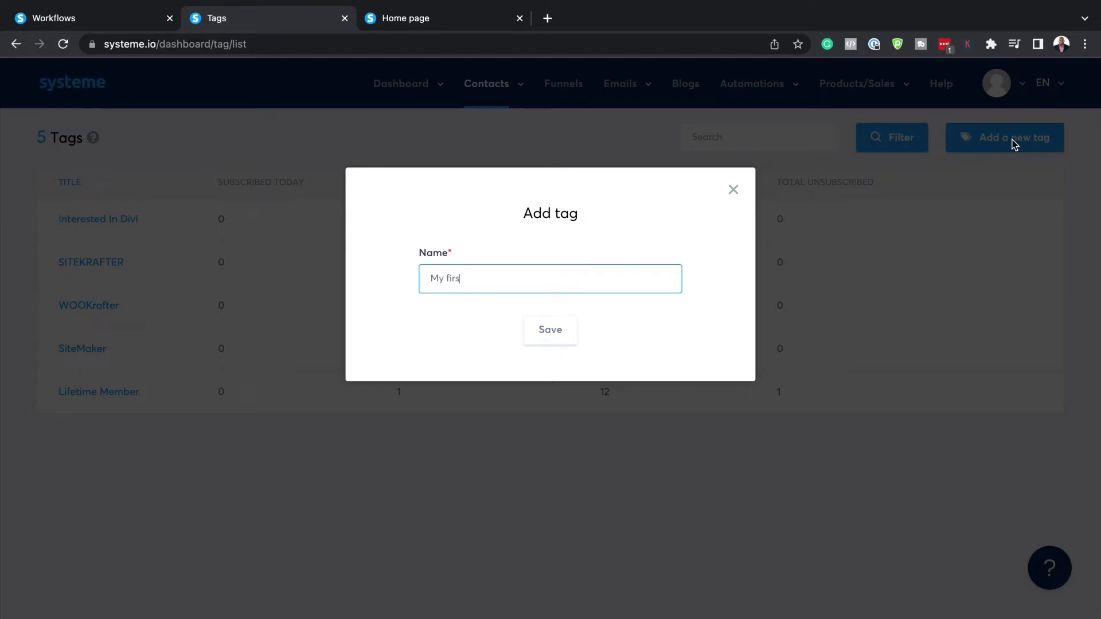
text(My Fir)
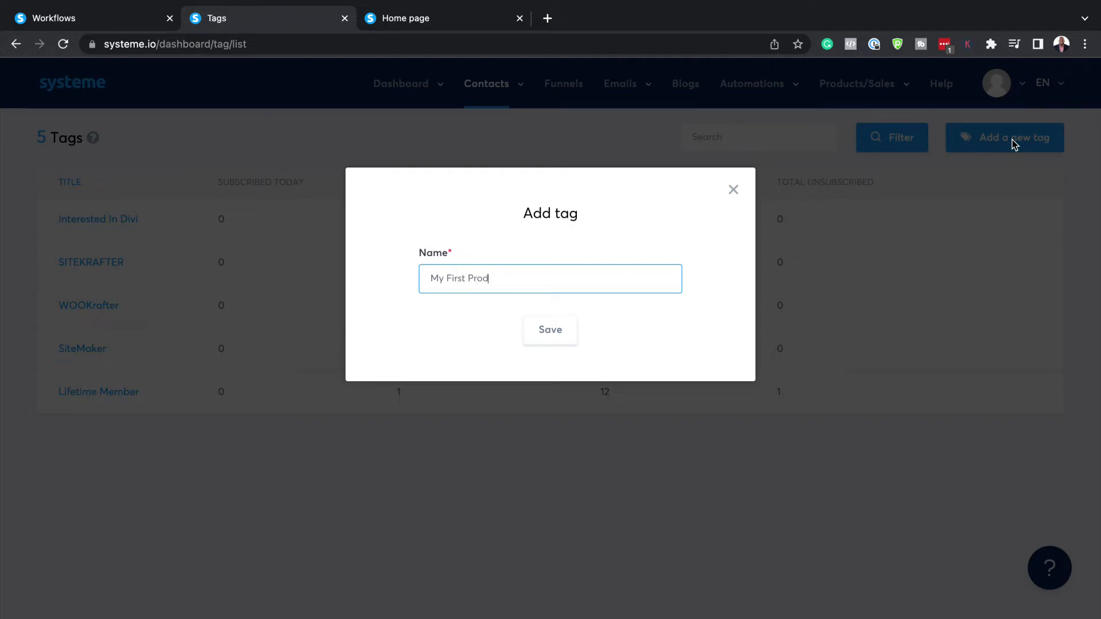
text(uct)
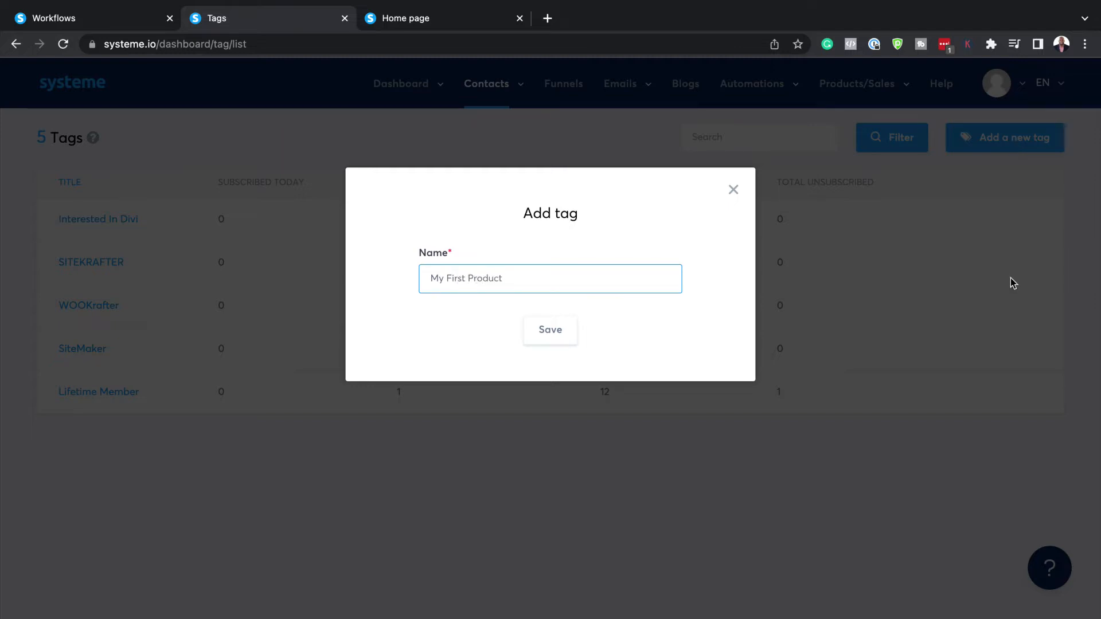
click(550, 330)
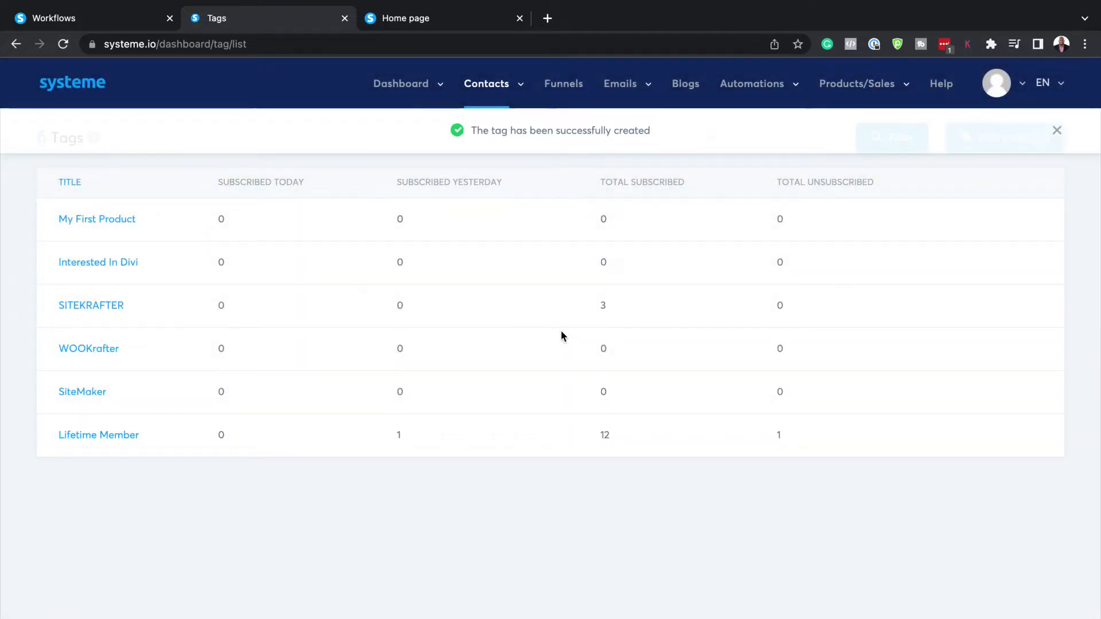
click(485, 84)
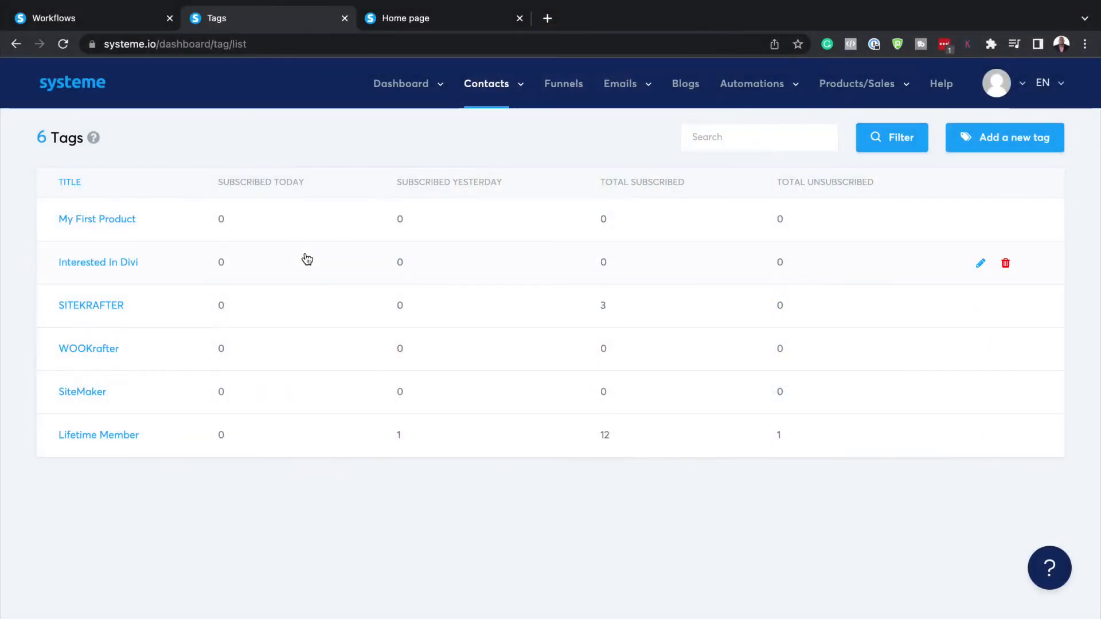
mouse_move(85, 228)
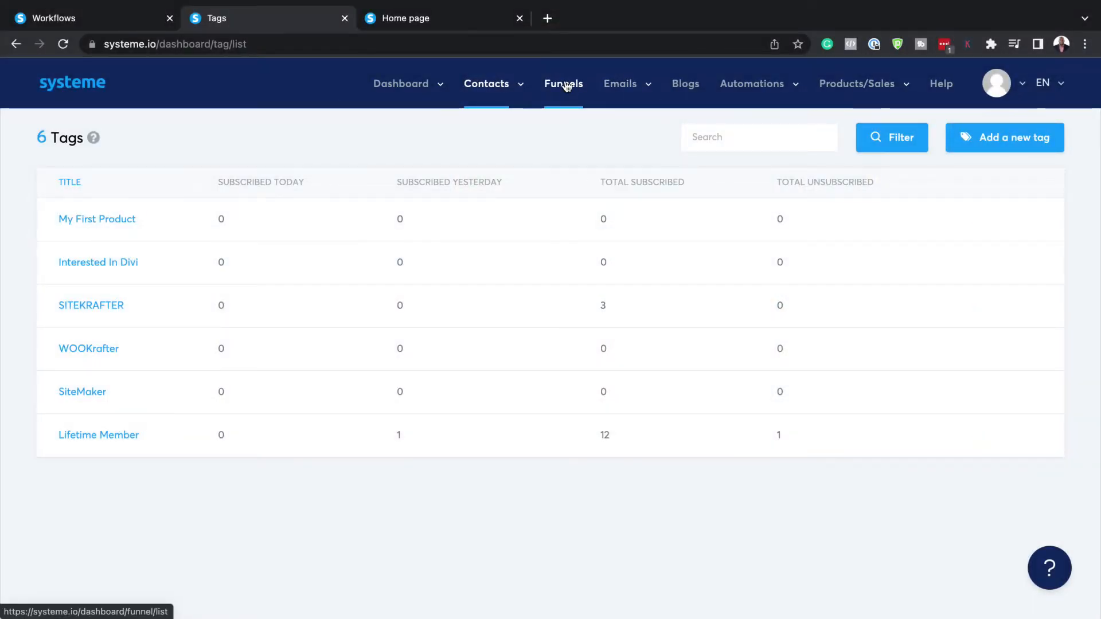
Reopen My First Funnel and pick a template for the Sales step.
click(562, 83)
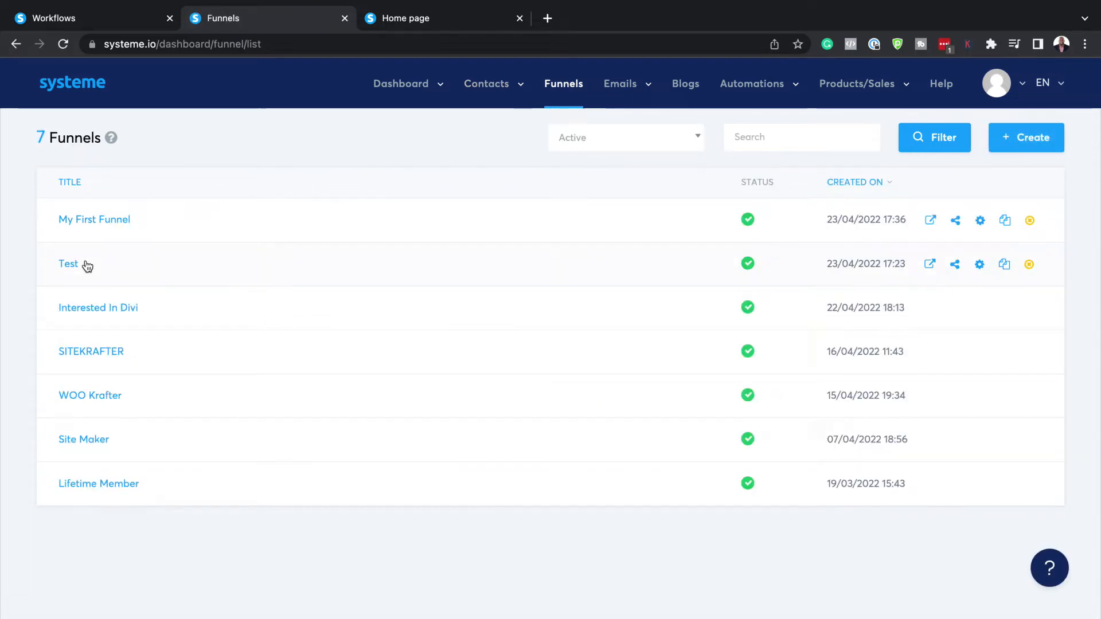
mouse_move(94, 219)
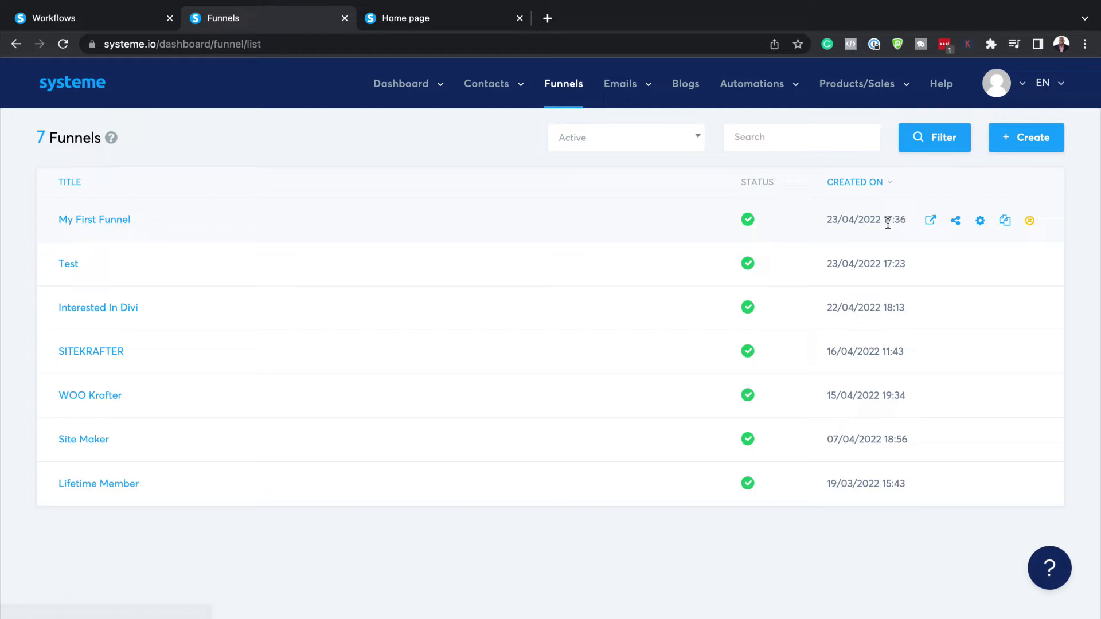
click(94, 219)
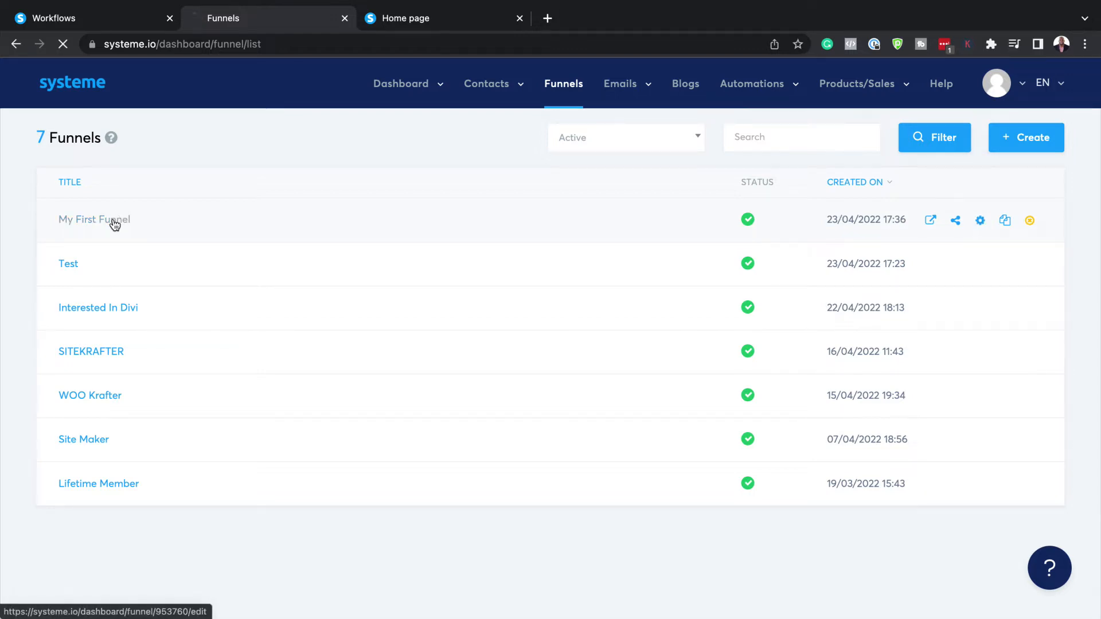
click(93, 220)
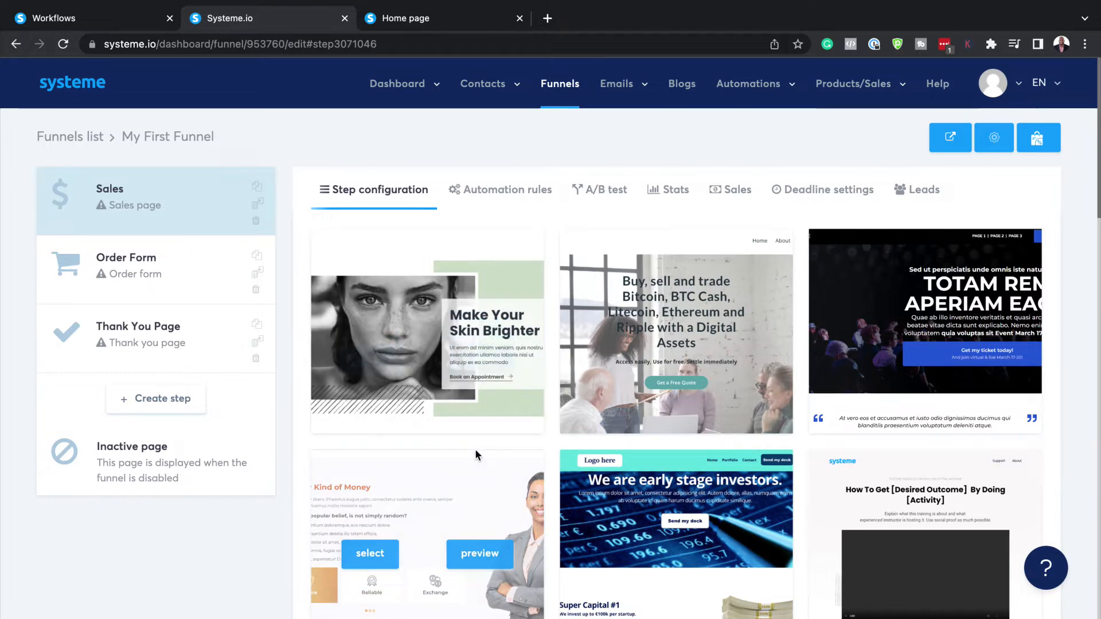
scroll(down, 3)
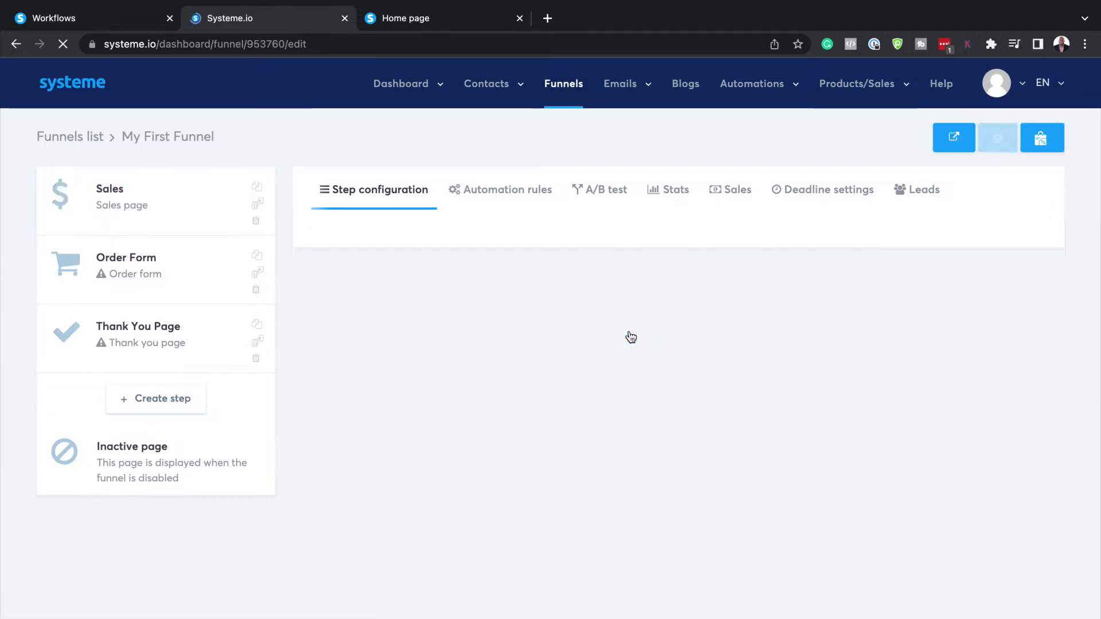
Change the Sales step's URL path and name to 'first product'.
click(122, 197)
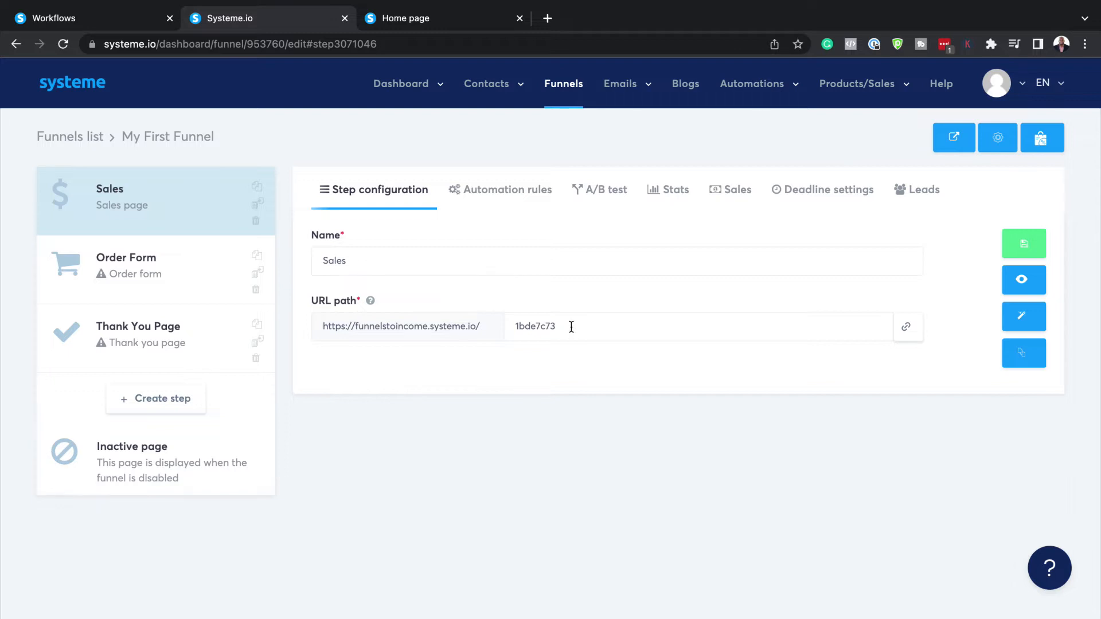
double_click(535, 326)
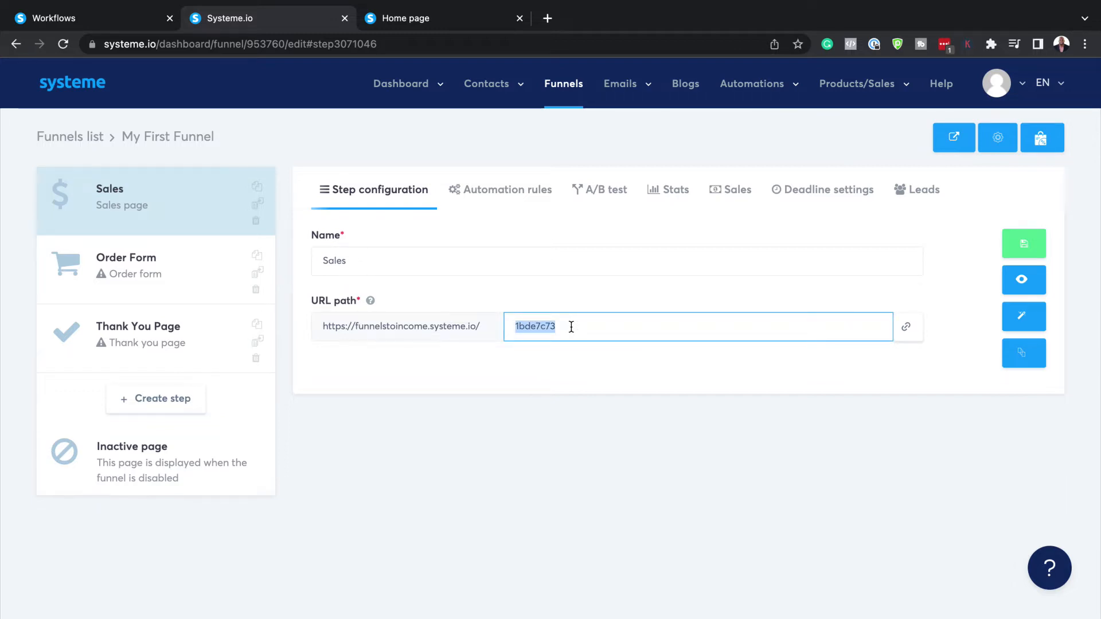
text(F)
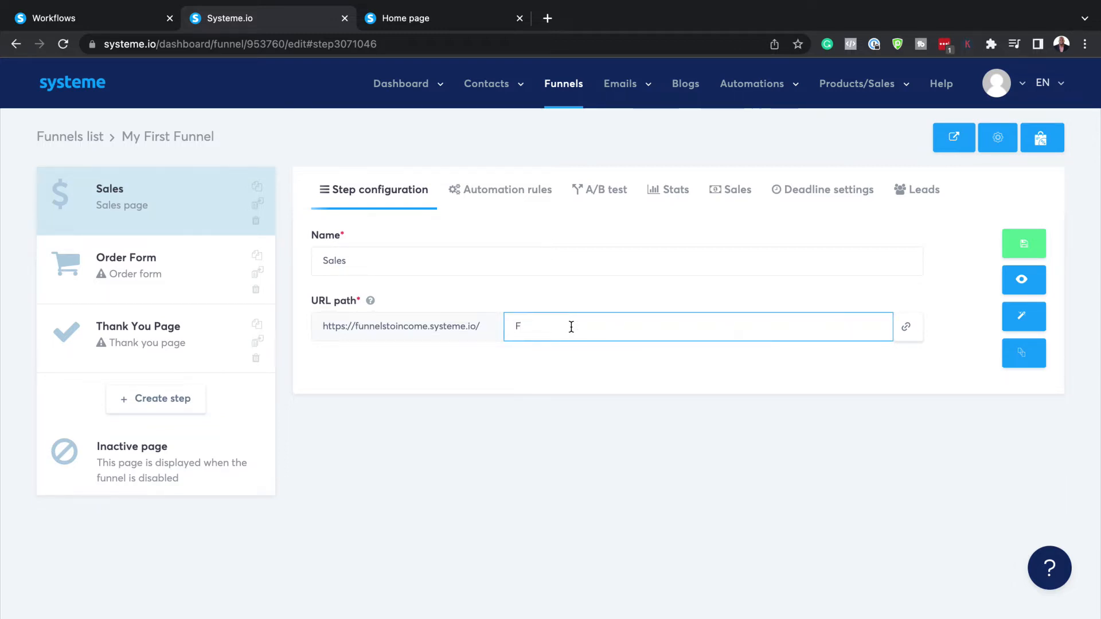
key(Backspace)
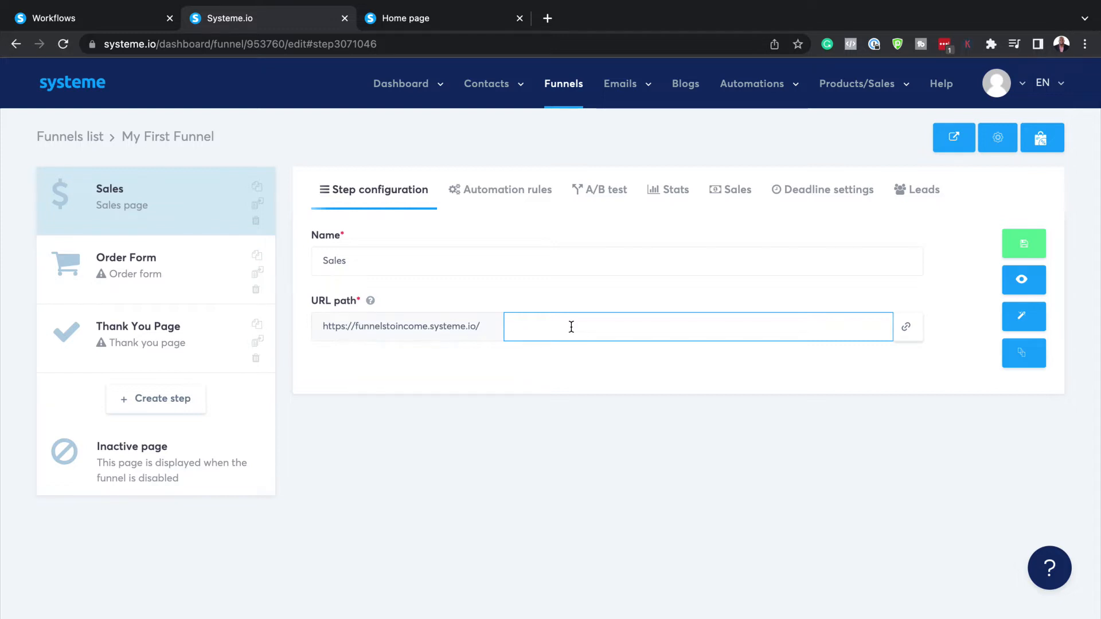
text(first p)
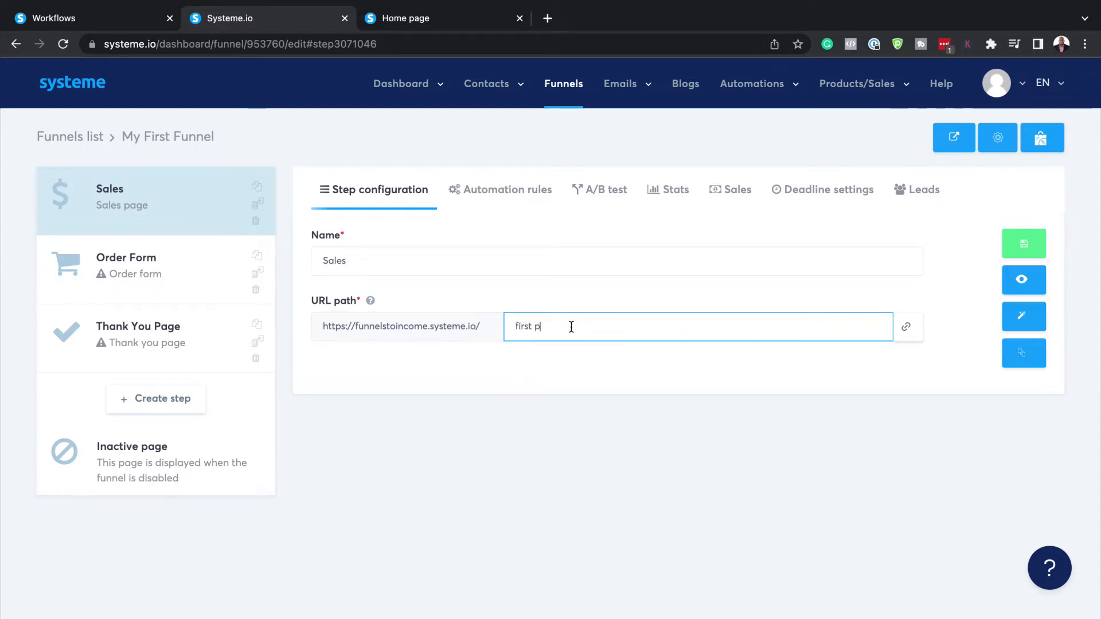
text(roduct)
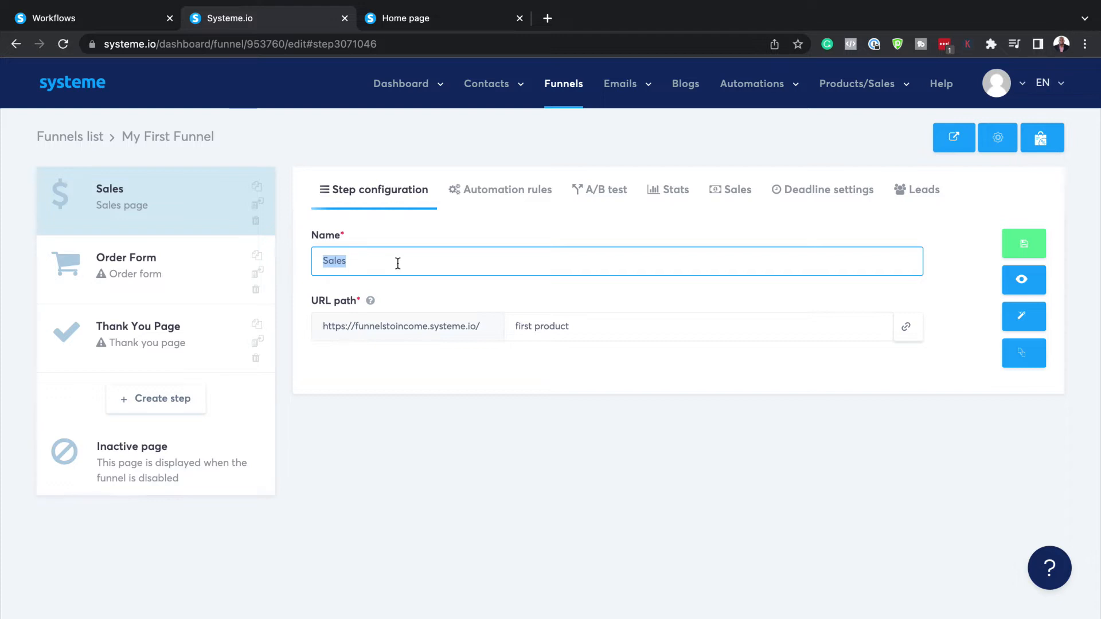
text(first product)
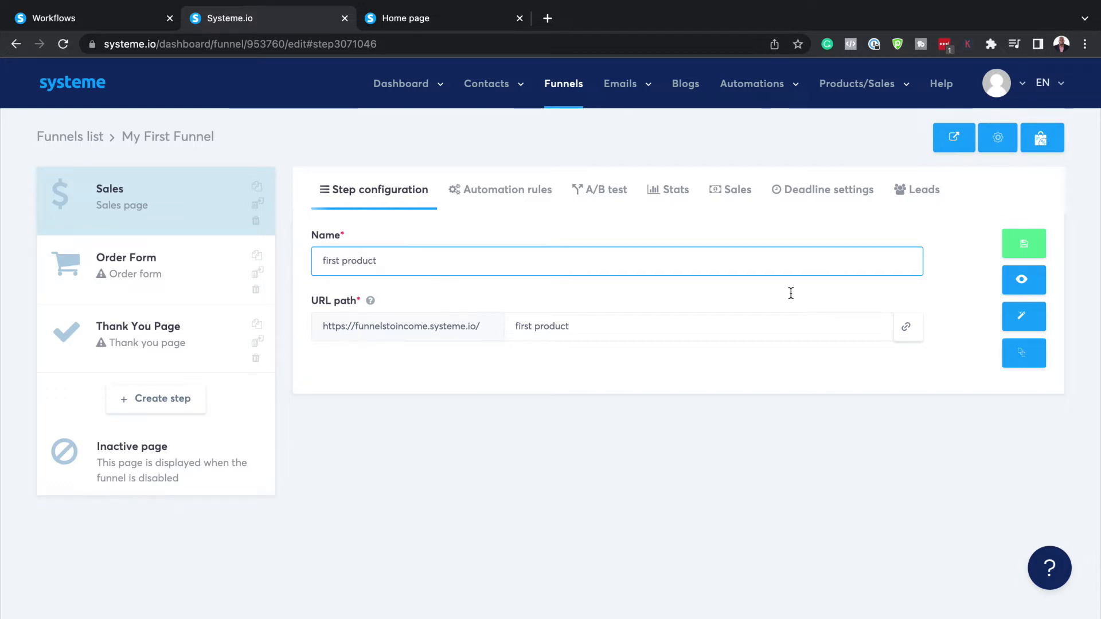
mouse_move(1007, 210)
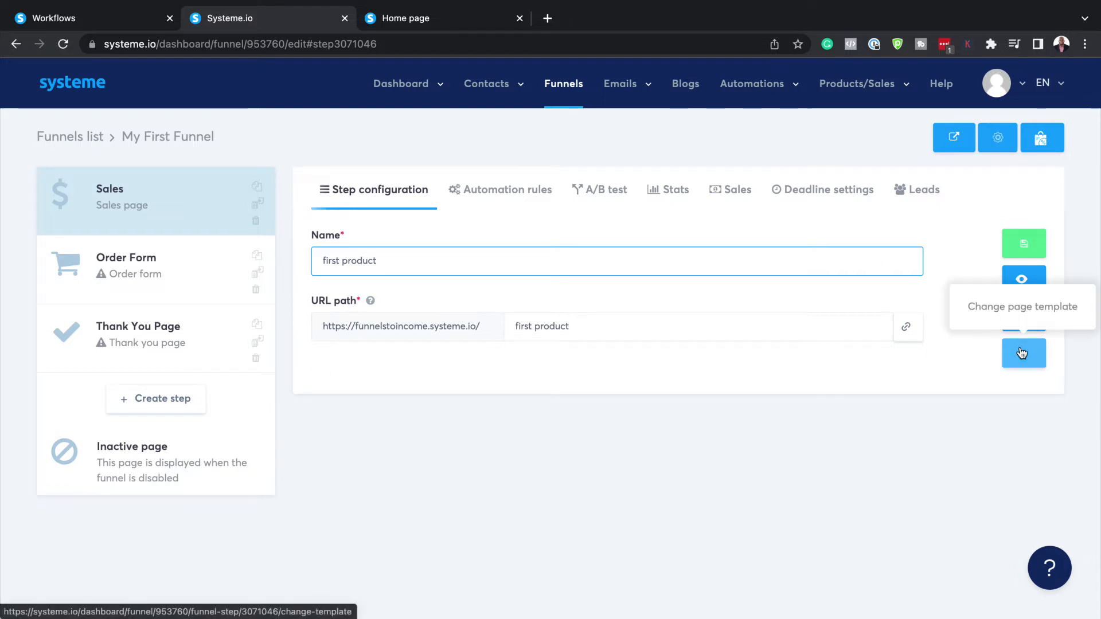
mouse_move(1023, 317)
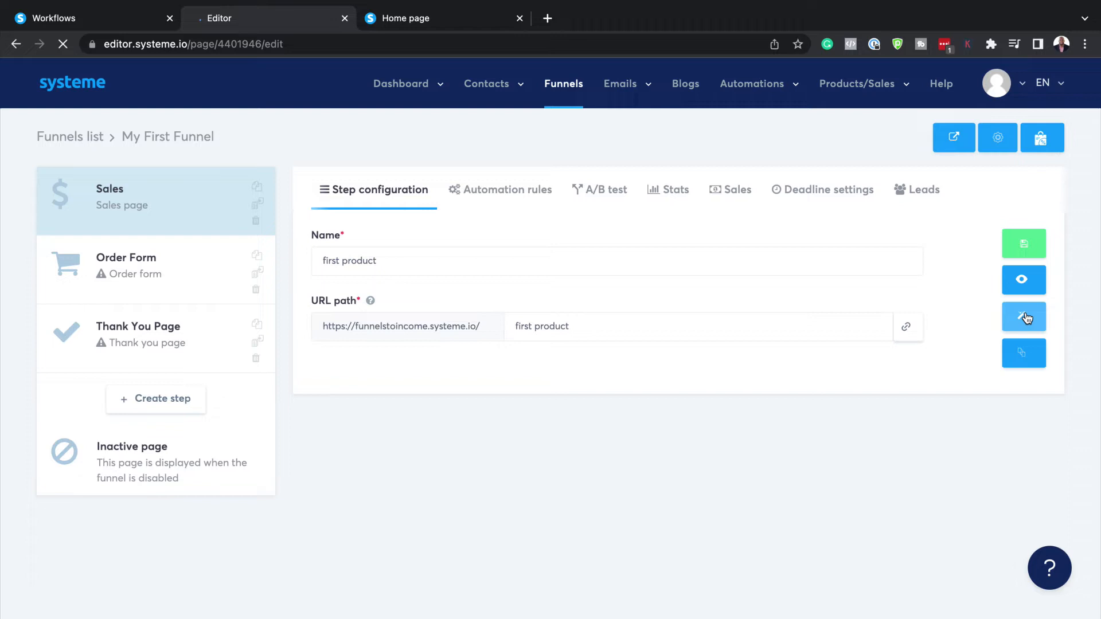
Open the sales page editor and delete the header row and top section.
click(1023, 317)
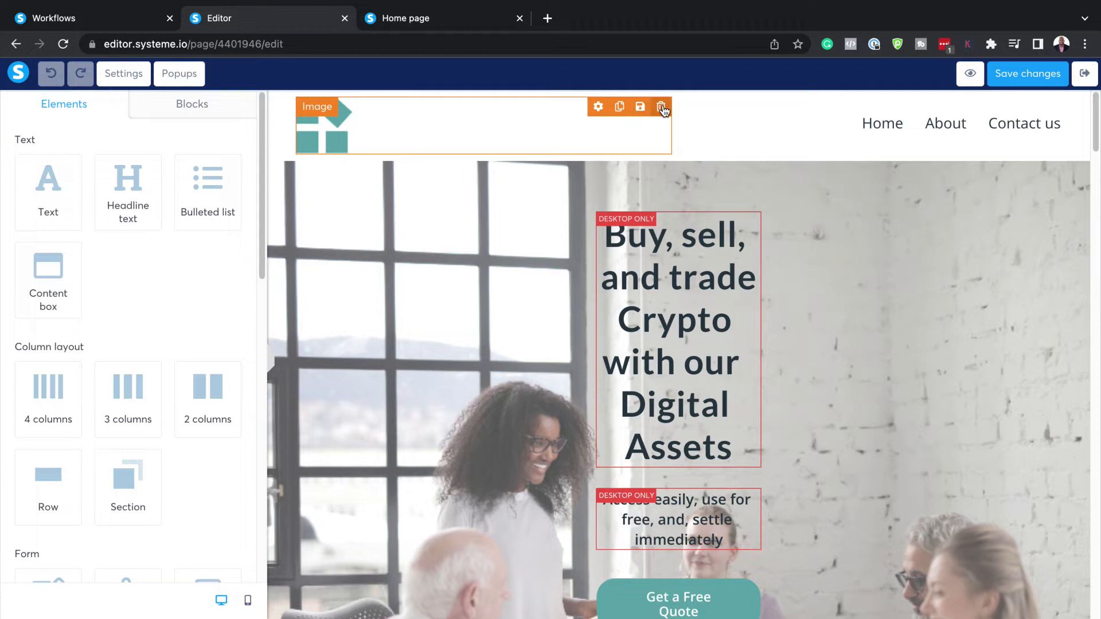
mouse_move(687, 135)
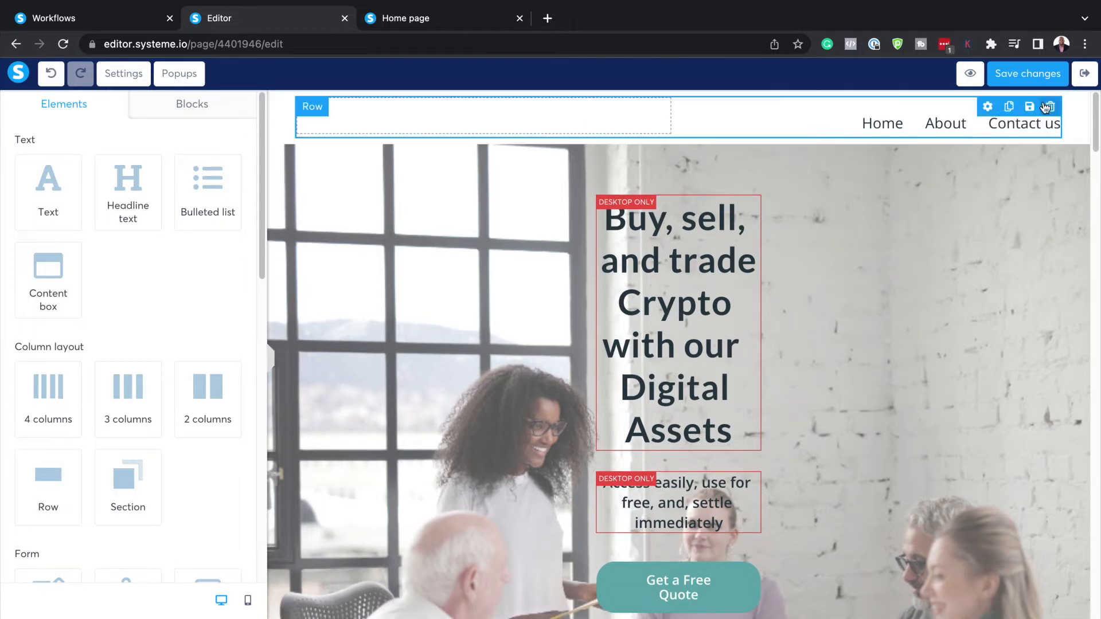
click(1048, 107)
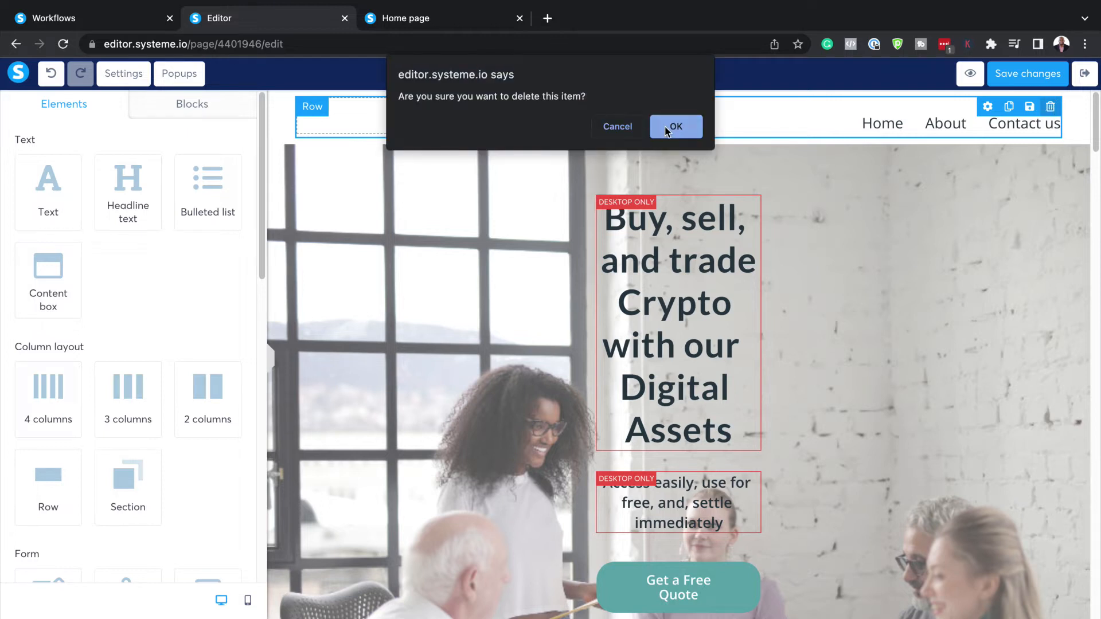
click(675, 126)
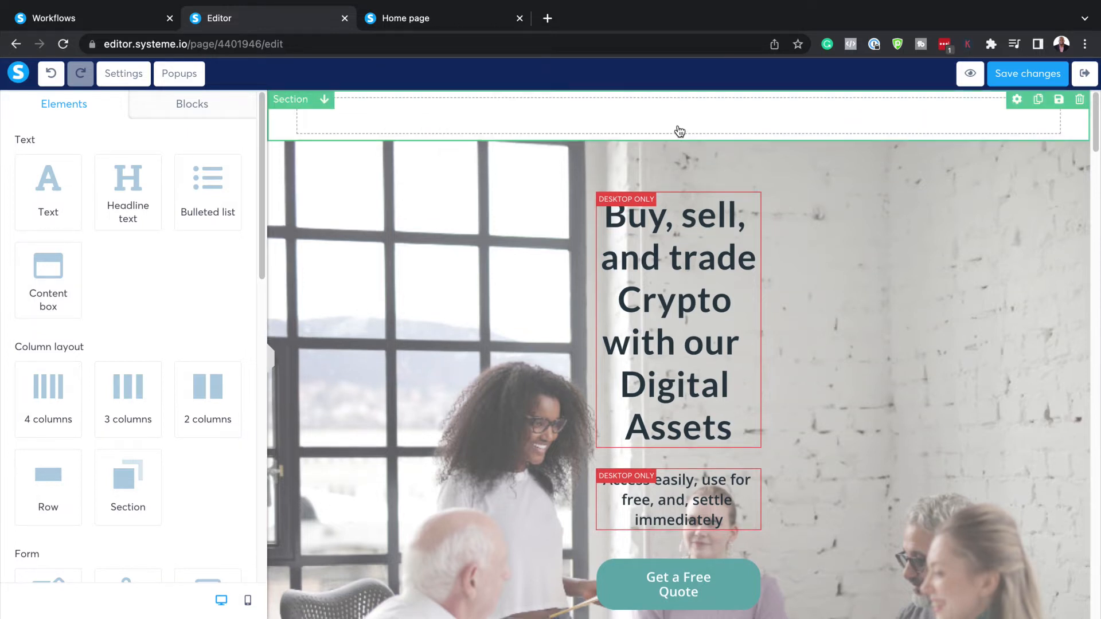
click(1079, 99)
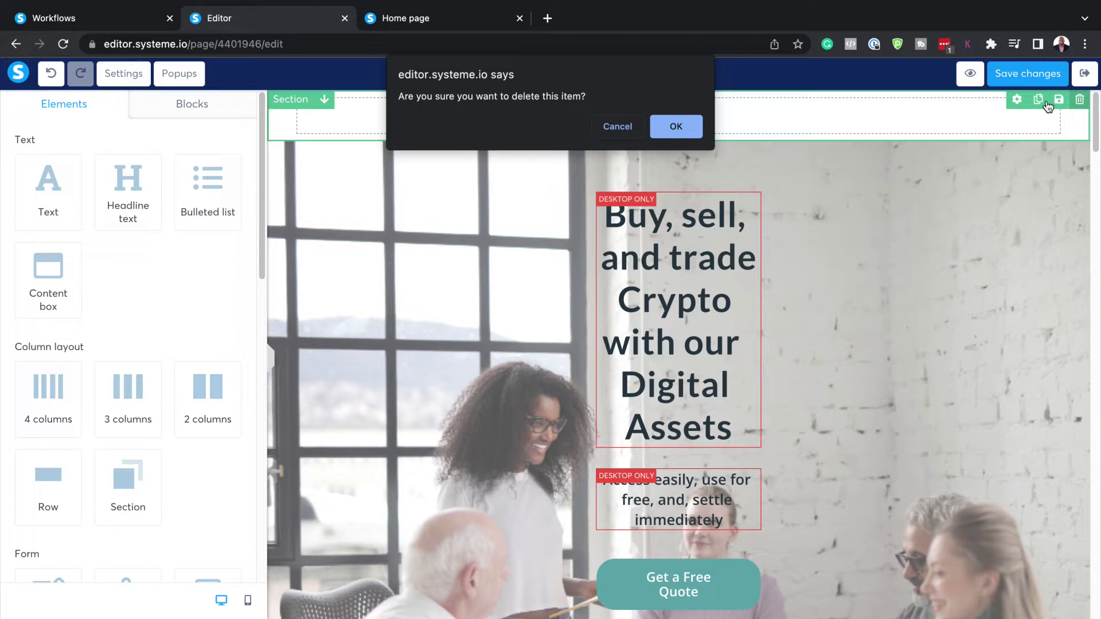
click(675, 127)
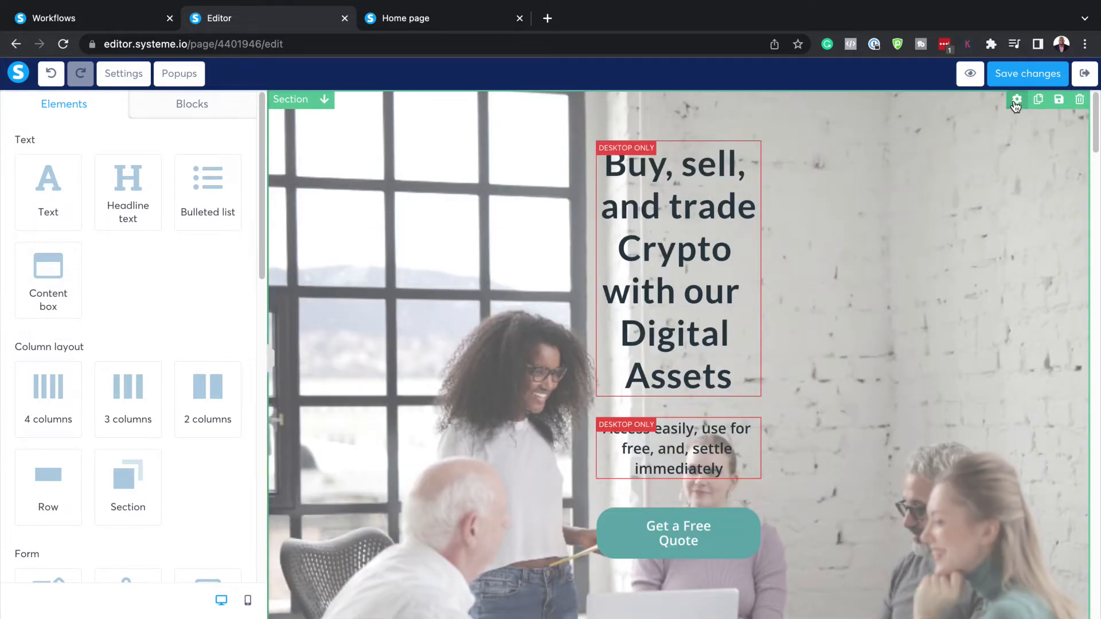
Upload glass-3081015_1920.jpg as the hero section's background image.
click(1016, 100)
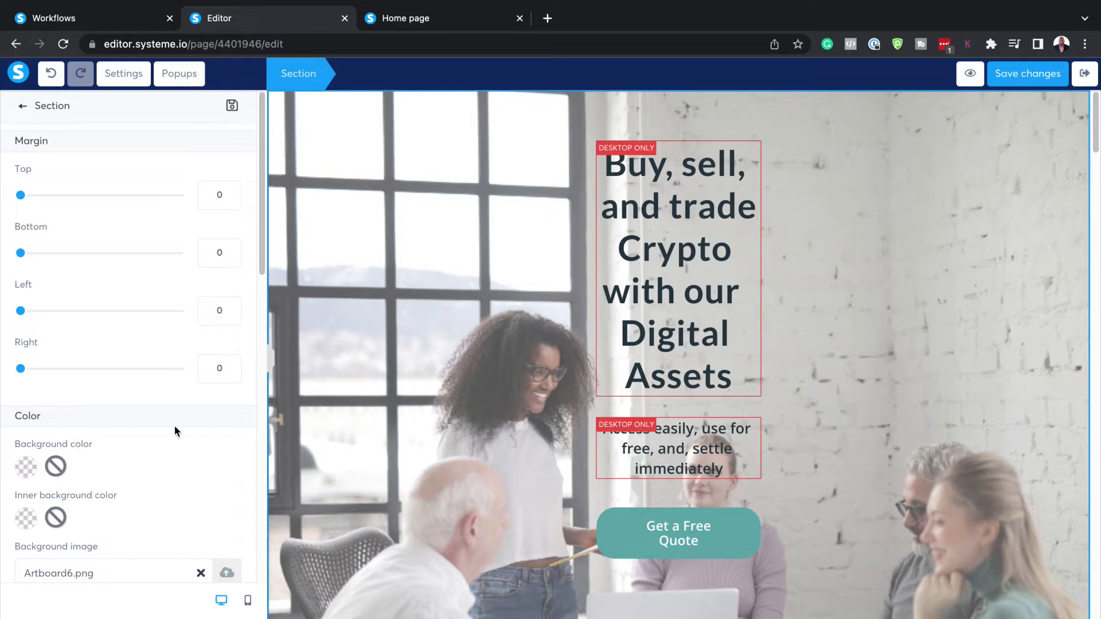
scroll(down, 3)
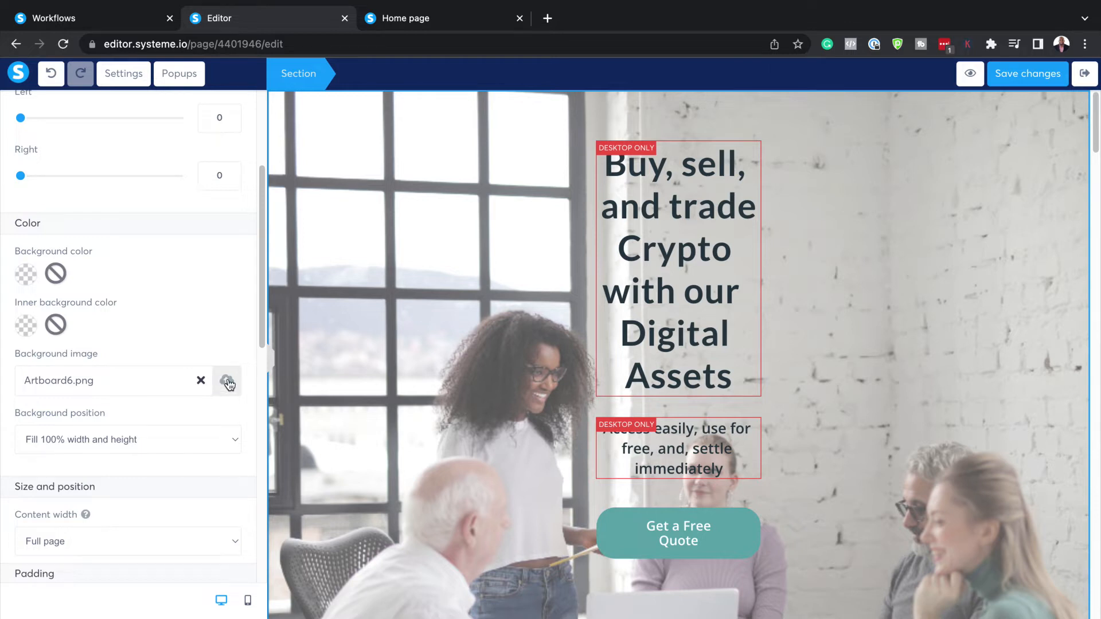
click(227, 380)
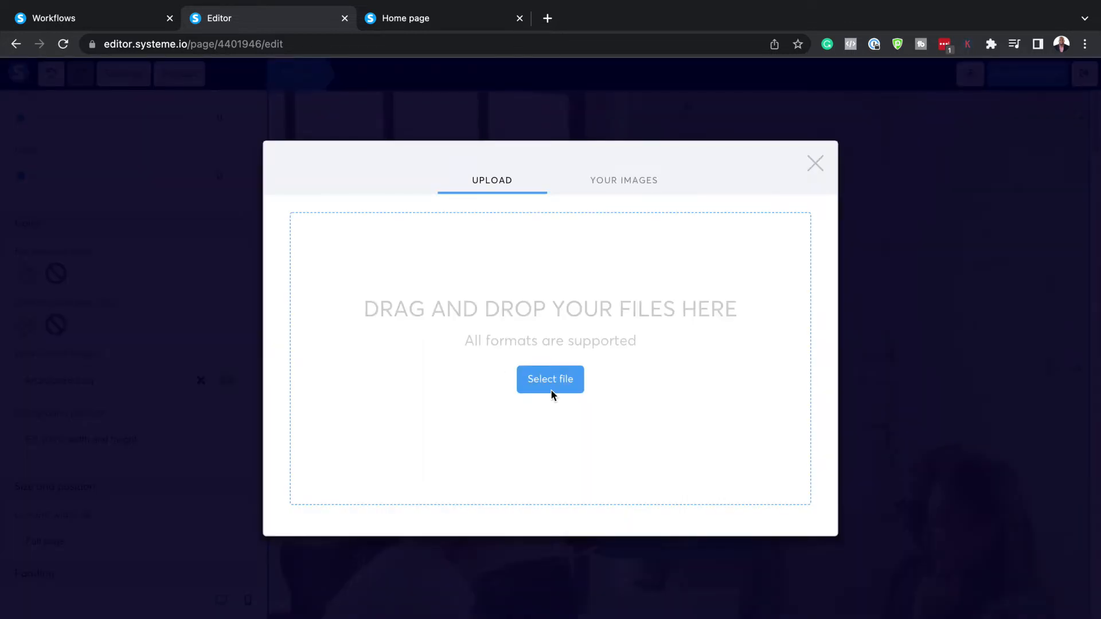
click(622, 179)
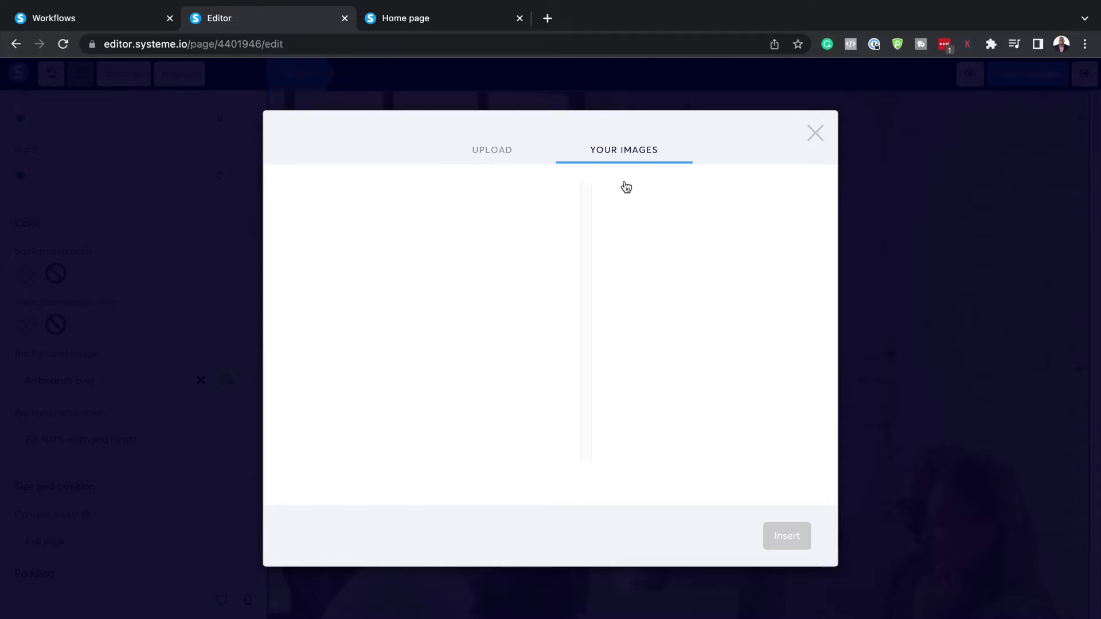
mouse_move(595, 294)
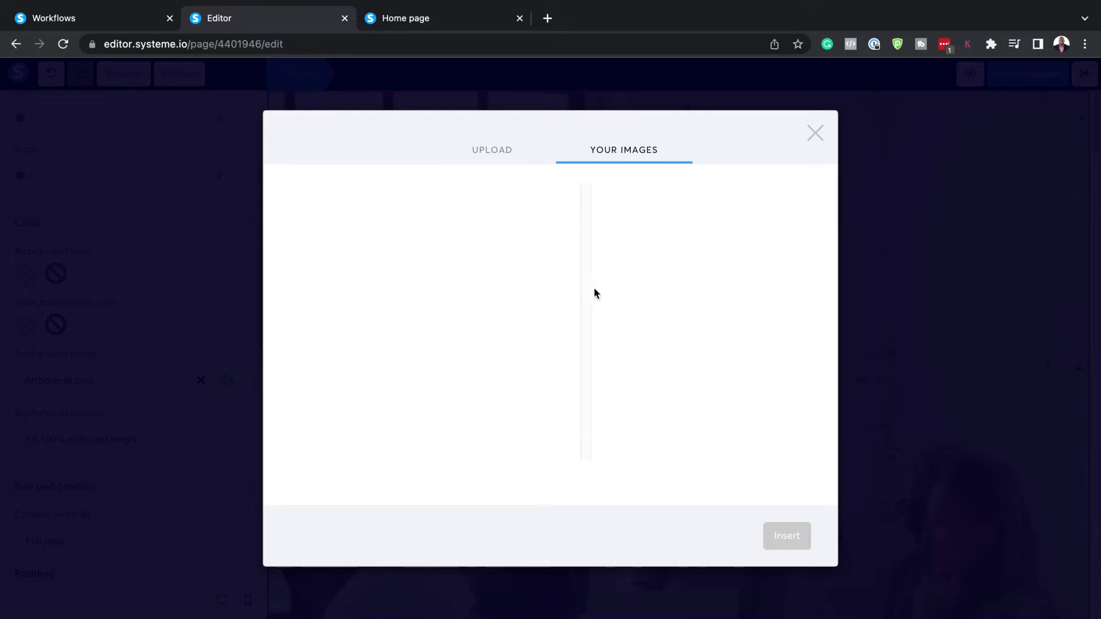
click(491, 150)
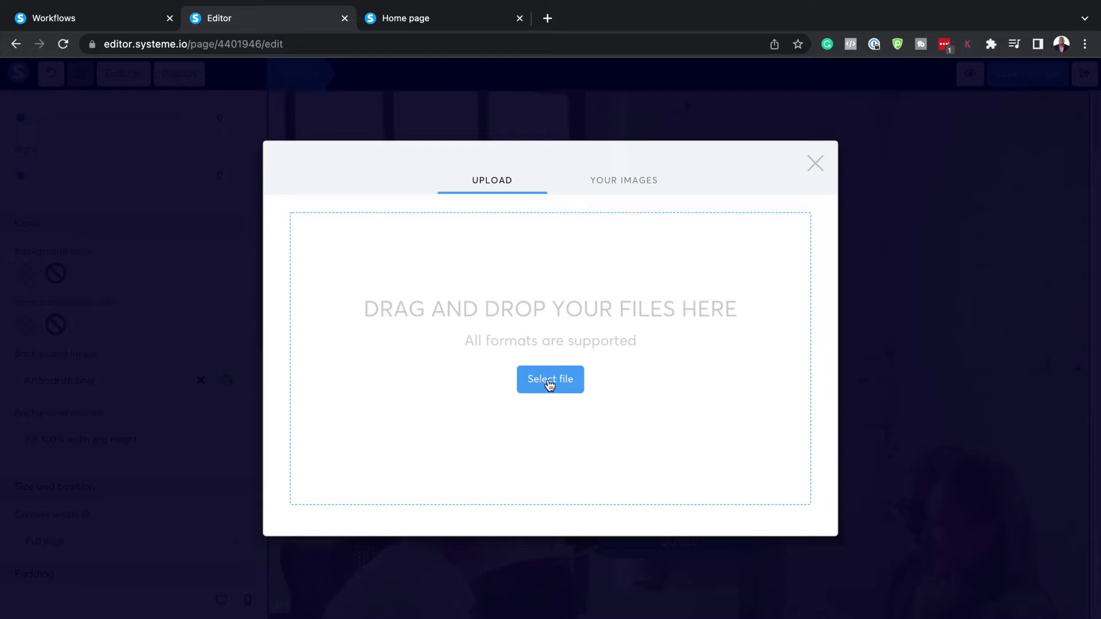
click(550, 380)
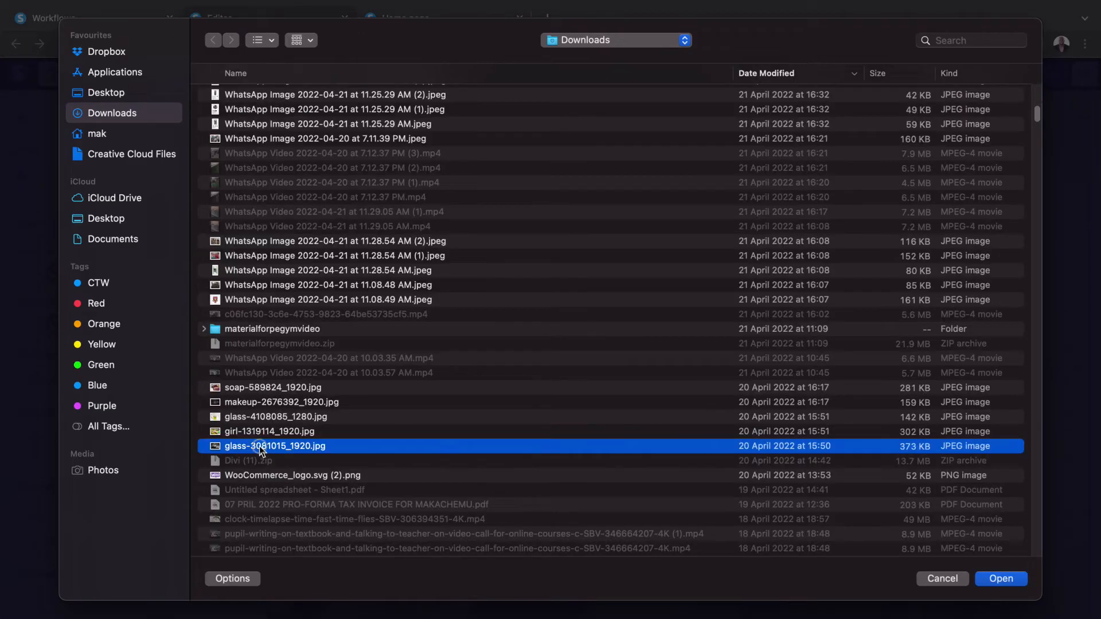
click(1000, 579)
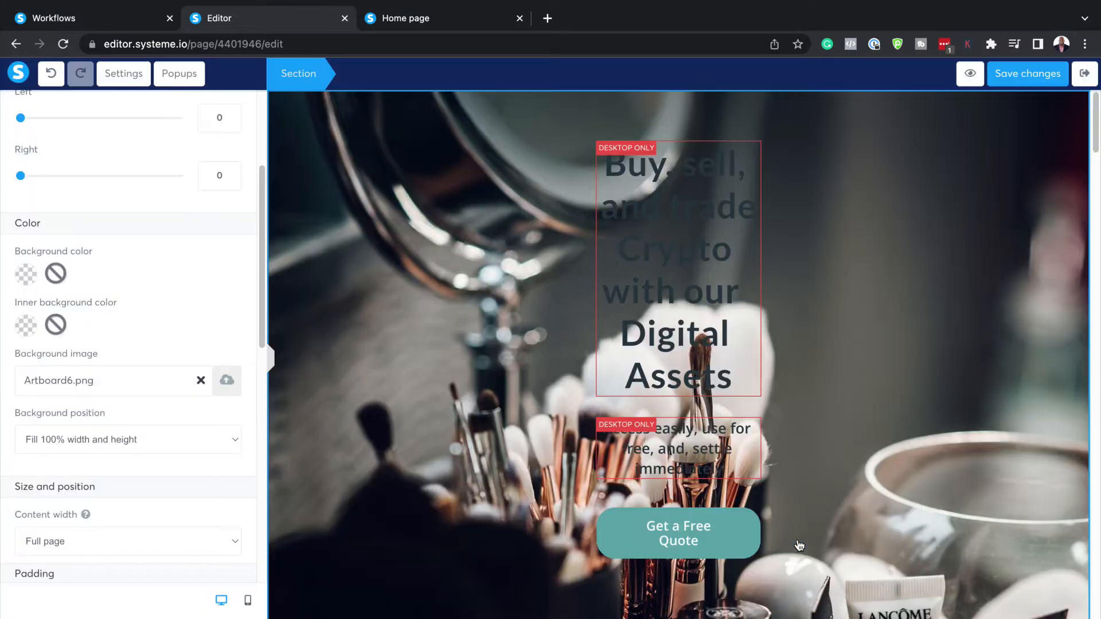
mouse_move(865, 464)
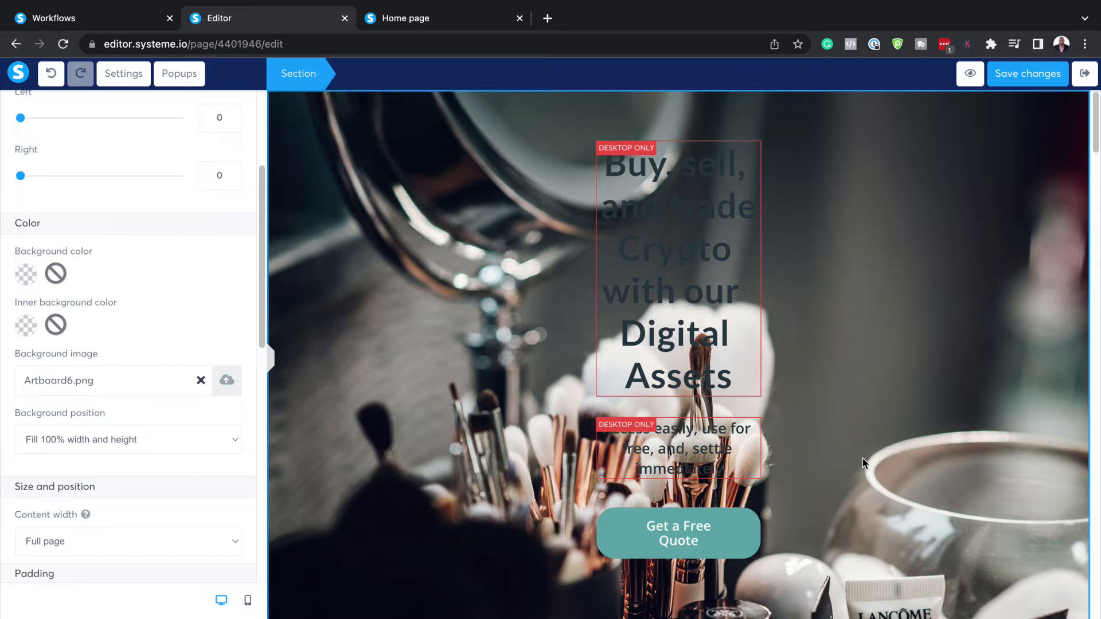
mouse_move(864, 248)
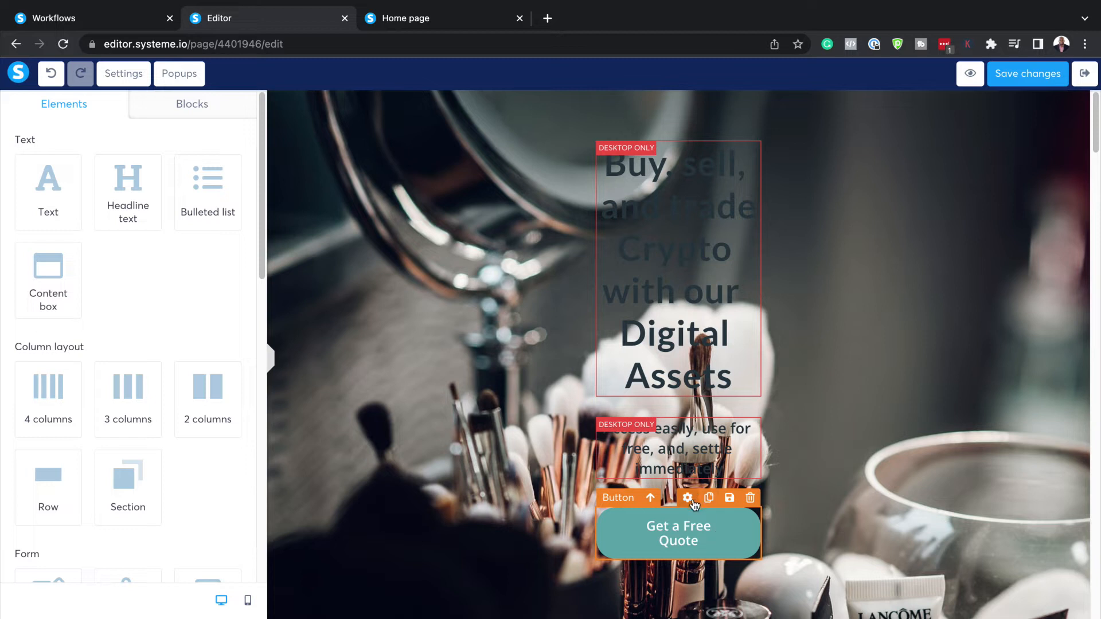
Set the Get a Free Quote button action to Next step URL and save.
click(687, 497)
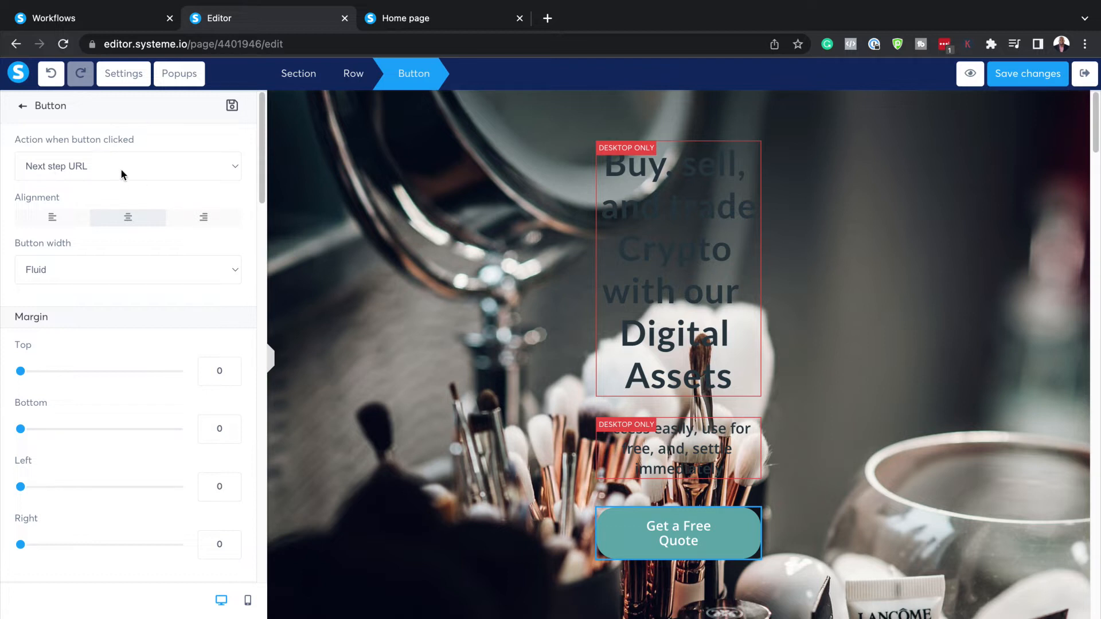
click(128, 166)
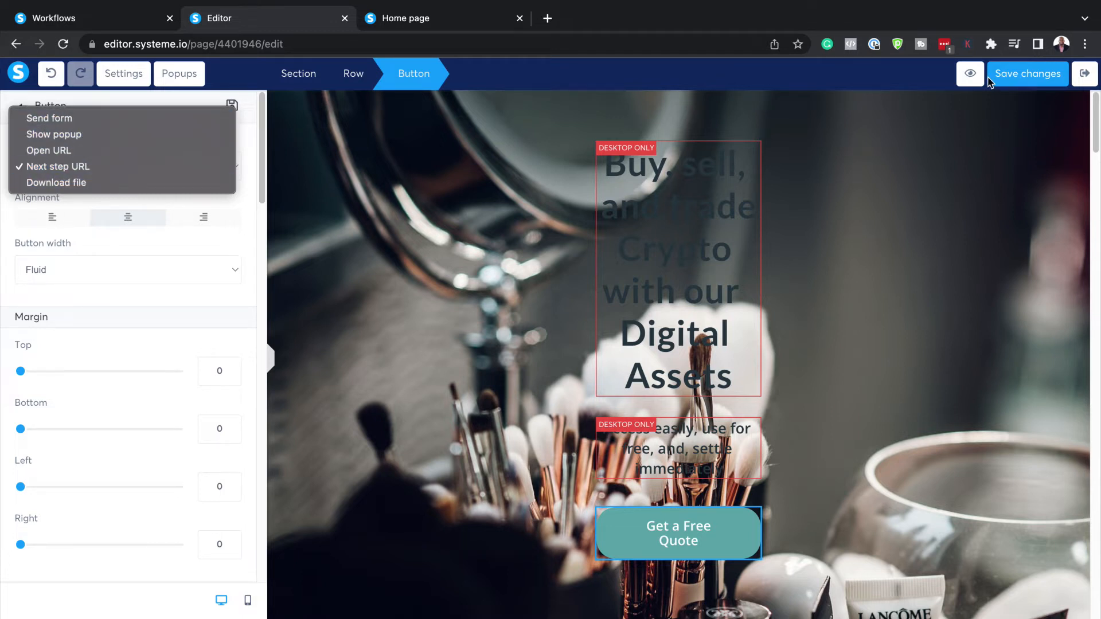
click(73, 167)
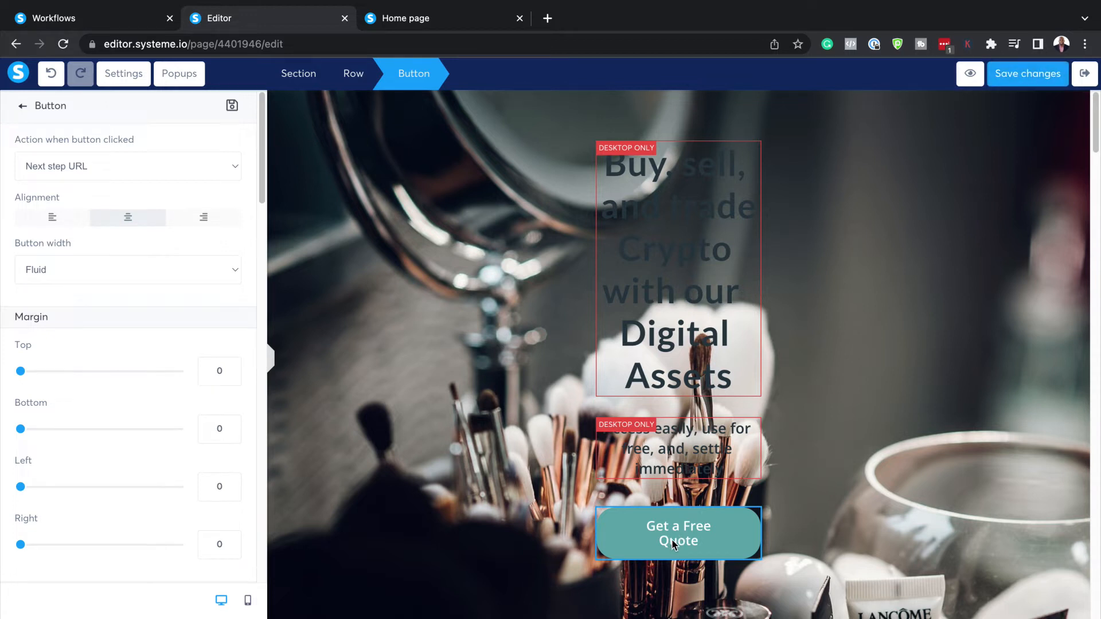
mouse_move(707, 539)
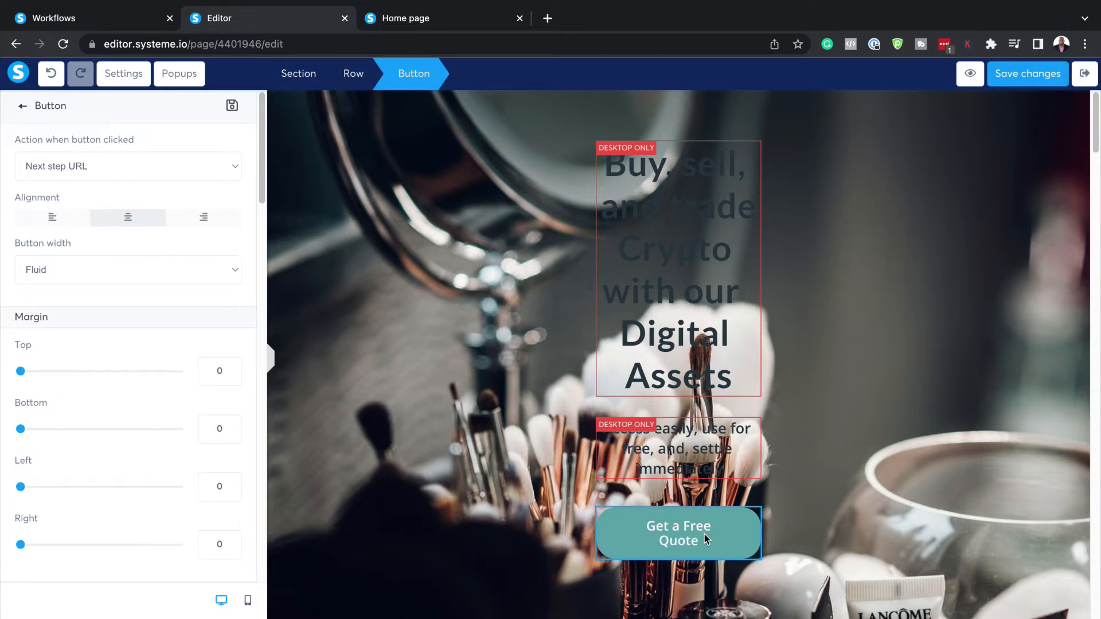
mouse_move(1027, 74)
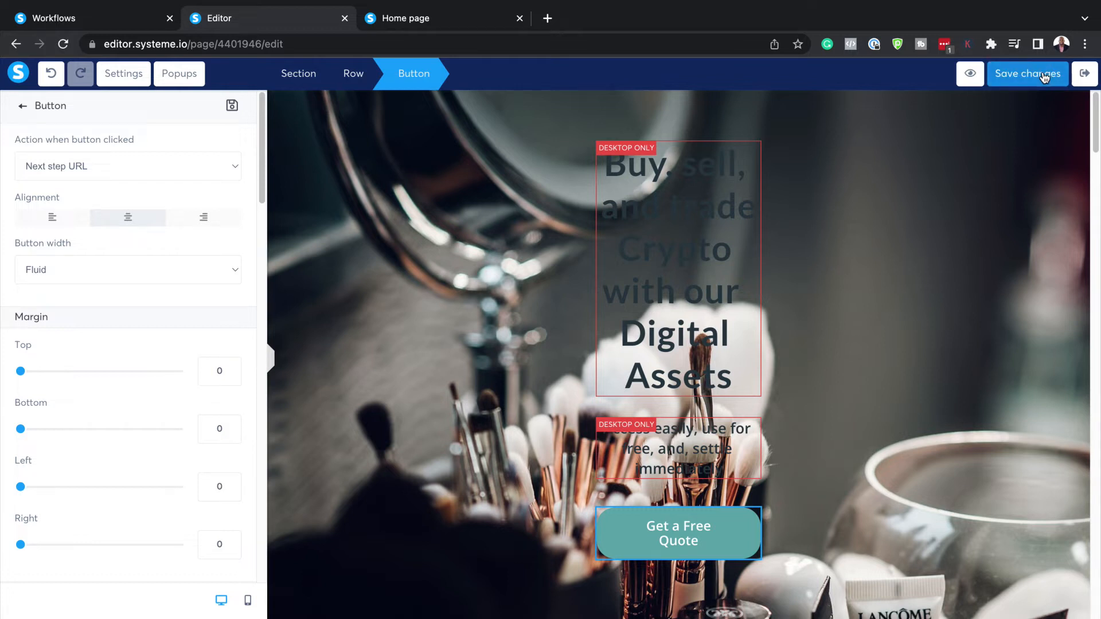
click(1085, 73)
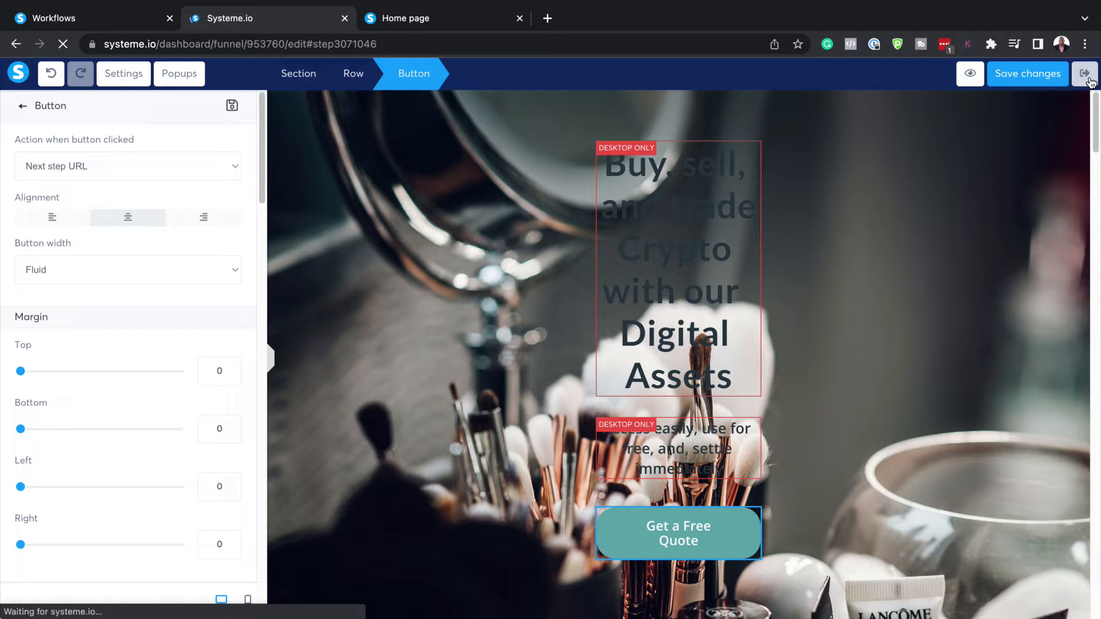
Back in the funnel, give the Order Form step the Product name template.
click(16, 44)
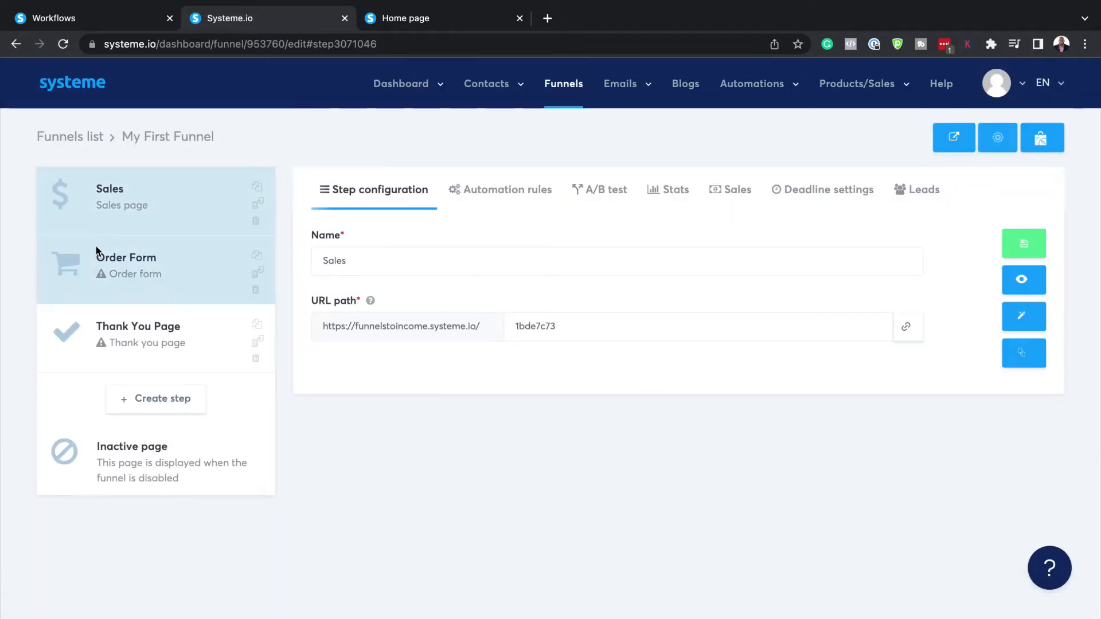
mouse_move(184, 277)
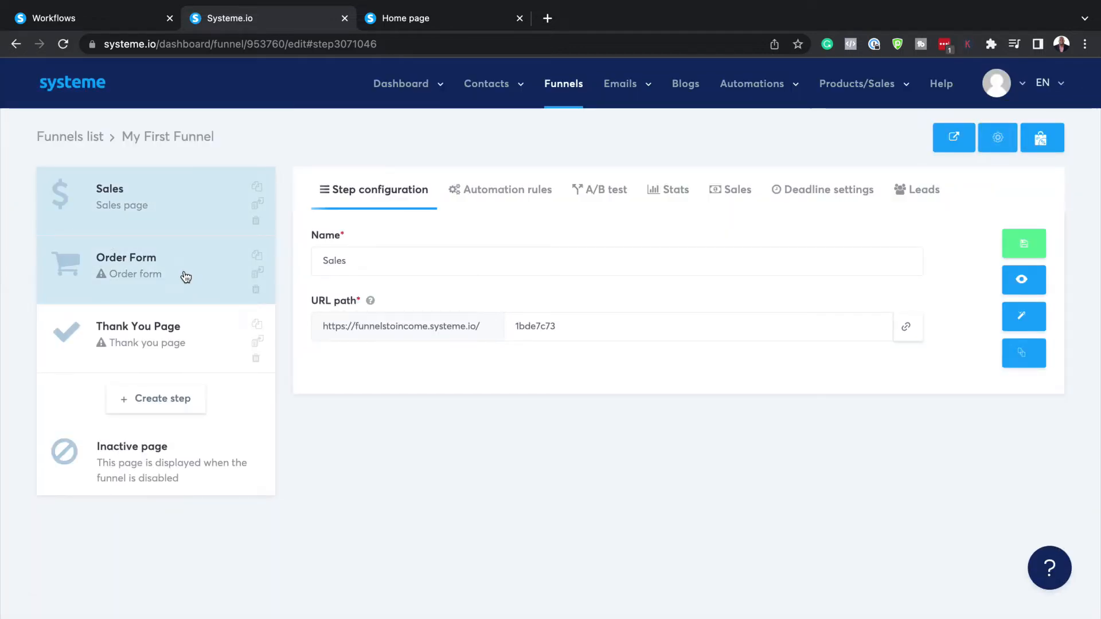
click(126, 265)
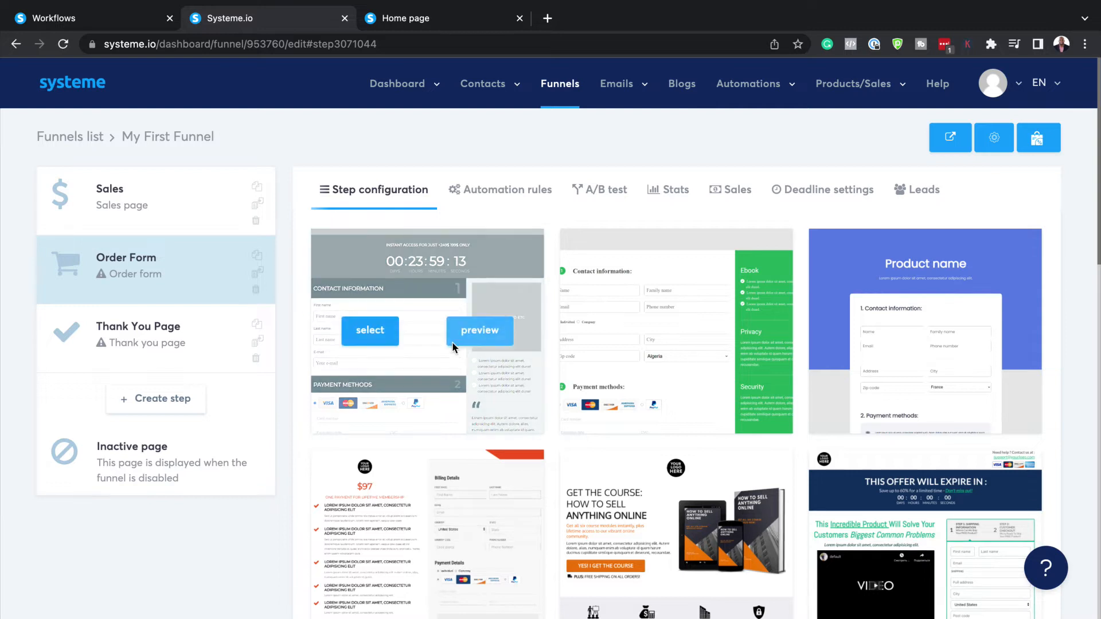
scroll(down, 3)
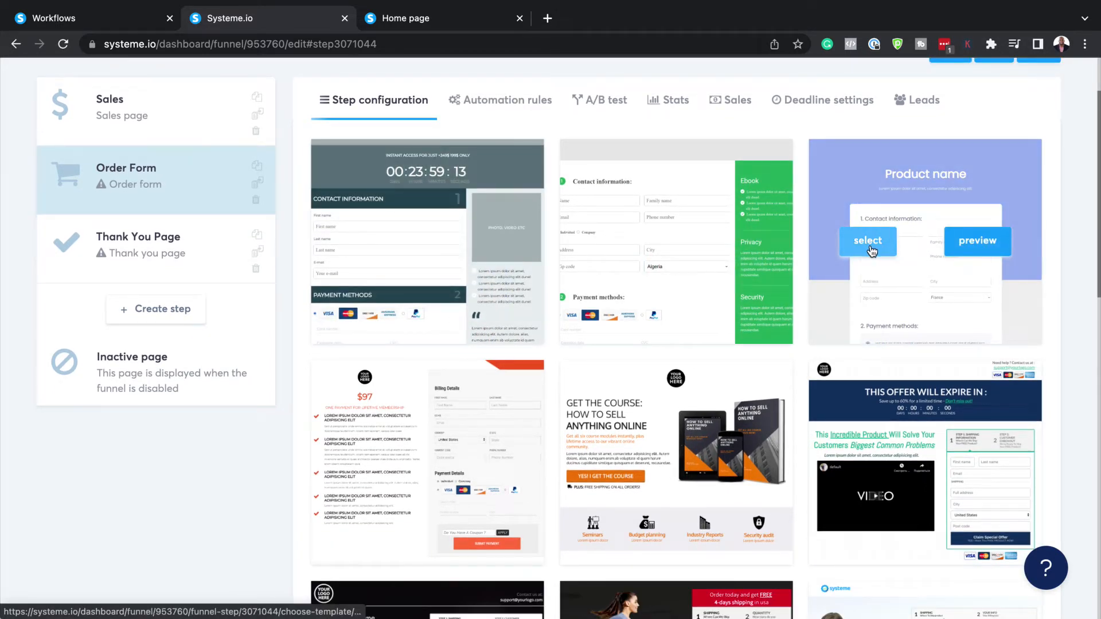
click(867, 241)
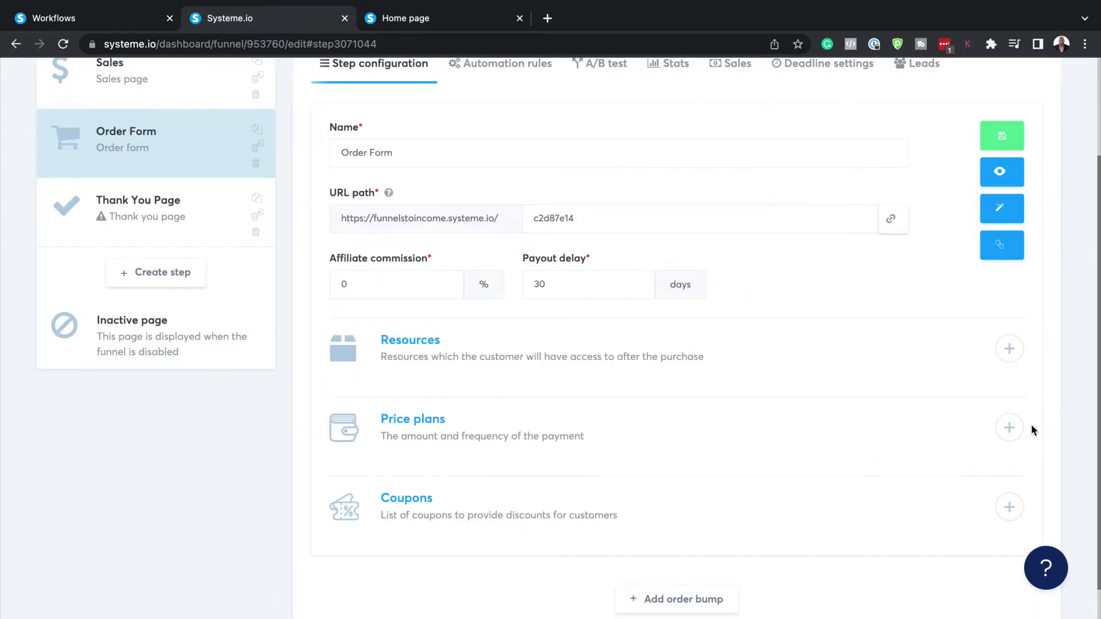
Add a One shot price plan to the order form and start creating a new plan.
click(1009, 428)
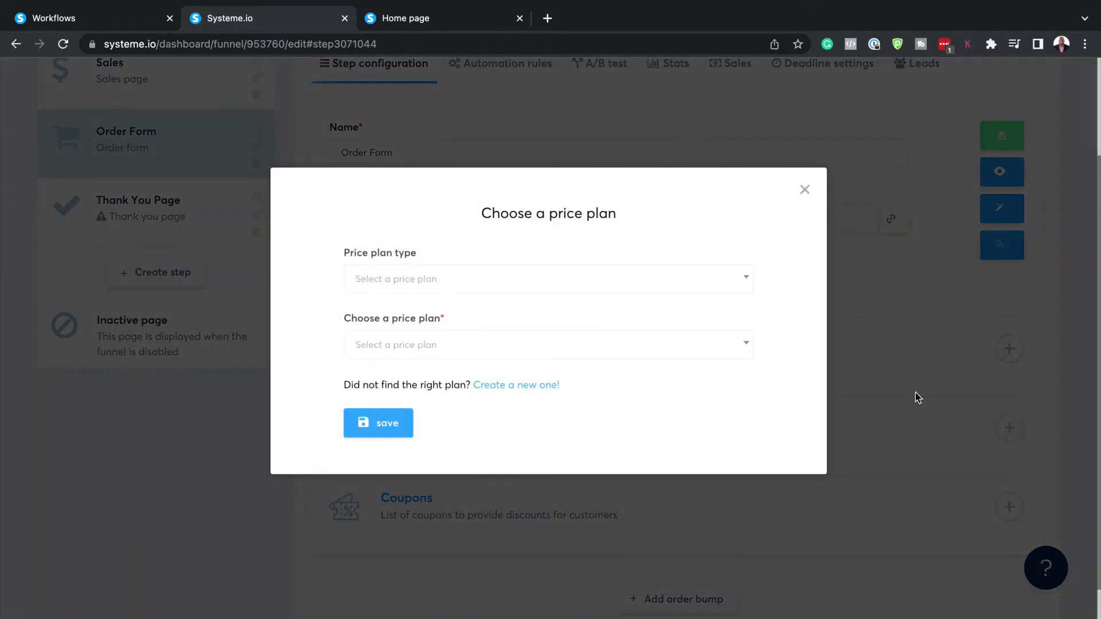
click(548, 278)
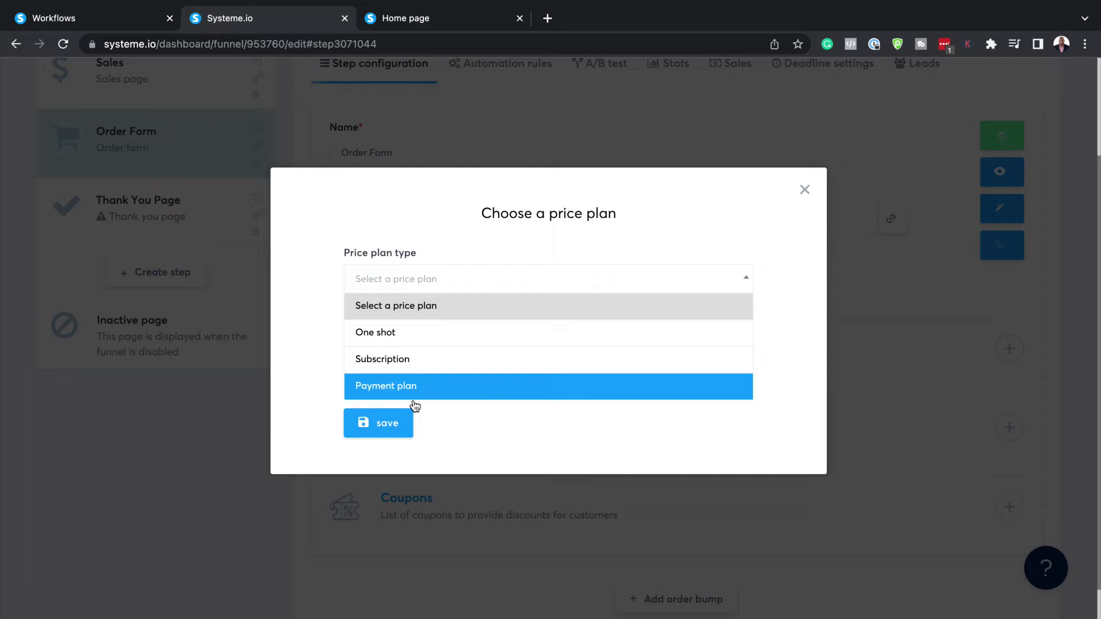
mouse_move(403, 339)
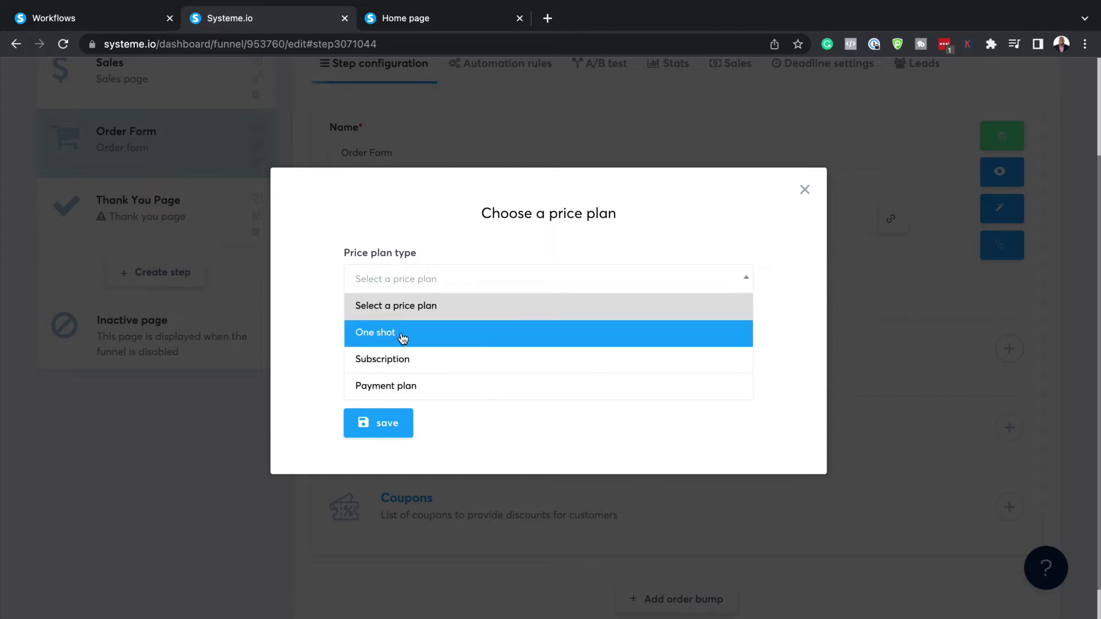
click(376, 332)
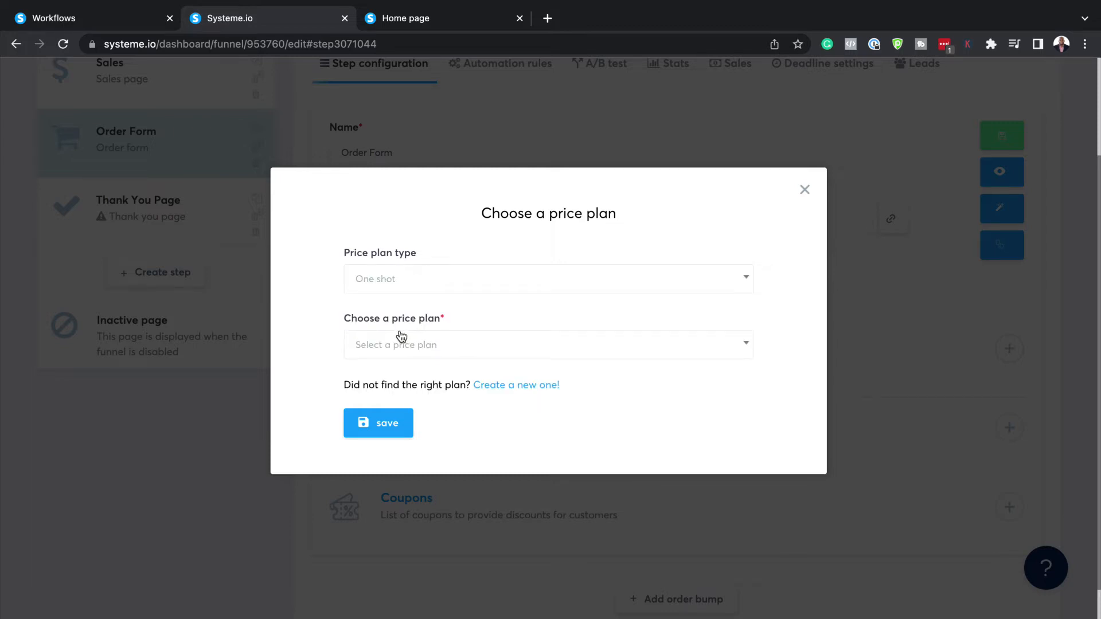
click(548, 344)
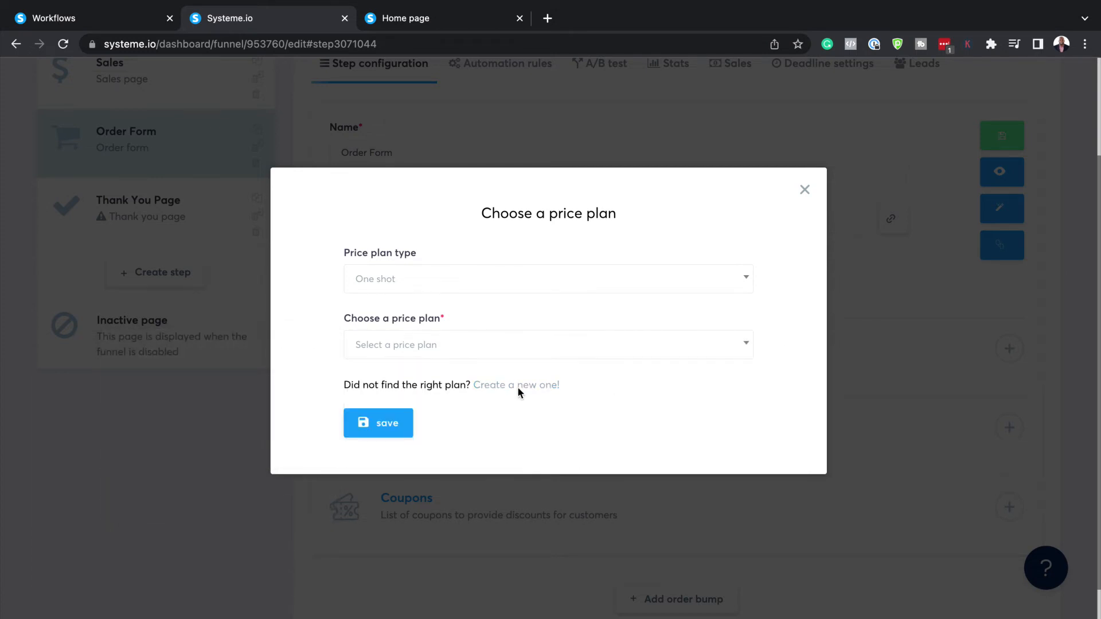
click(516, 385)
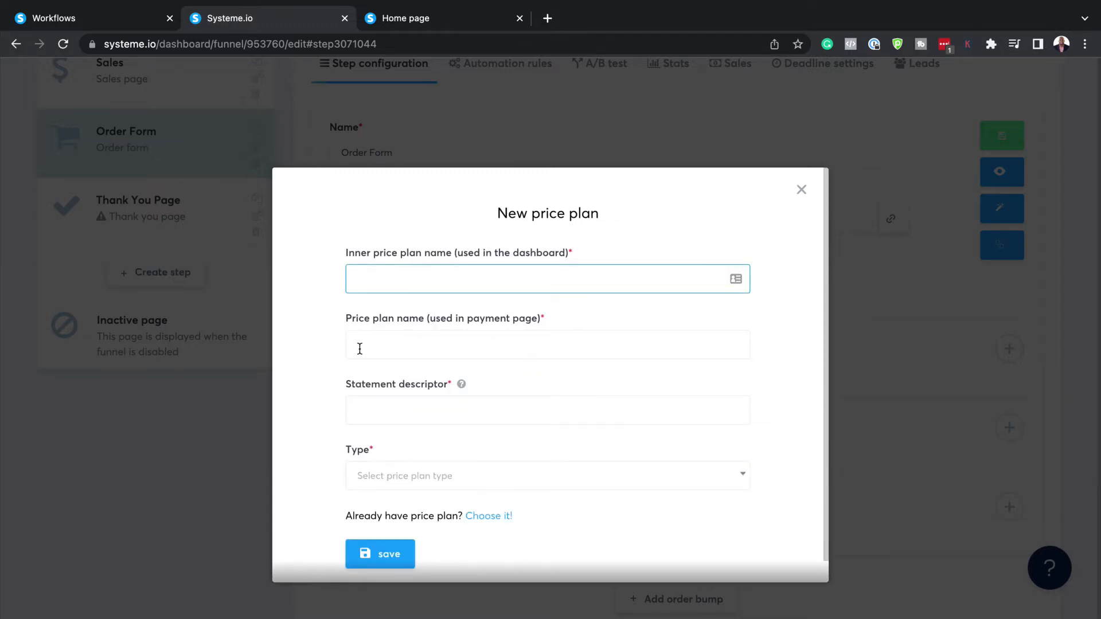
Create the one-shot First Product price plan at $197 with payment name One Payment.
click(547, 345)
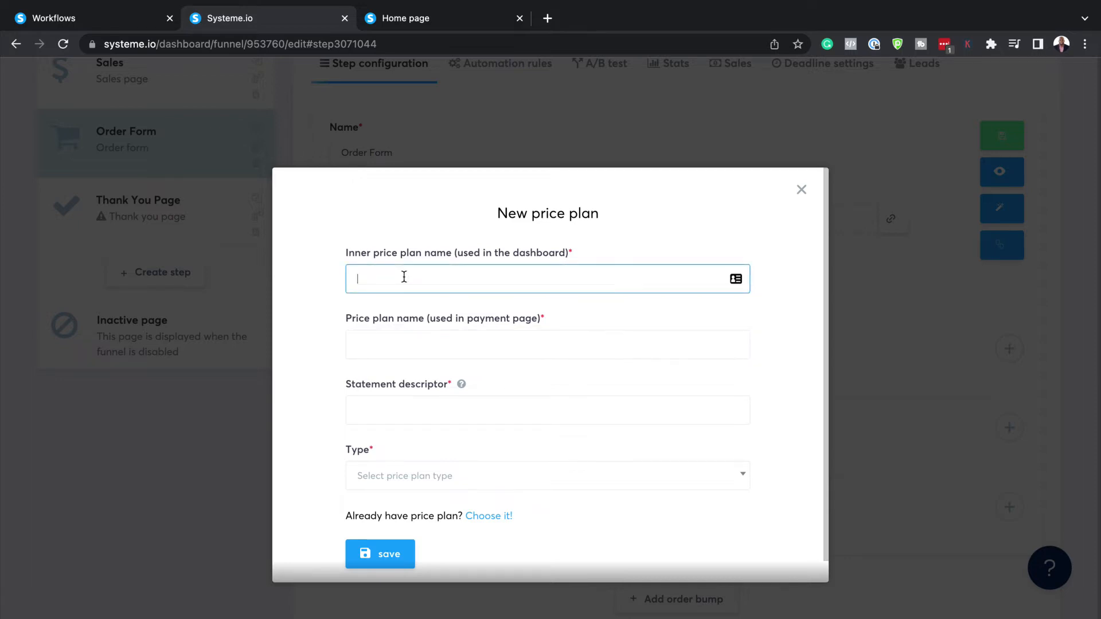
text(M)
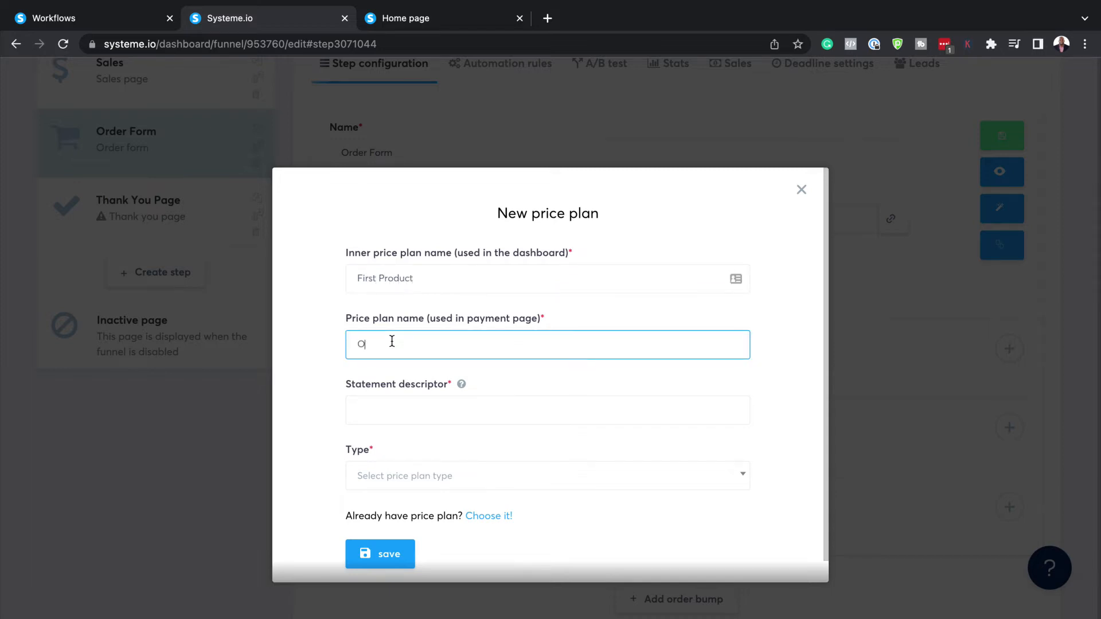
text(n Sh)
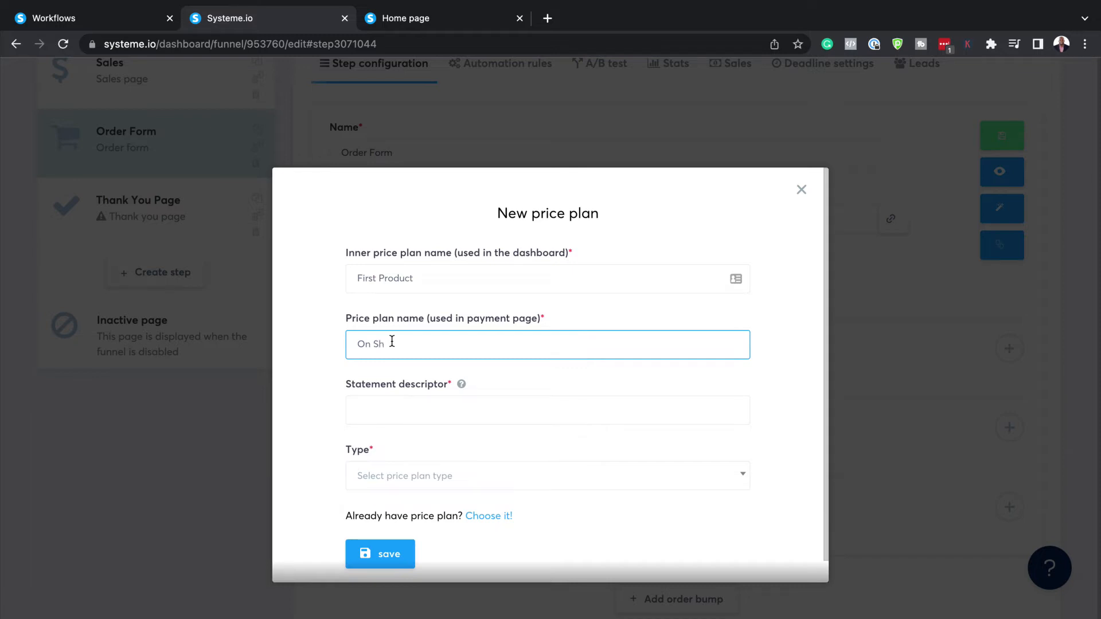
key(Backspace)
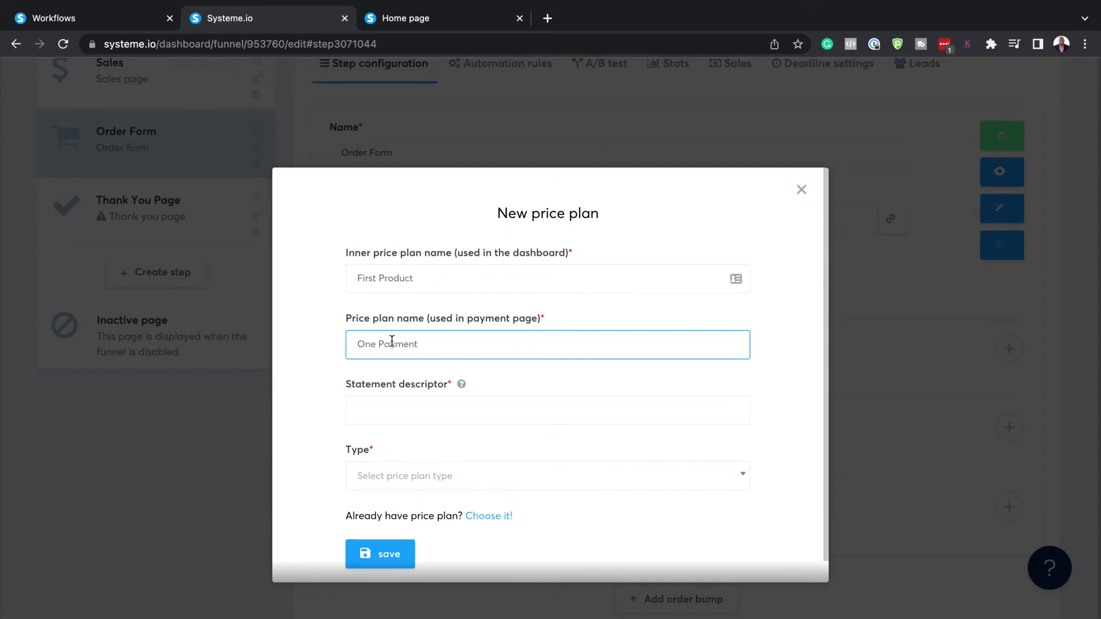
click(547, 410)
text(First Product)
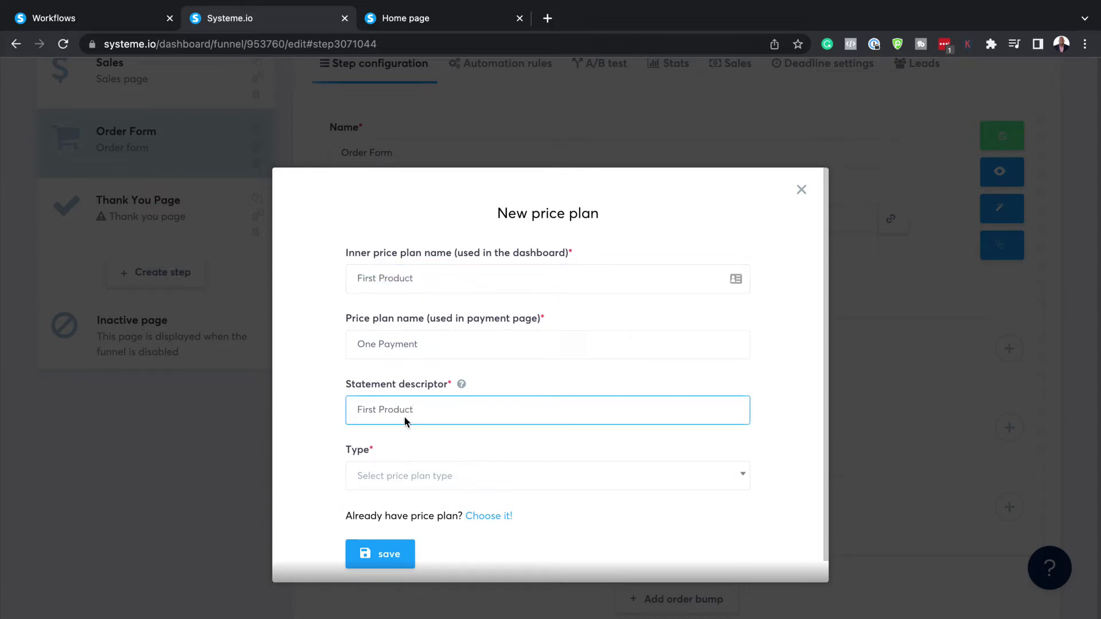
click(547, 476)
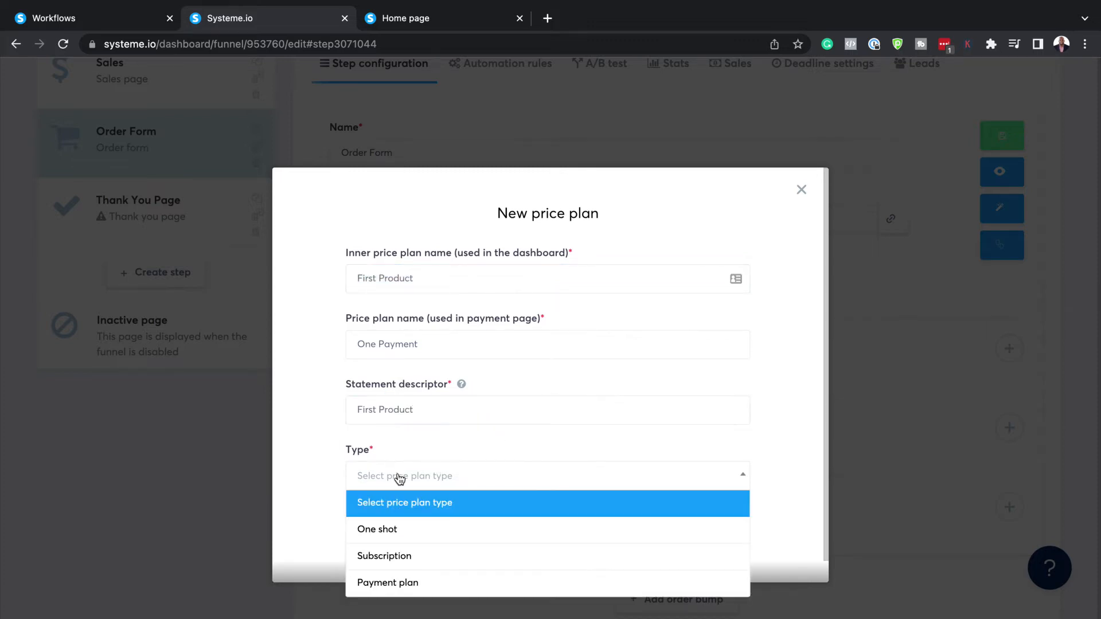
click(377, 529)
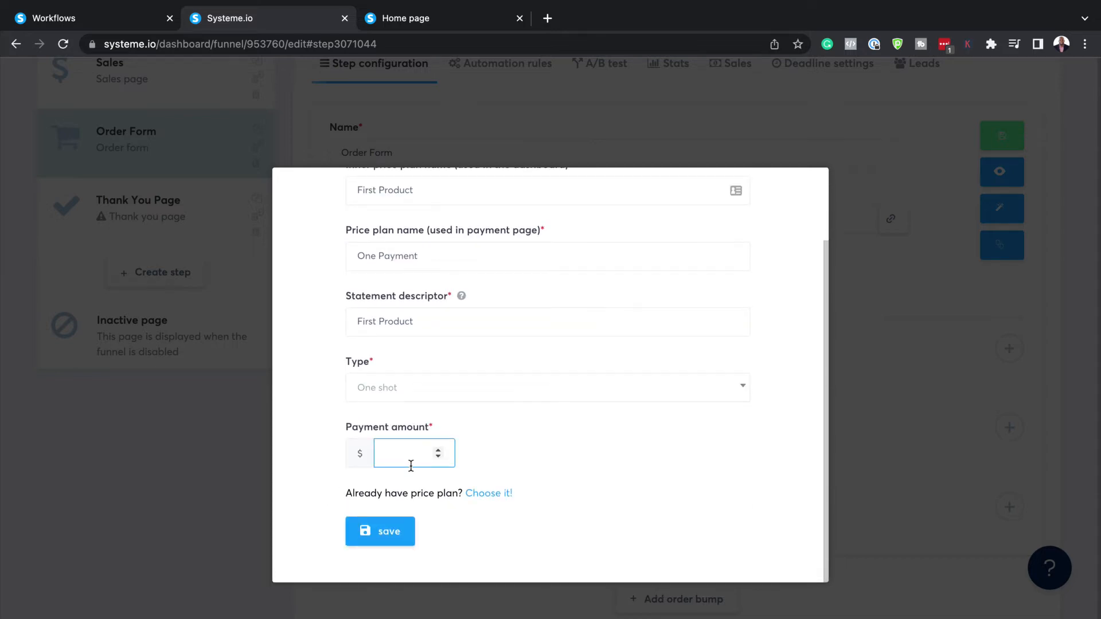
text(197)
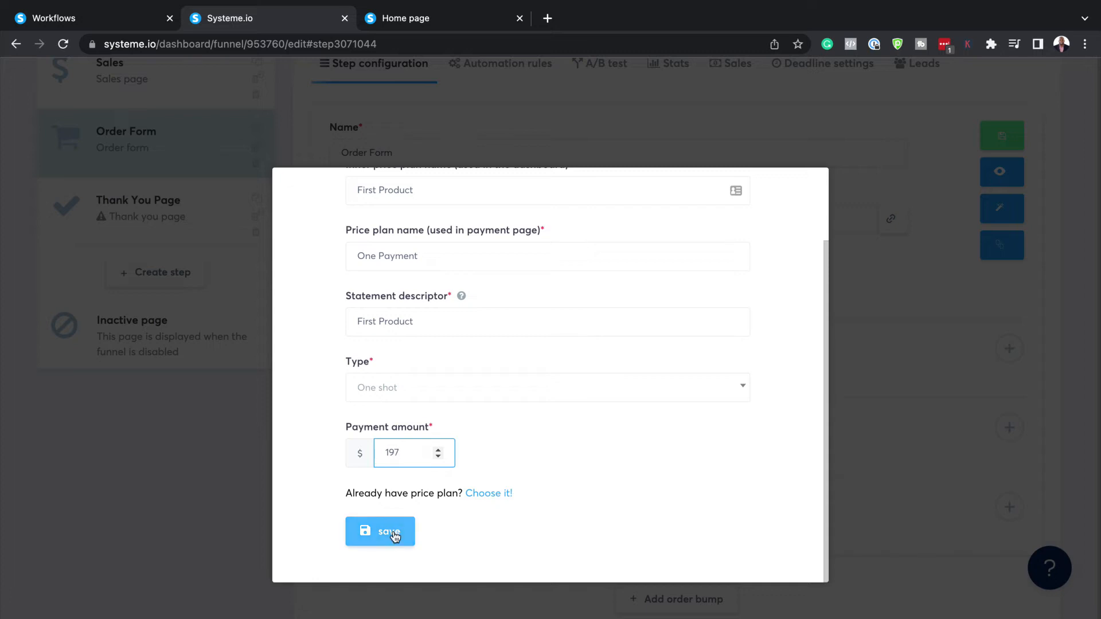
click(379, 532)
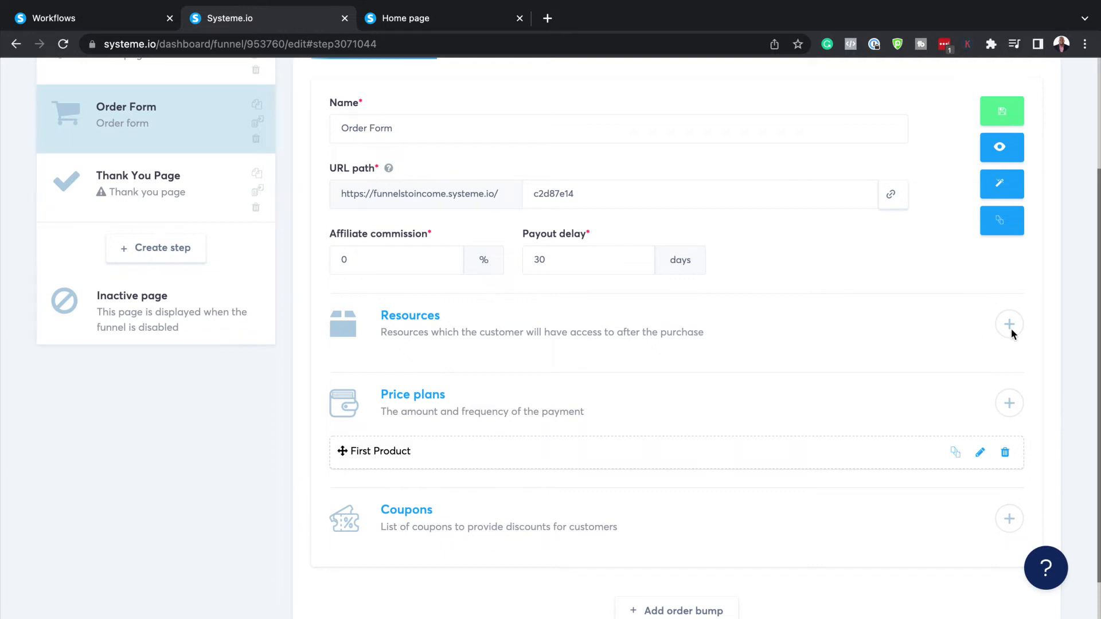
Add the My First Product tag as a resource and save the Order Form step.
click(1009, 323)
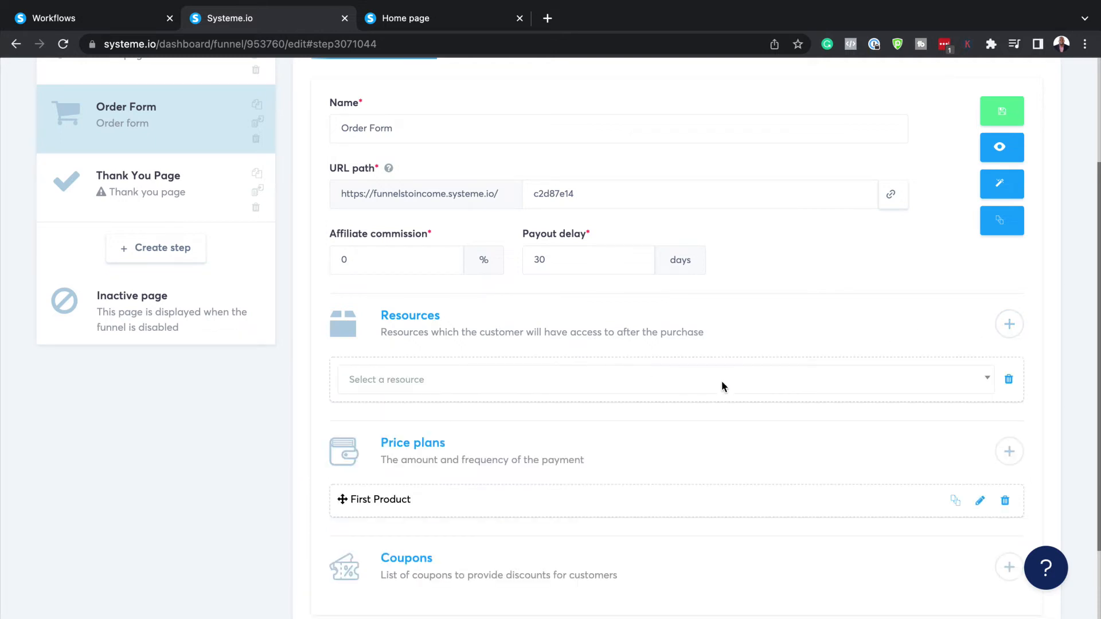
mouse_move(719, 385)
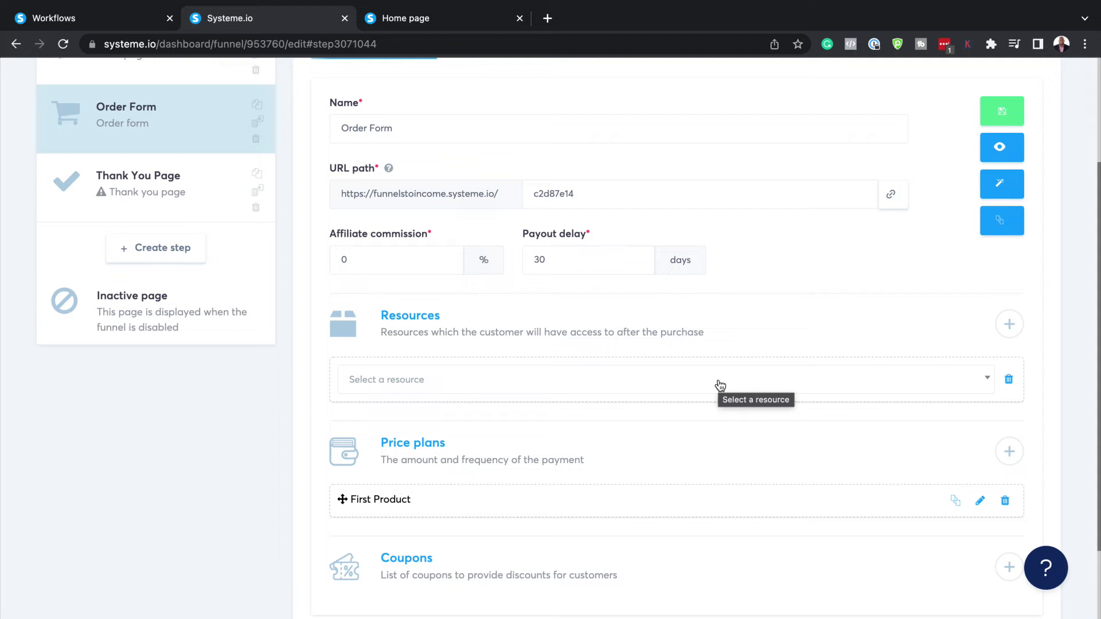
click(660, 379)
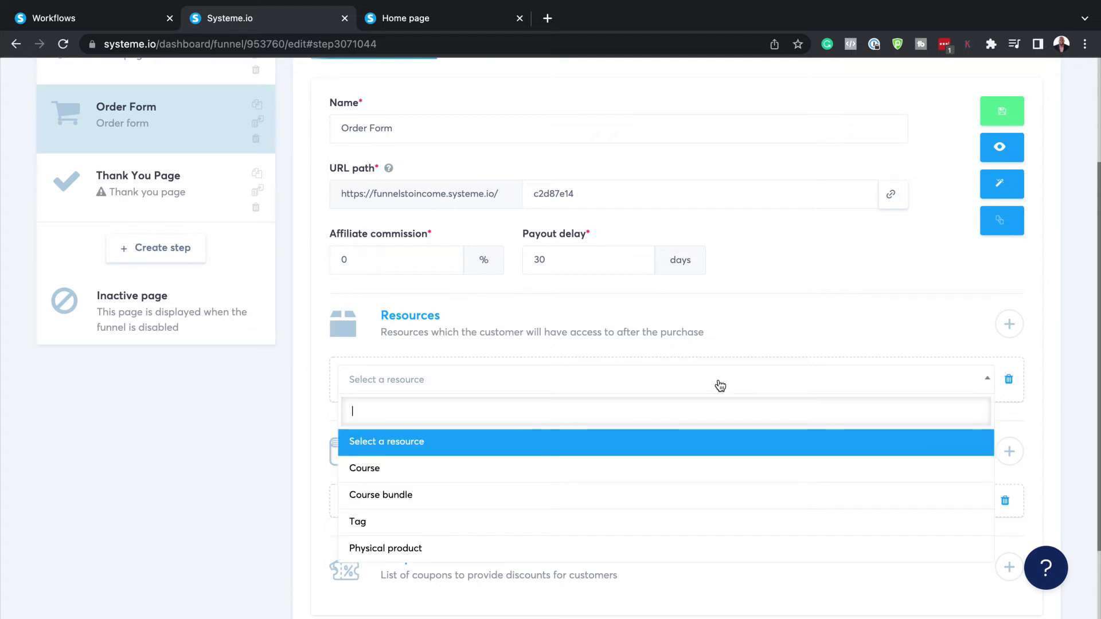
mouse_move(385, 522)
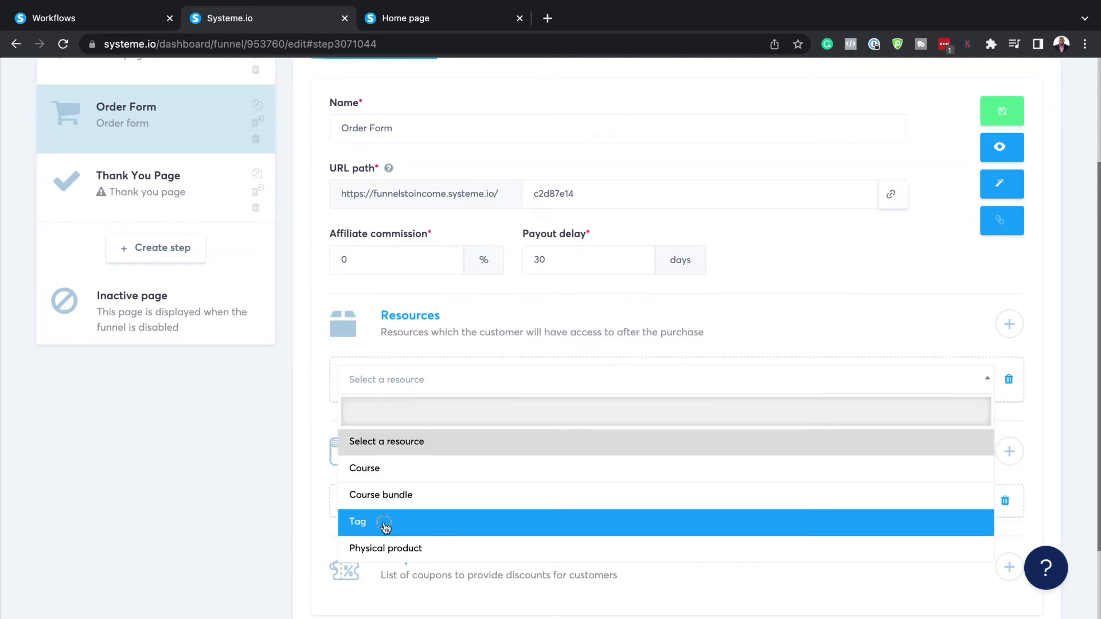
click(357, 521)
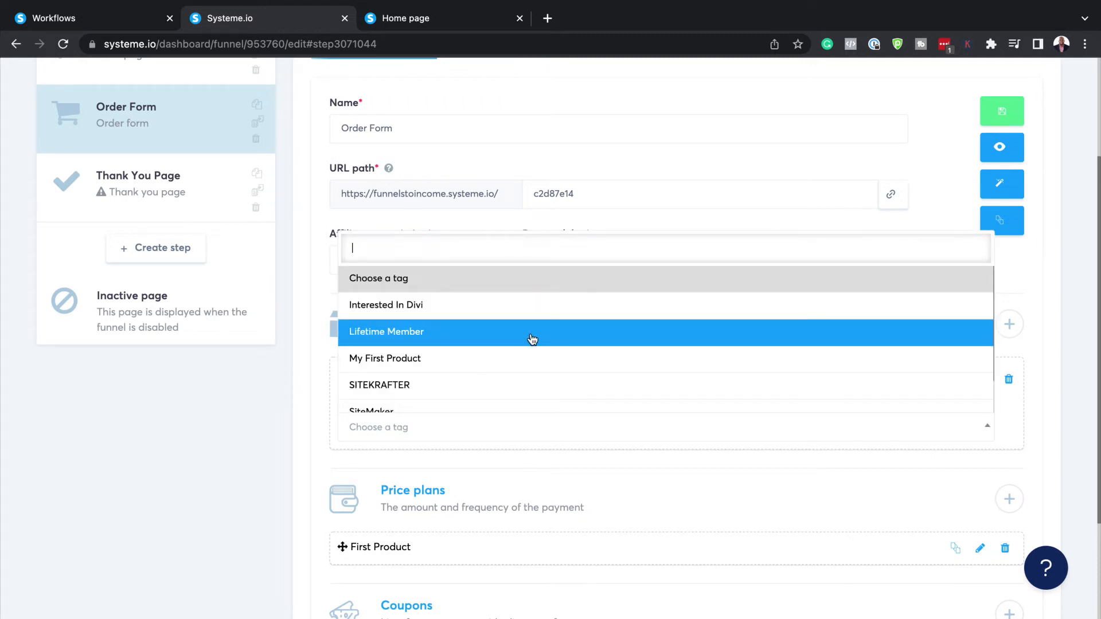
scroll(down, 3)
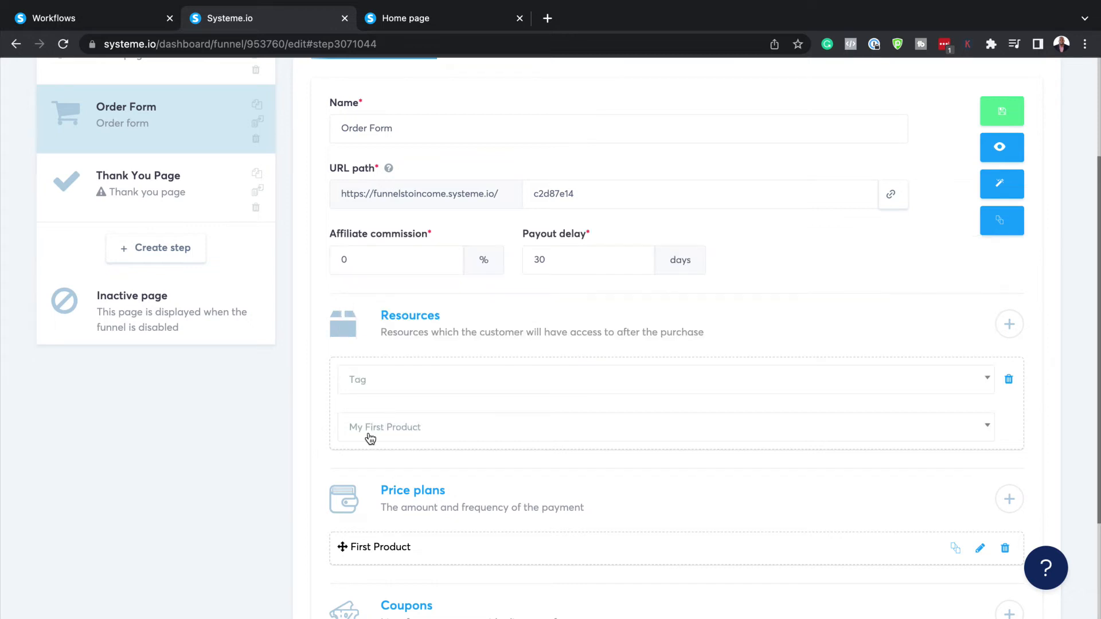
mouse_move(511, 464)
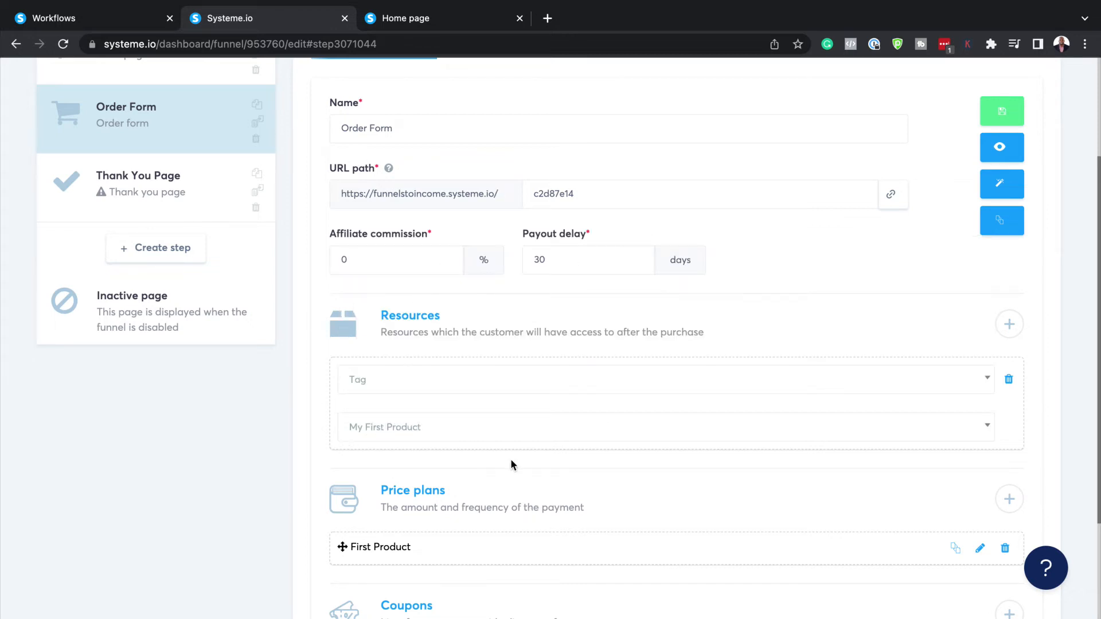
mouse_move(422, 440)
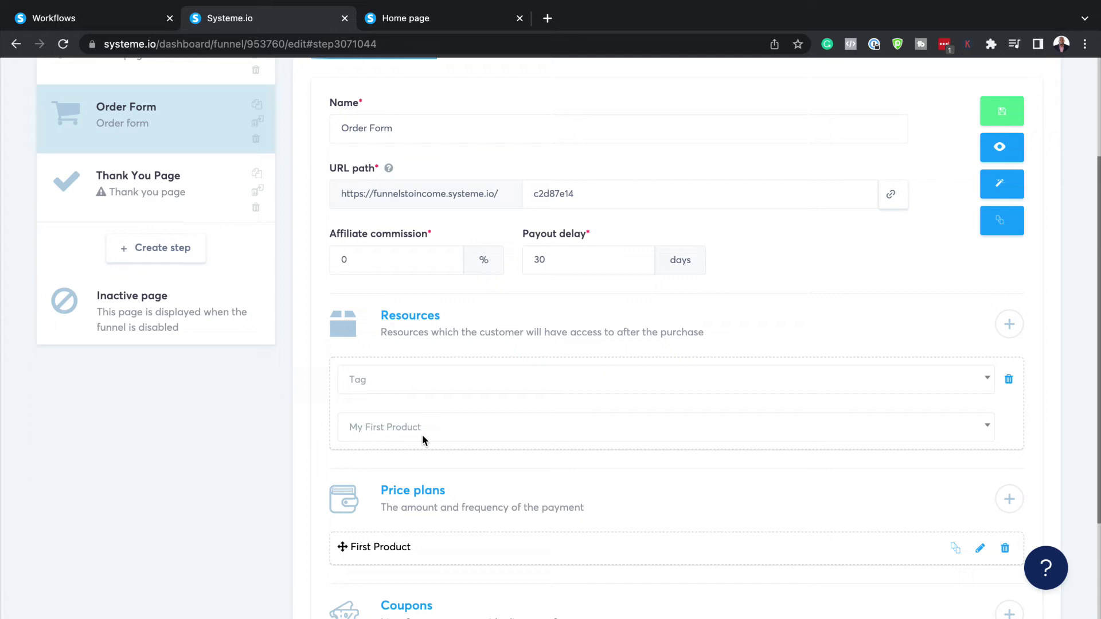
mouse_move(1038, 122)
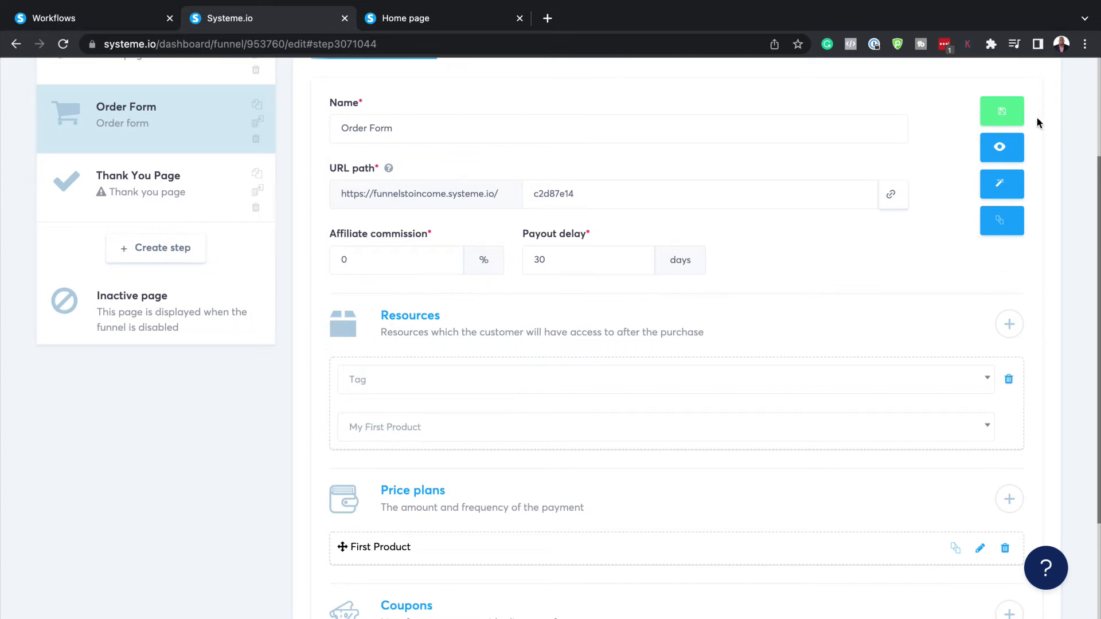
click(1001, 111)
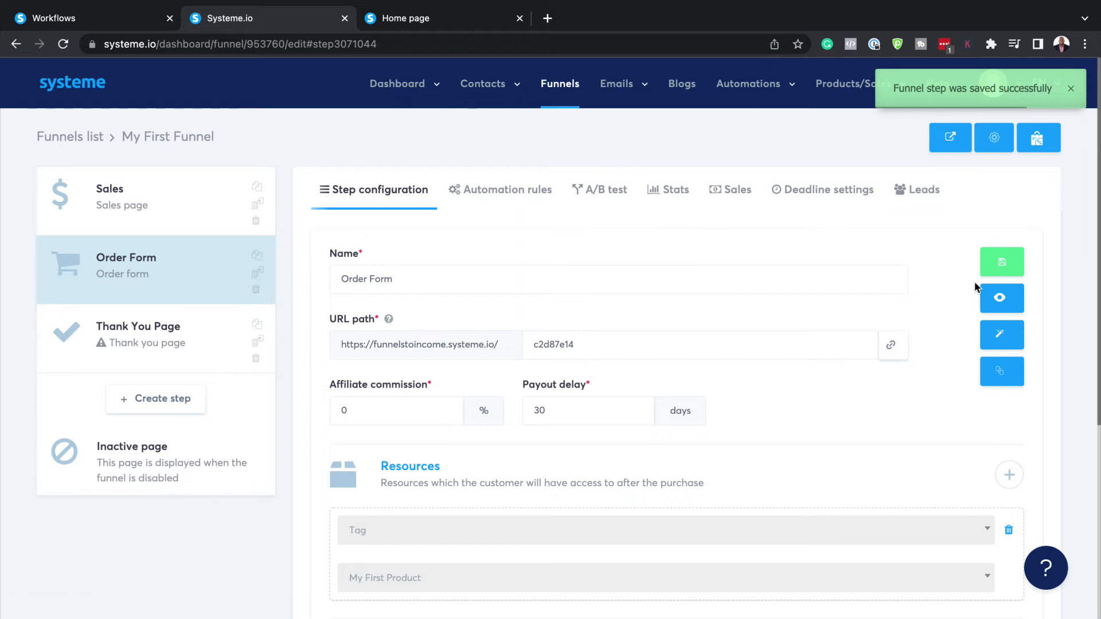
click(1001, 298)
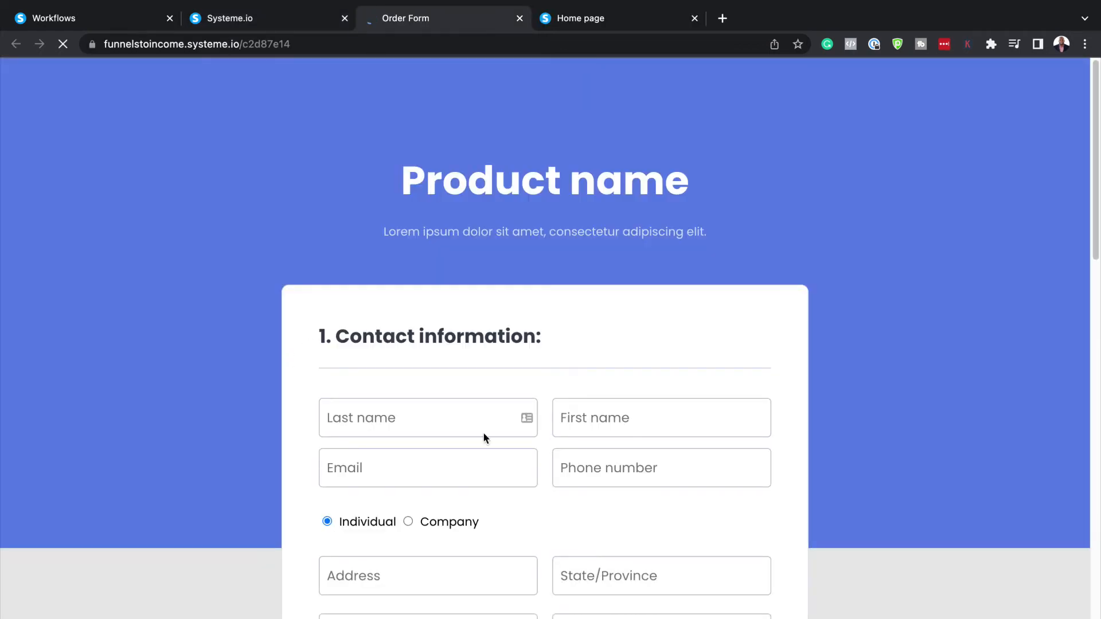
Review the live $197 One Payment order form, trying PayPal, then return to the dashboard.
scroll(down, 3)
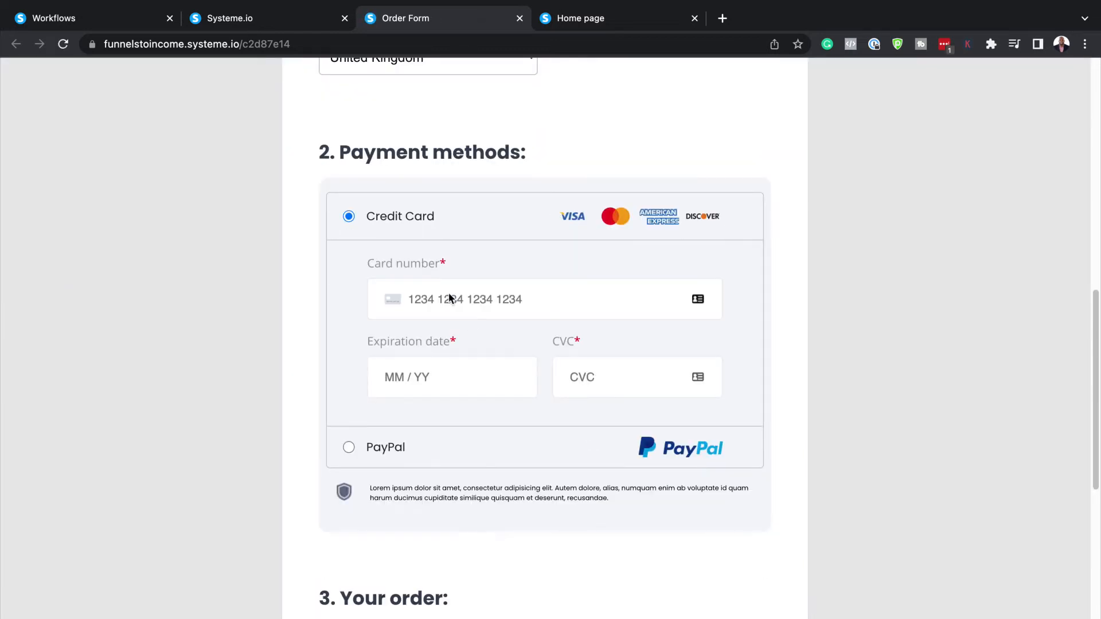
scroll(down, 3)
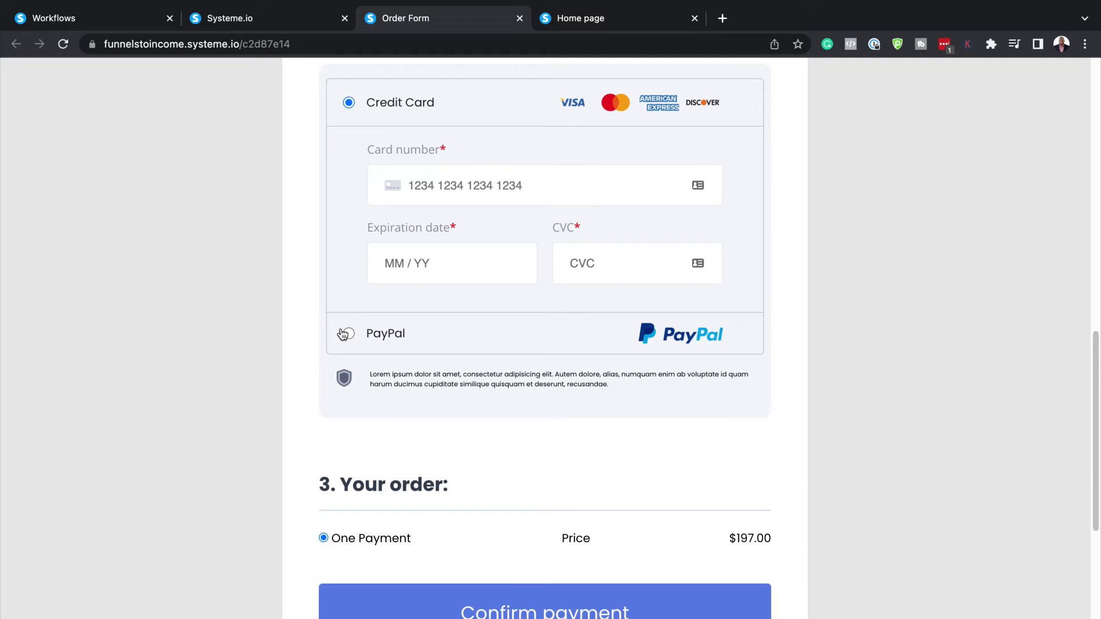
click(348, 334)
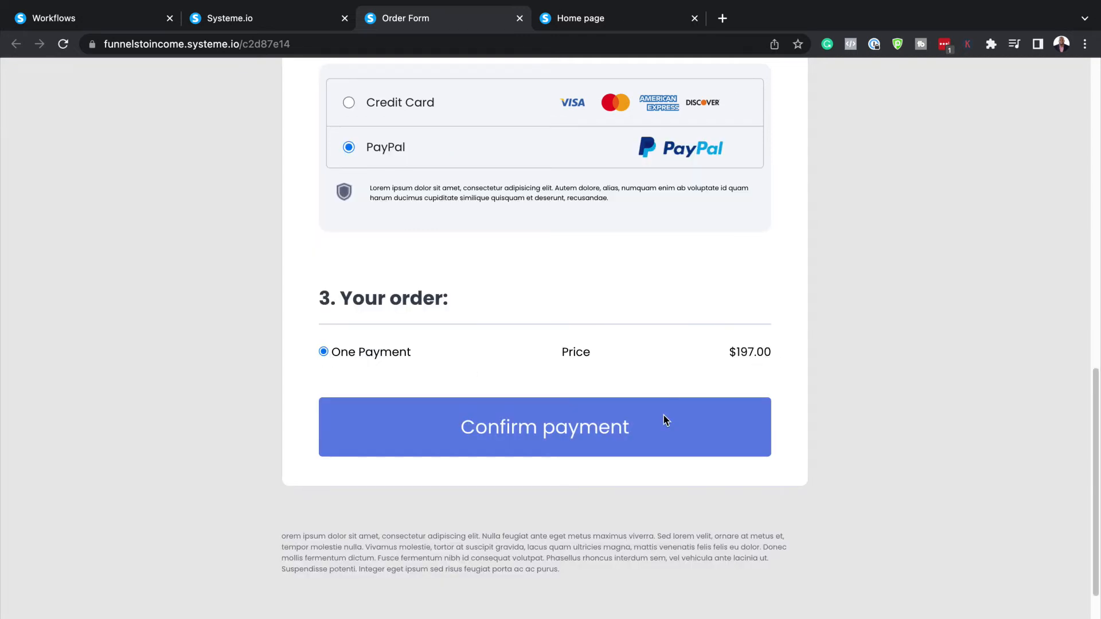
scroll(up, 3)
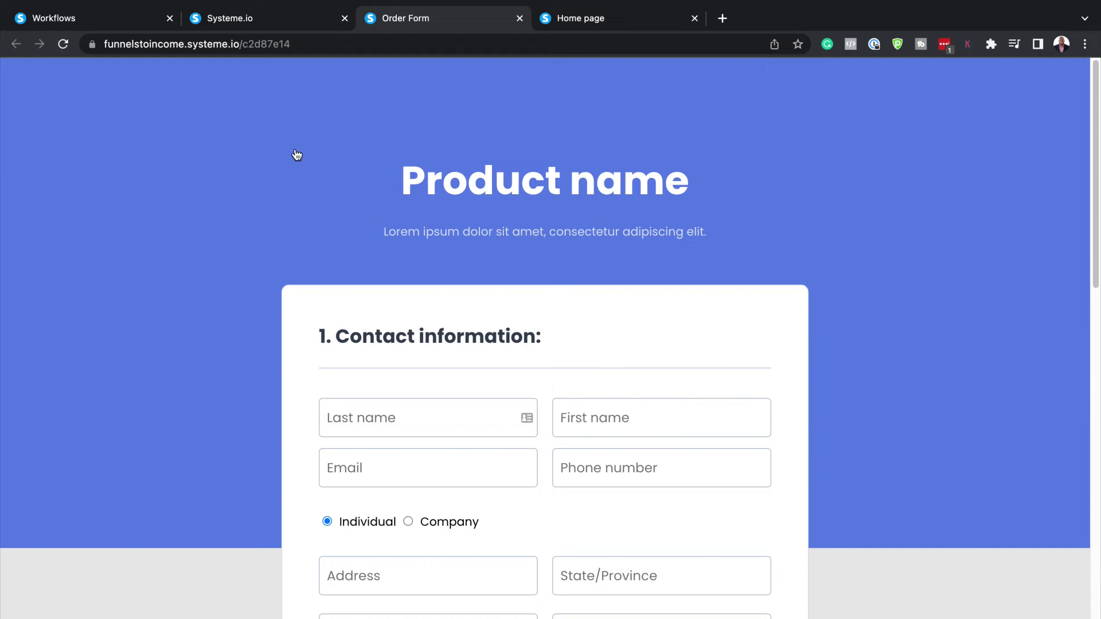
click(238, 18)
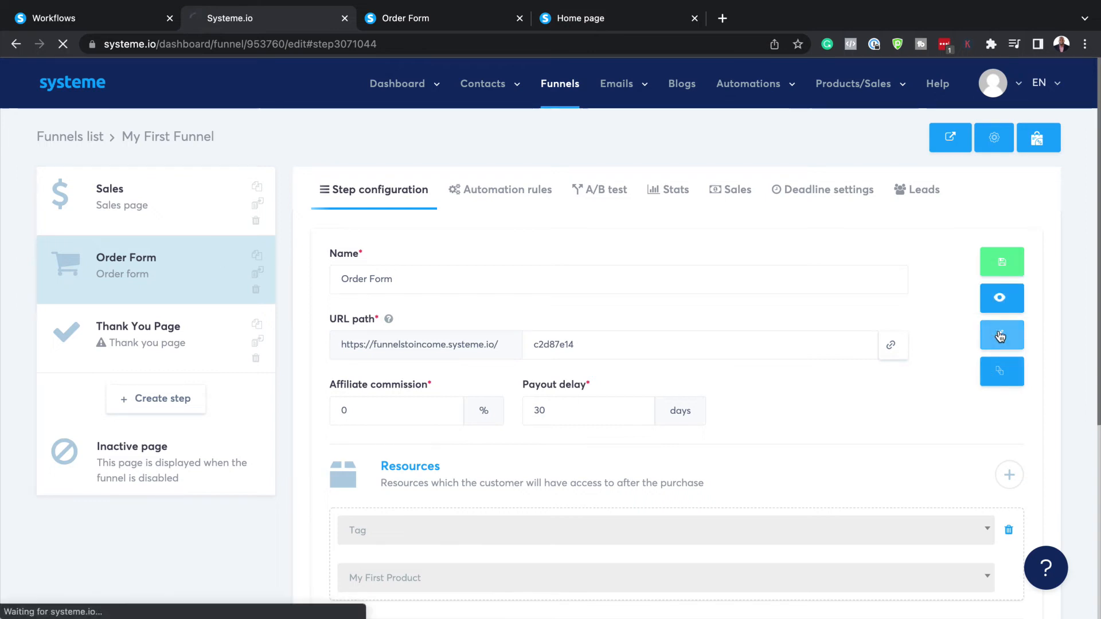
Change the order form headline to 'My First Product'.
click(1002, 335)
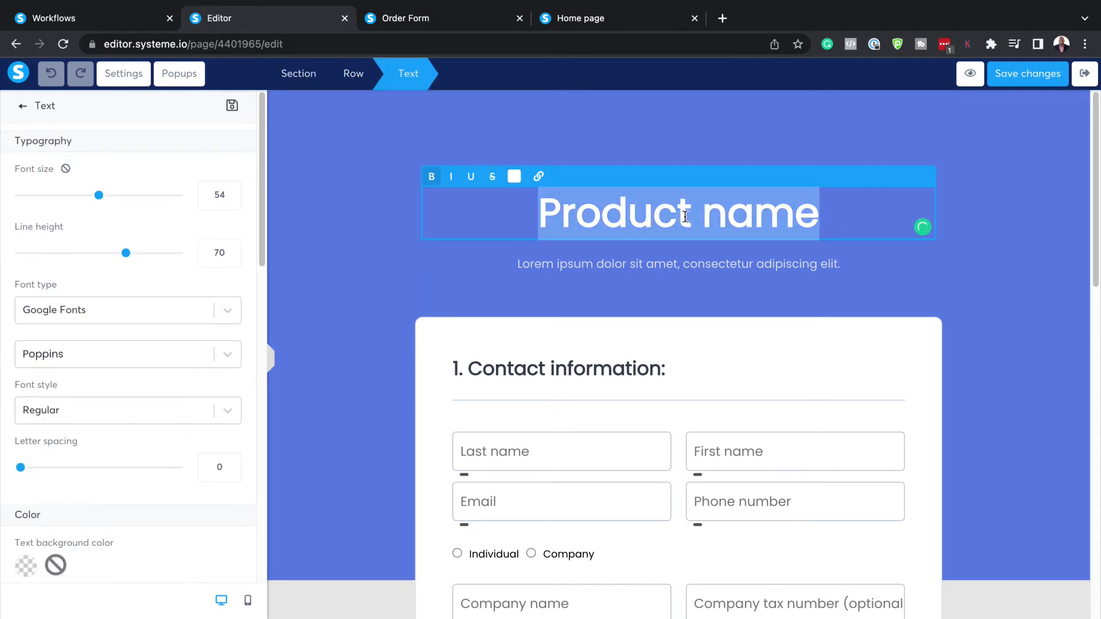
text(M)
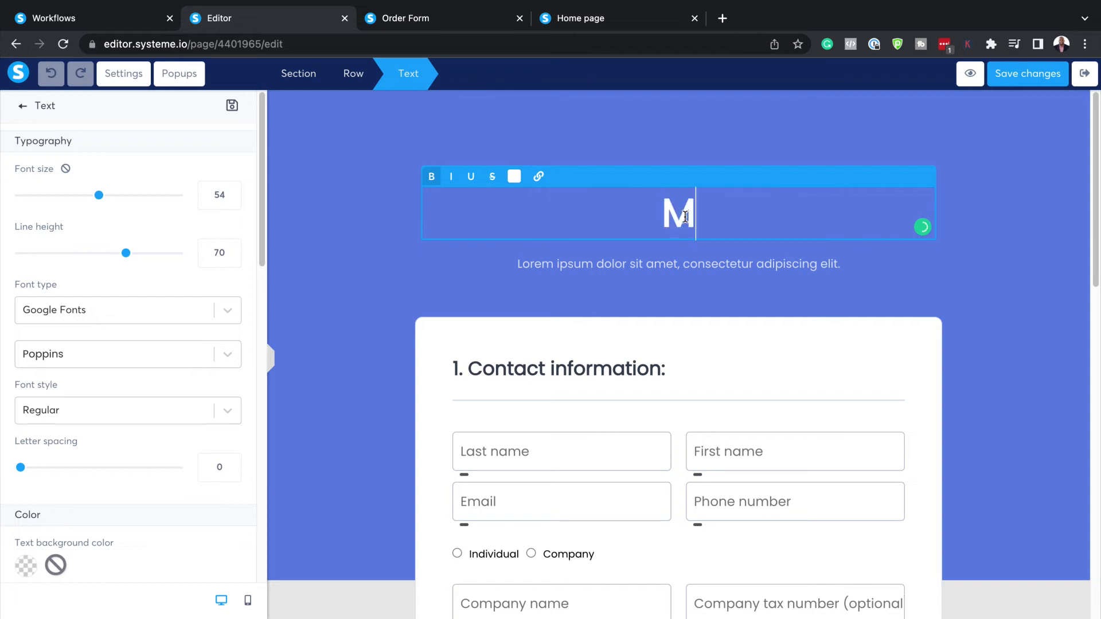
text(y First Product)
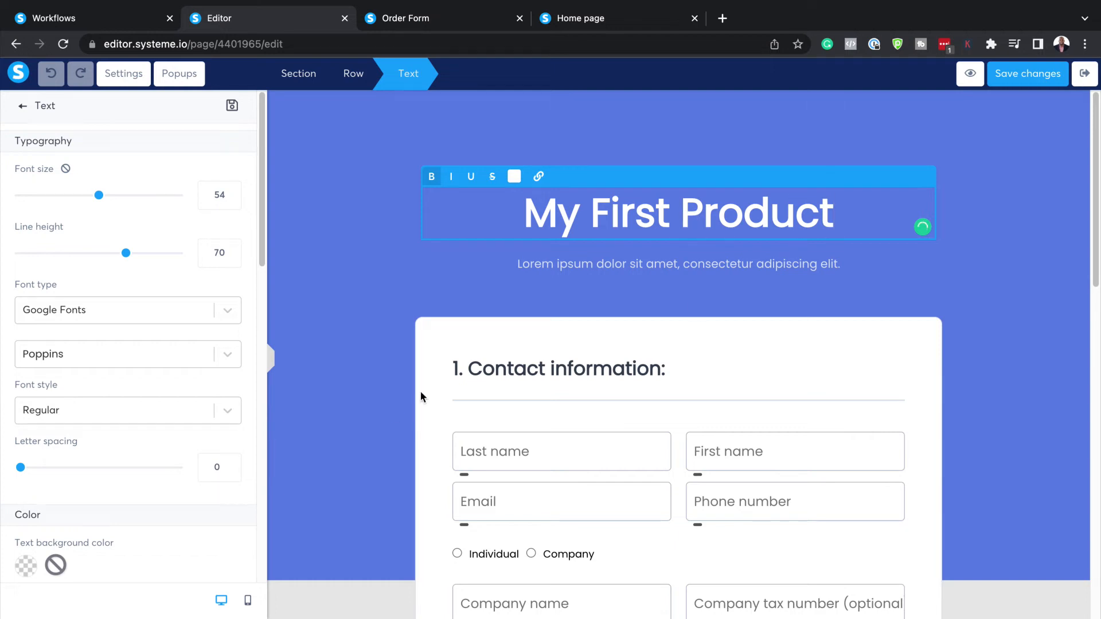
click(79, 74)
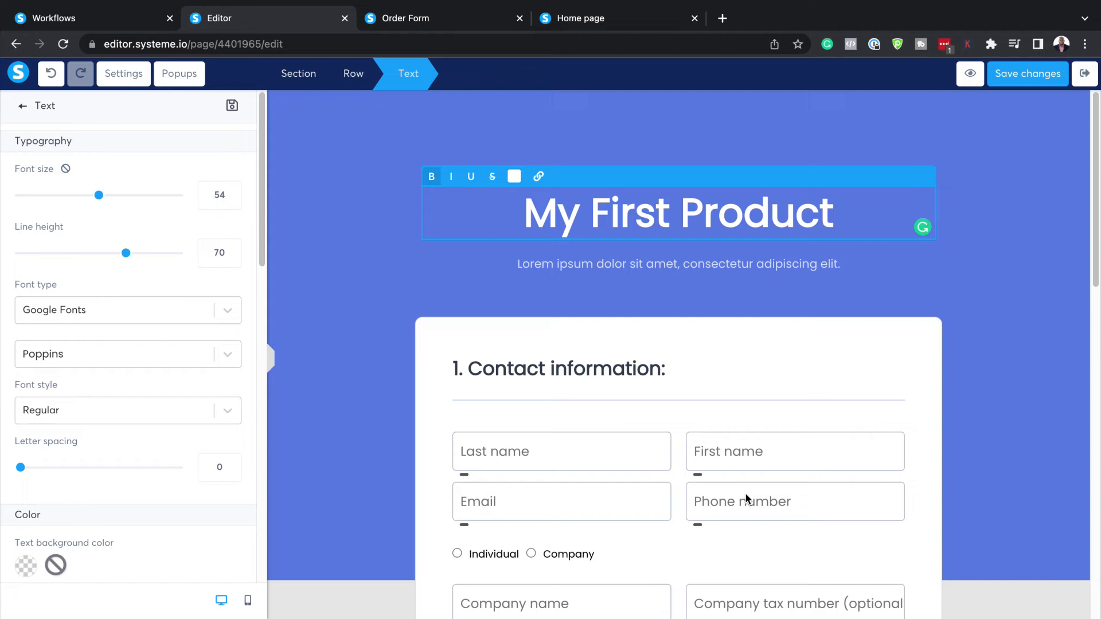
Delete the Phone number field from the order form.
click(794, 451)
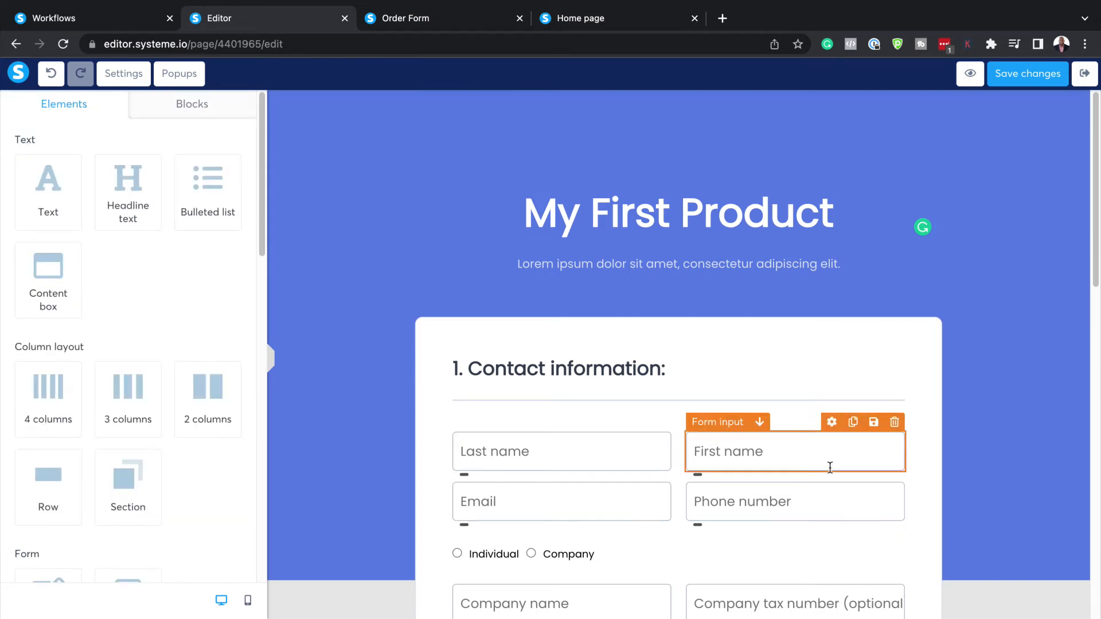
click(795, 502)
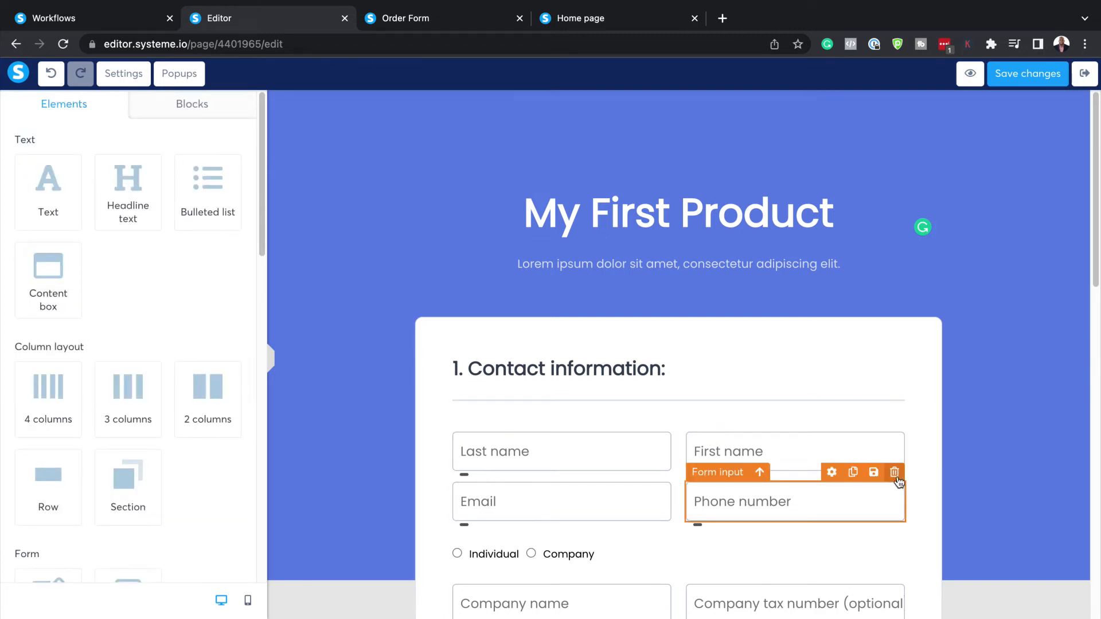
mouse_move(699, 134)
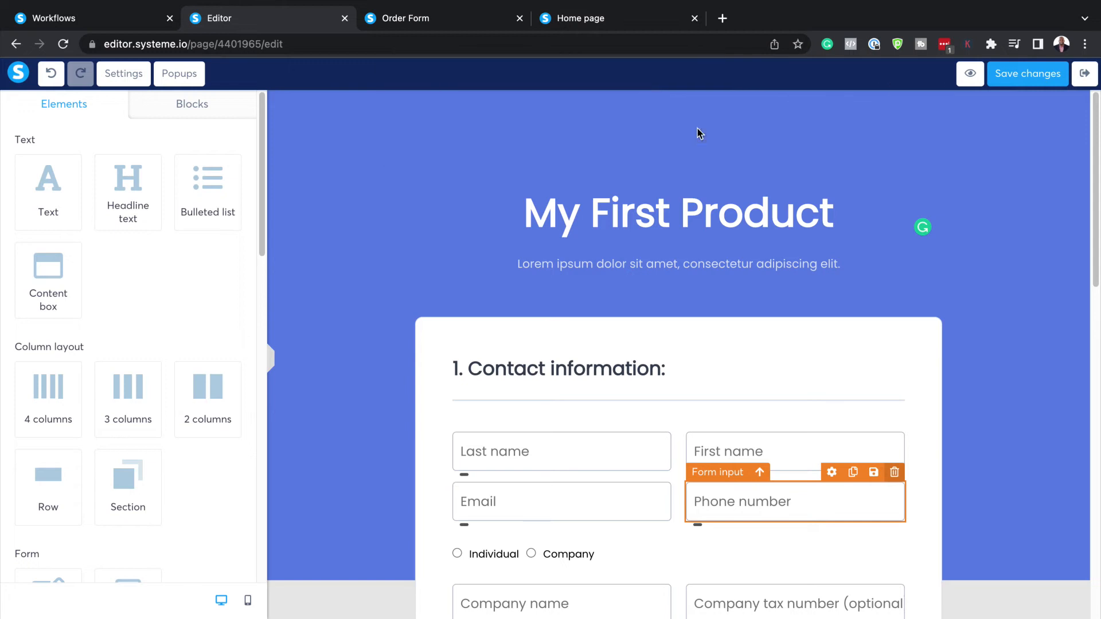
click(894, 472)
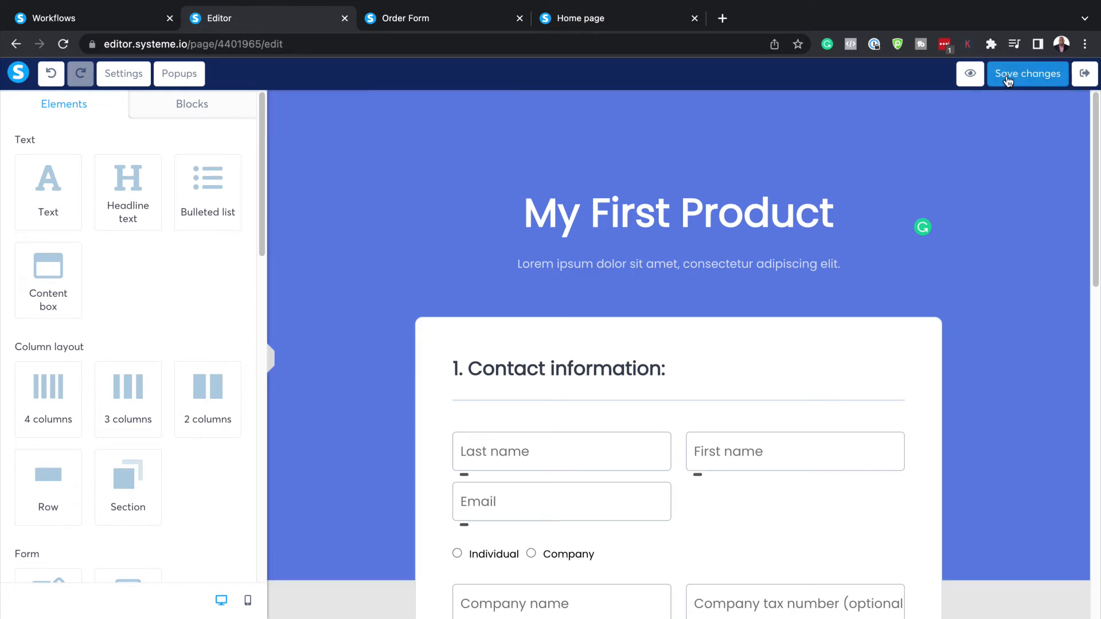
mouse_move(1070, 90)
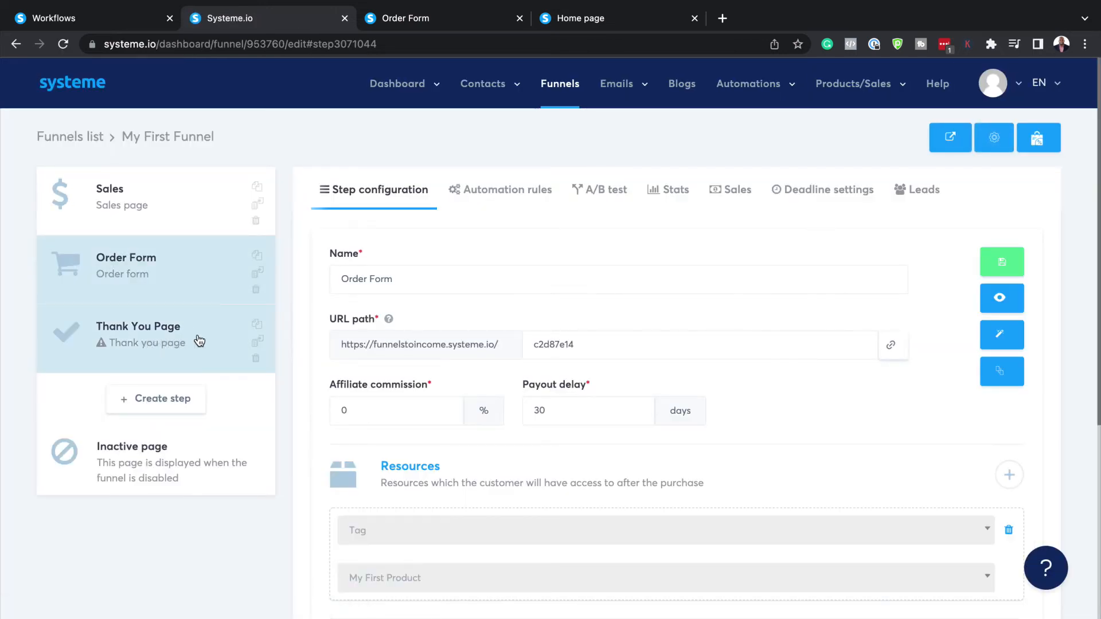
Give the Thank You Page step the 'Thank you for your order!' template.
click(138, 334)
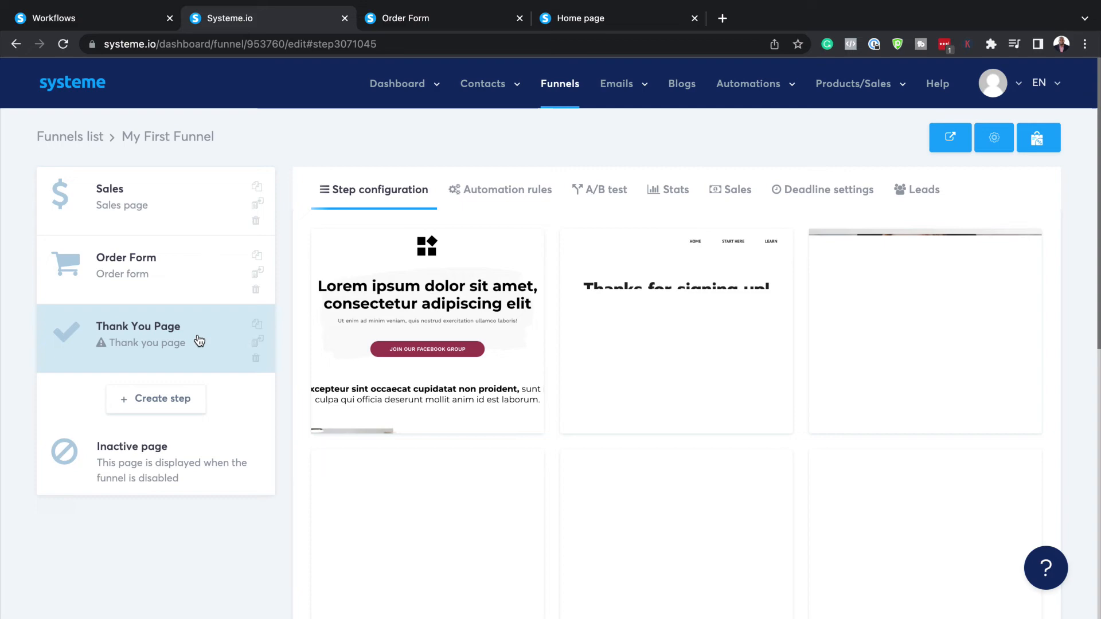
scroll(down, 3)
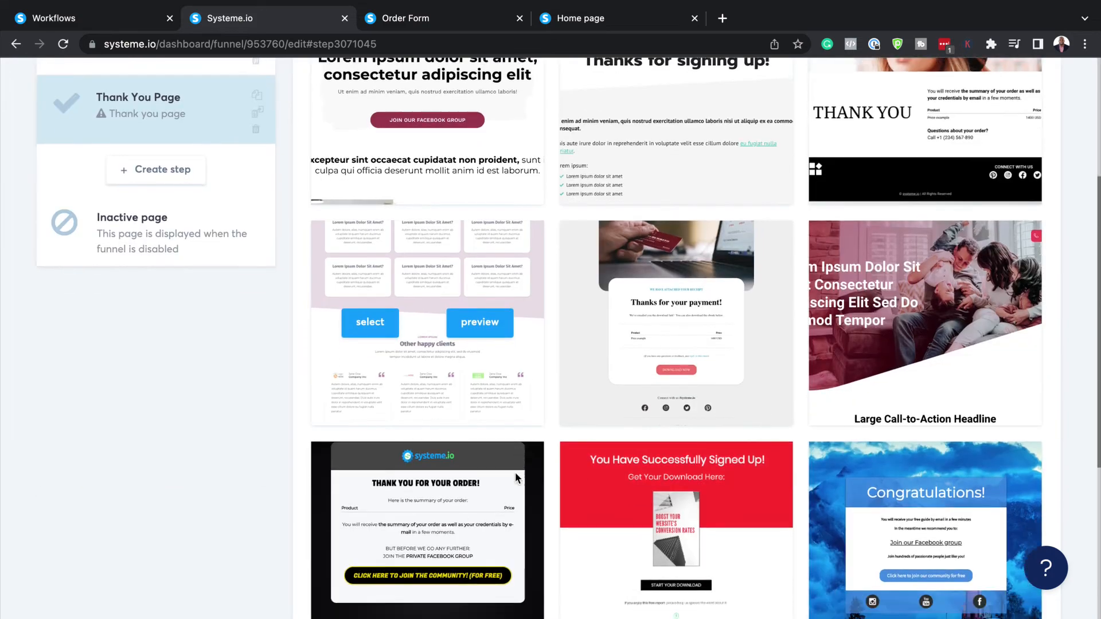
scroll(down, 3)
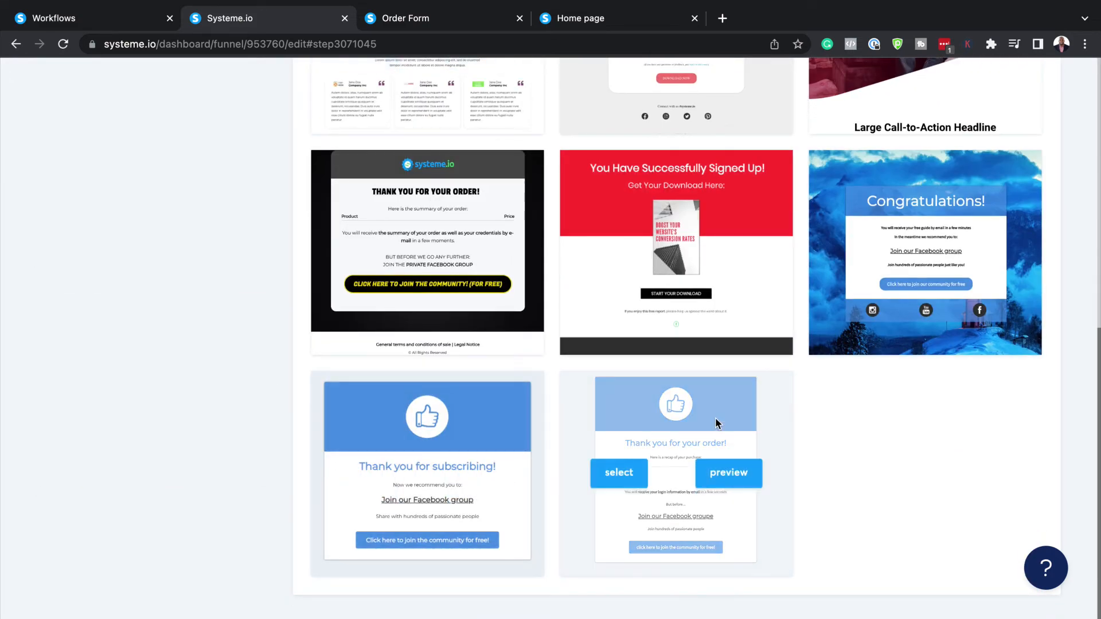
click(619, 473)
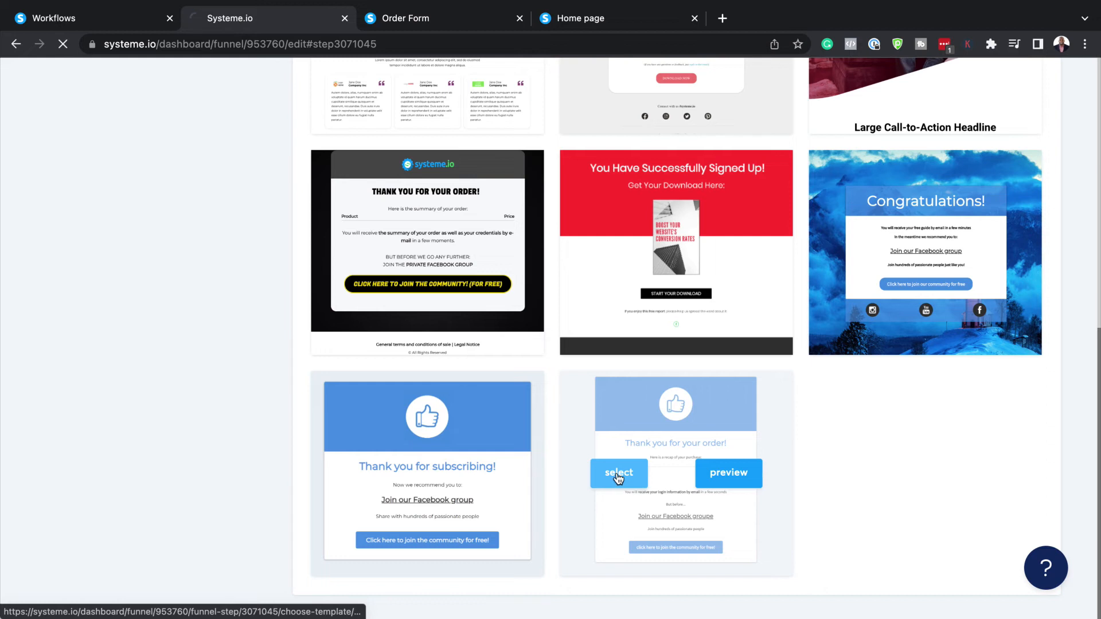
click(619, 473)
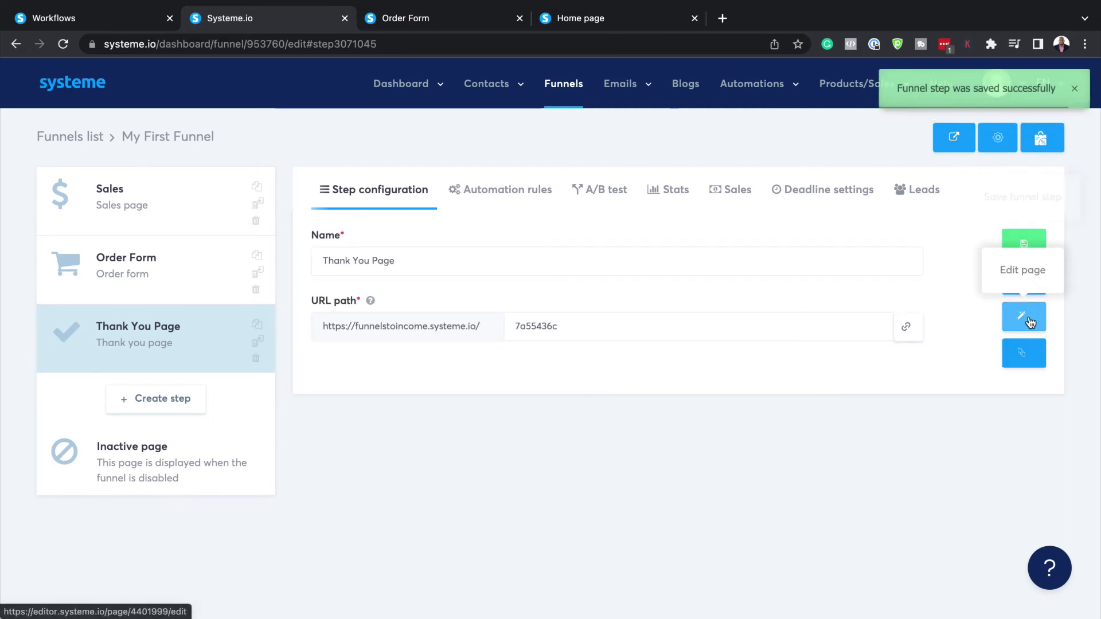
mouse_move(1024, 322)
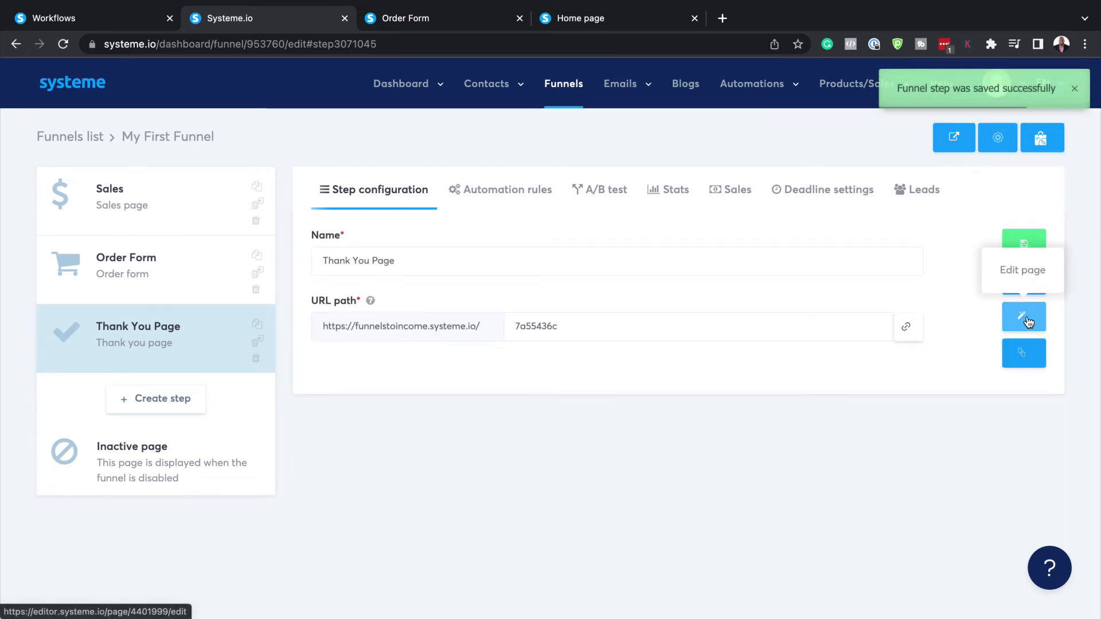
Create a funnel step named 'Upsell' with the Upsell step type.
click(156, 399)
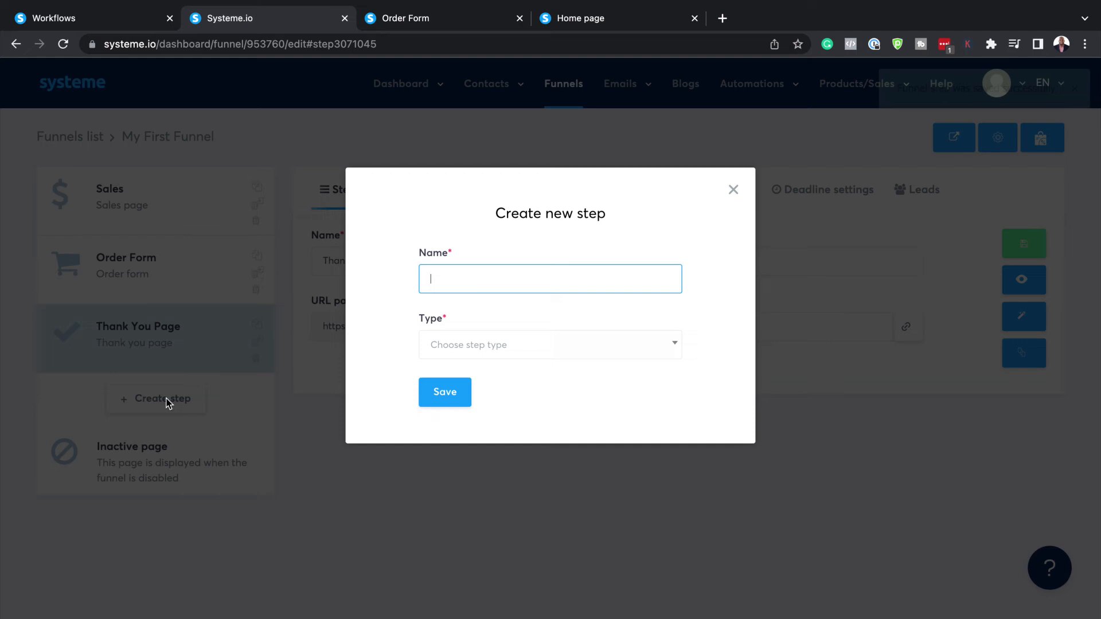
click(550, 344)
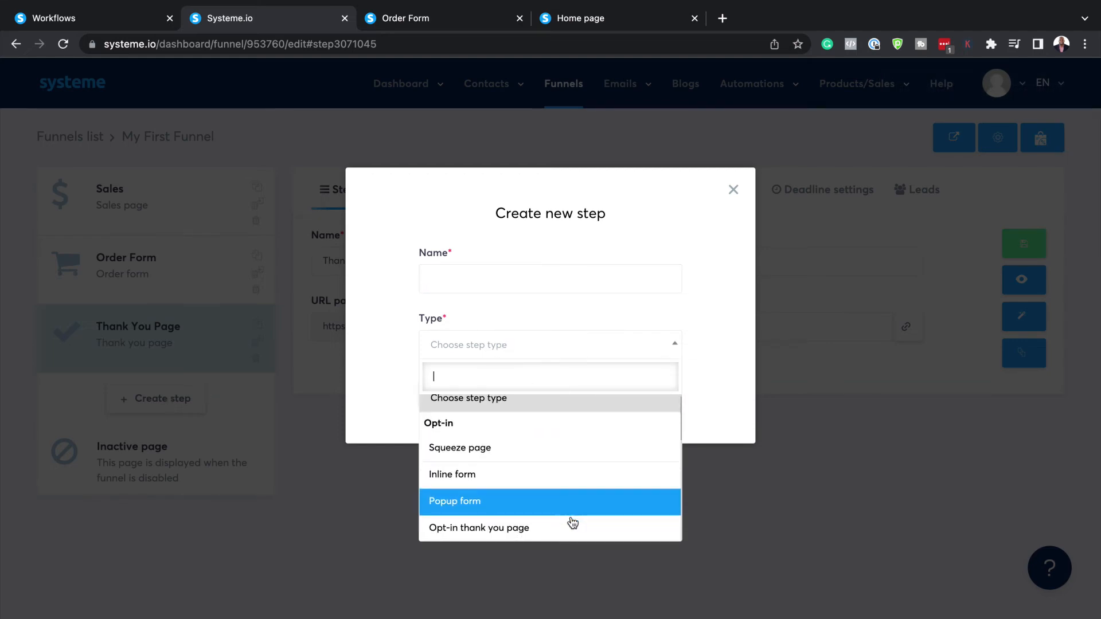
scroll(down, 3)
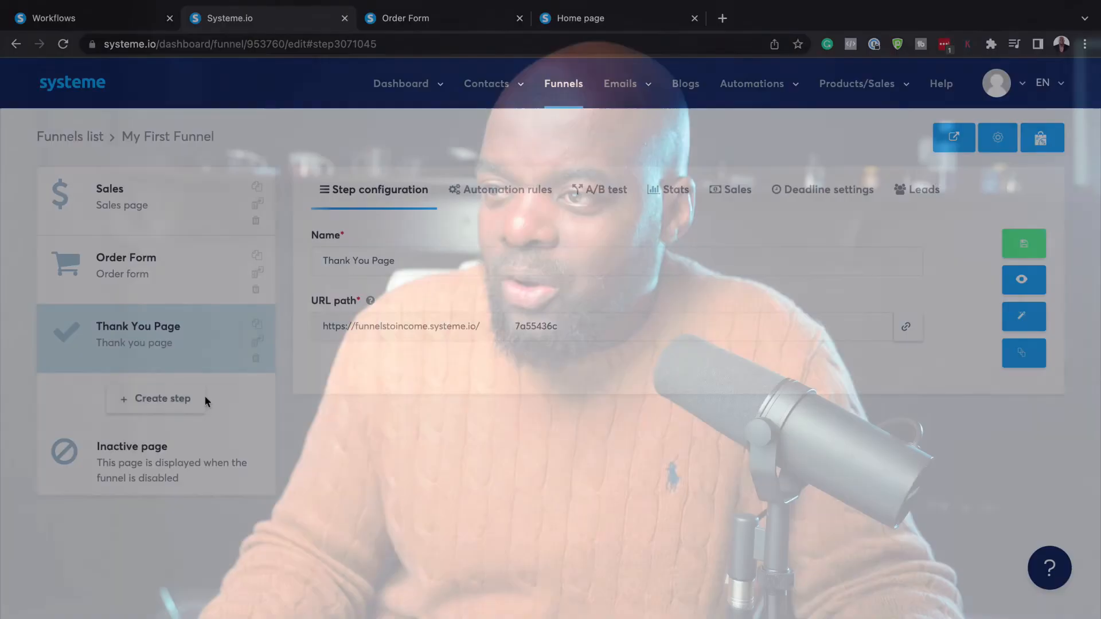
click(163, 398)
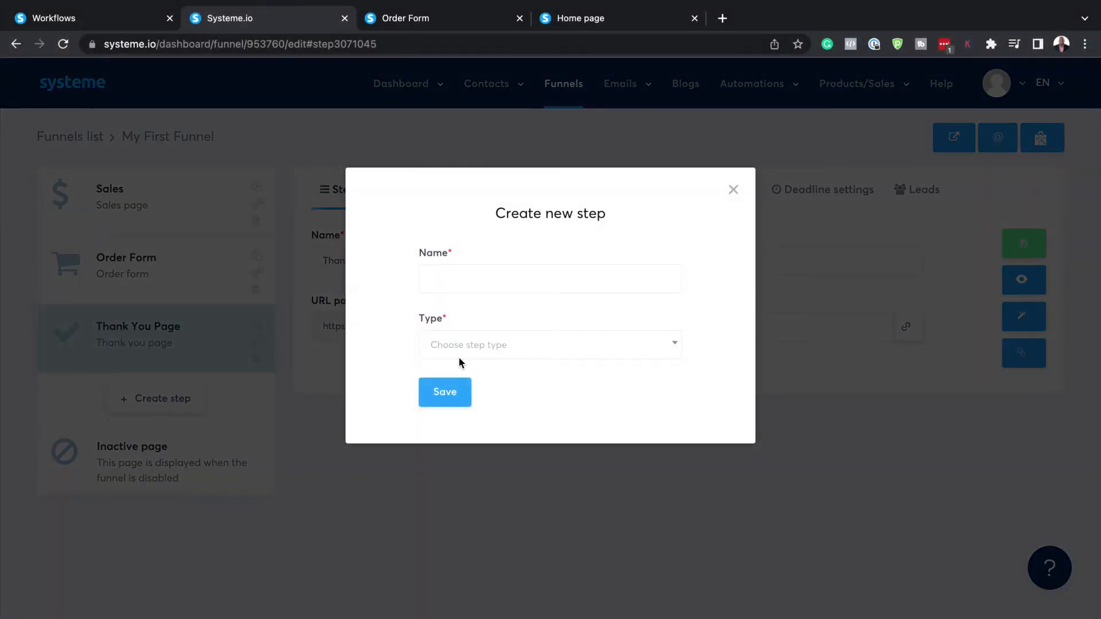
click(550, 278)
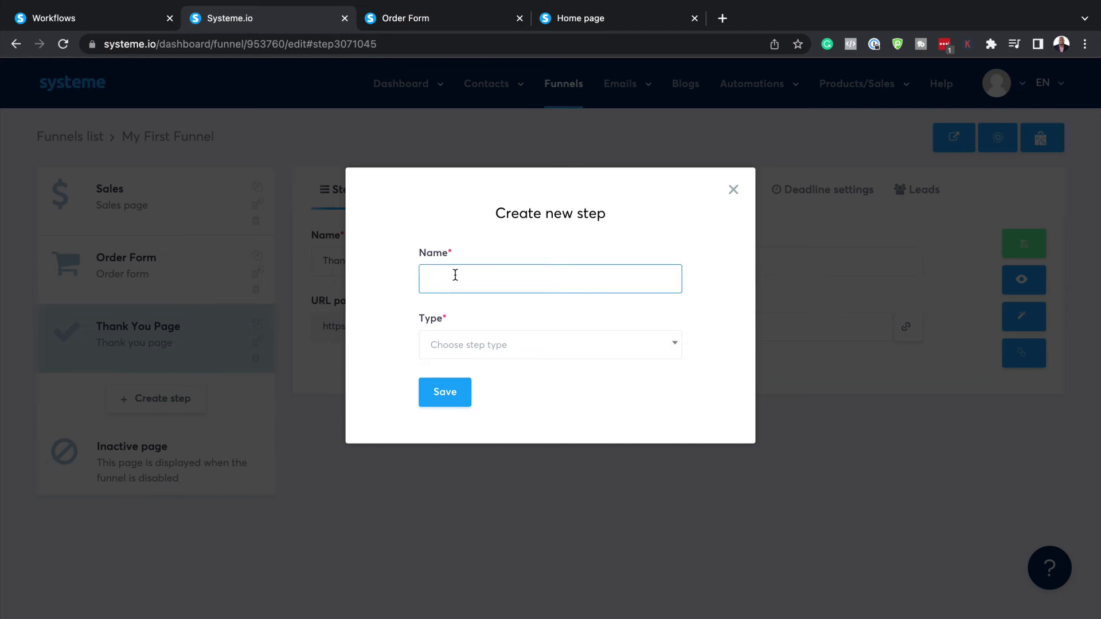
text(Upsell)
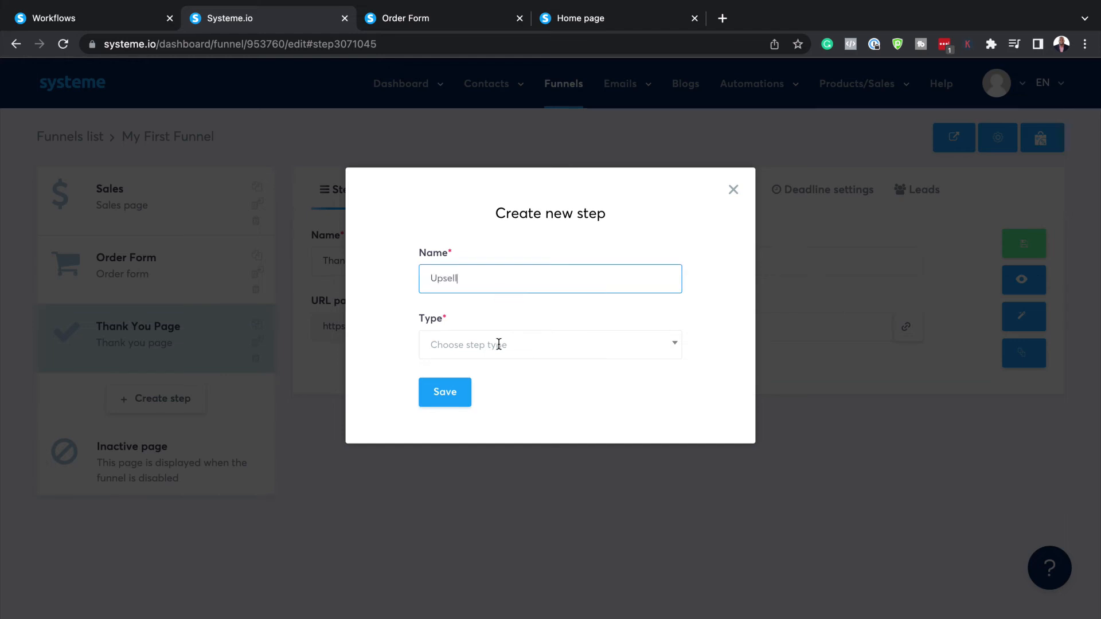
click(550, 344)
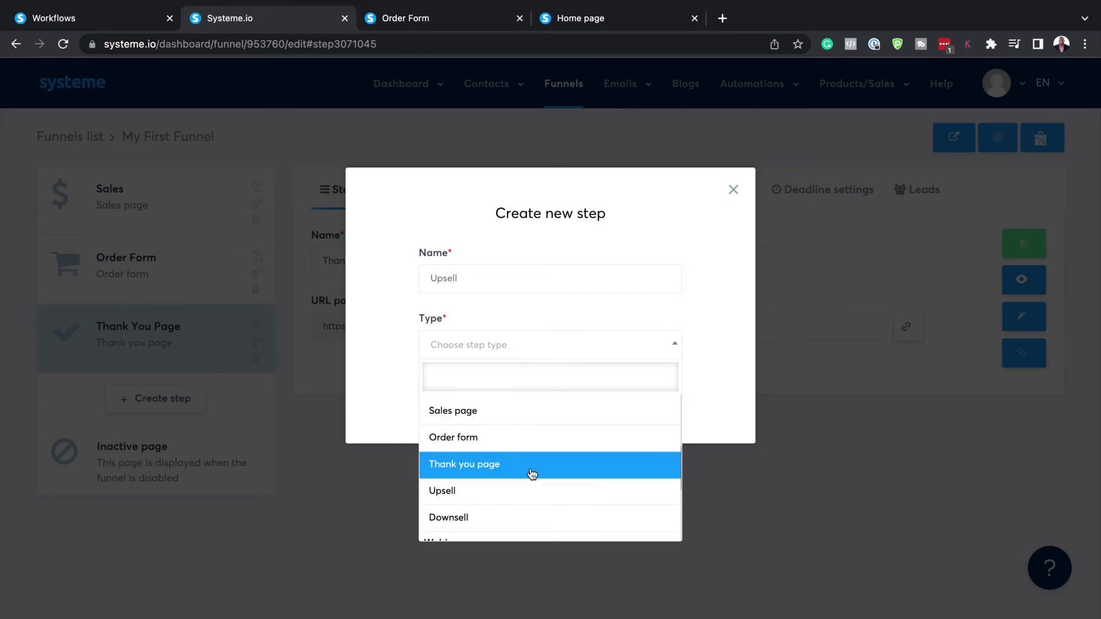
mouse_move(489, 498)
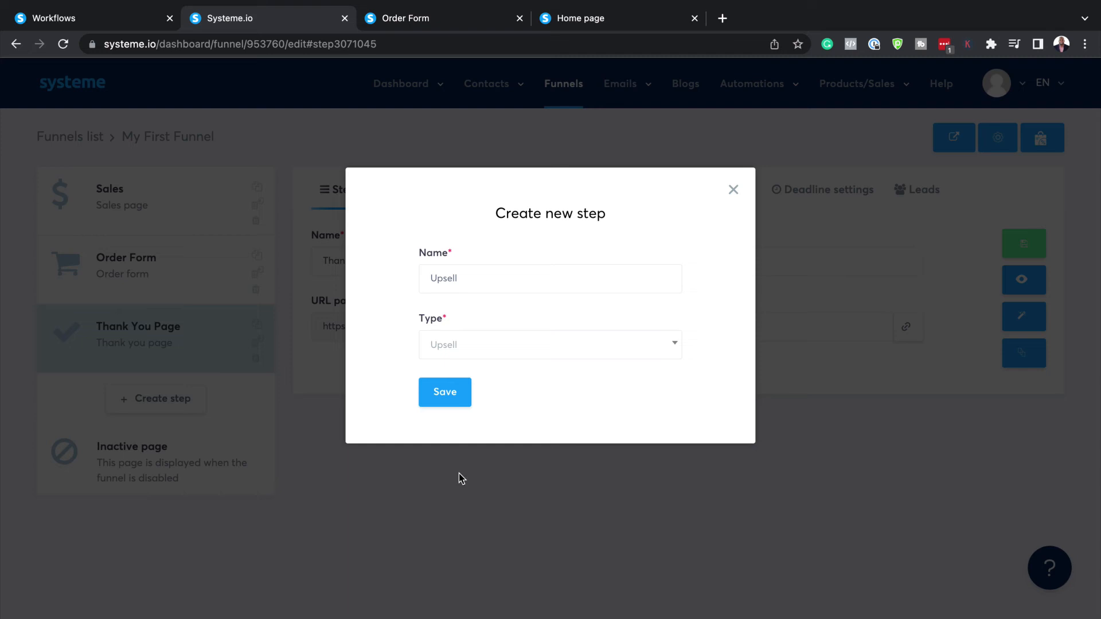
click(444, 391)
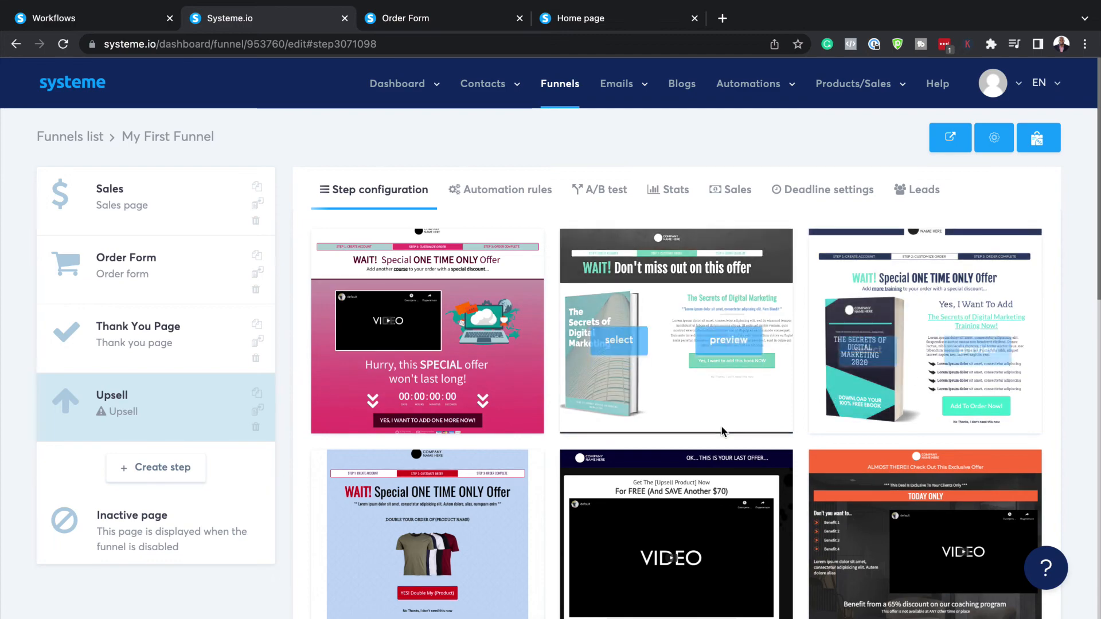
Scroll through the Upsell step's page template gallery.
scroll(down, 3)
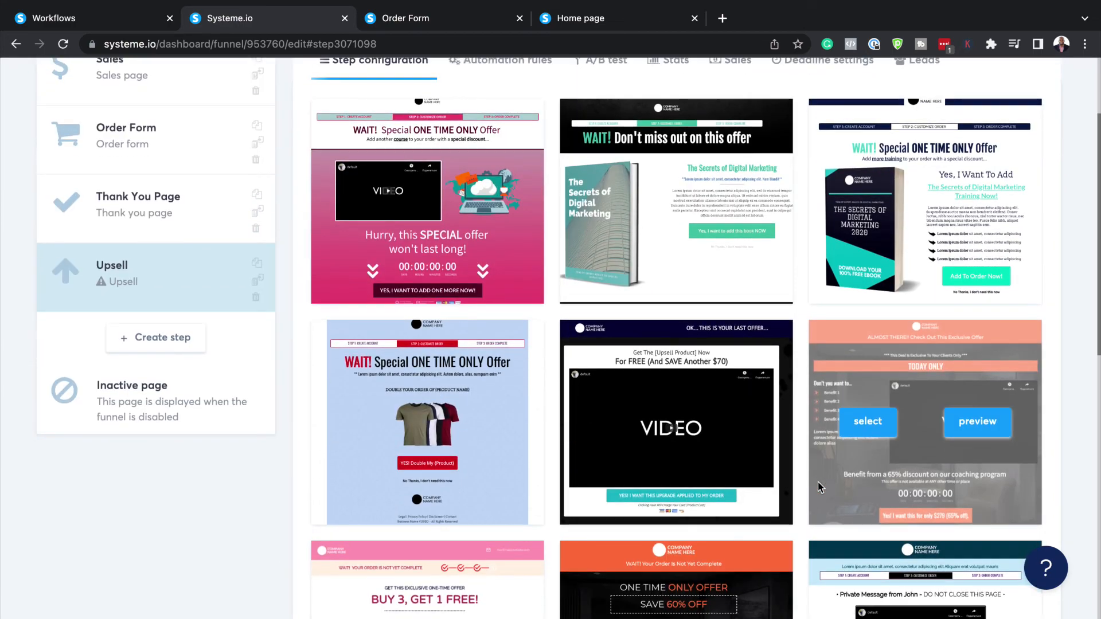
scroll(down, 3)
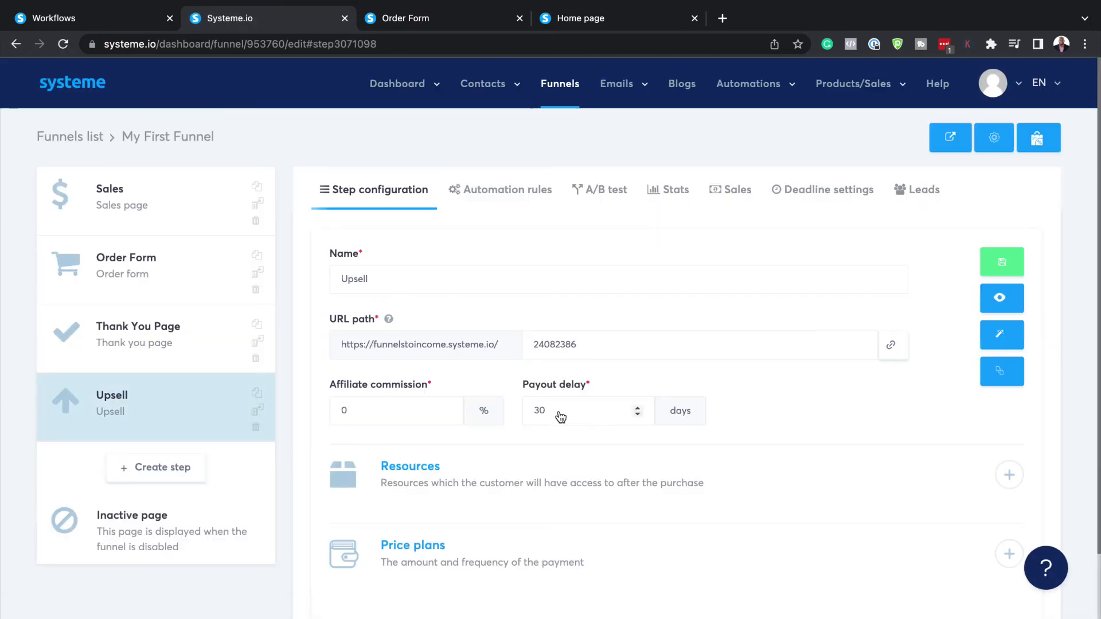
scroll(down, 3)
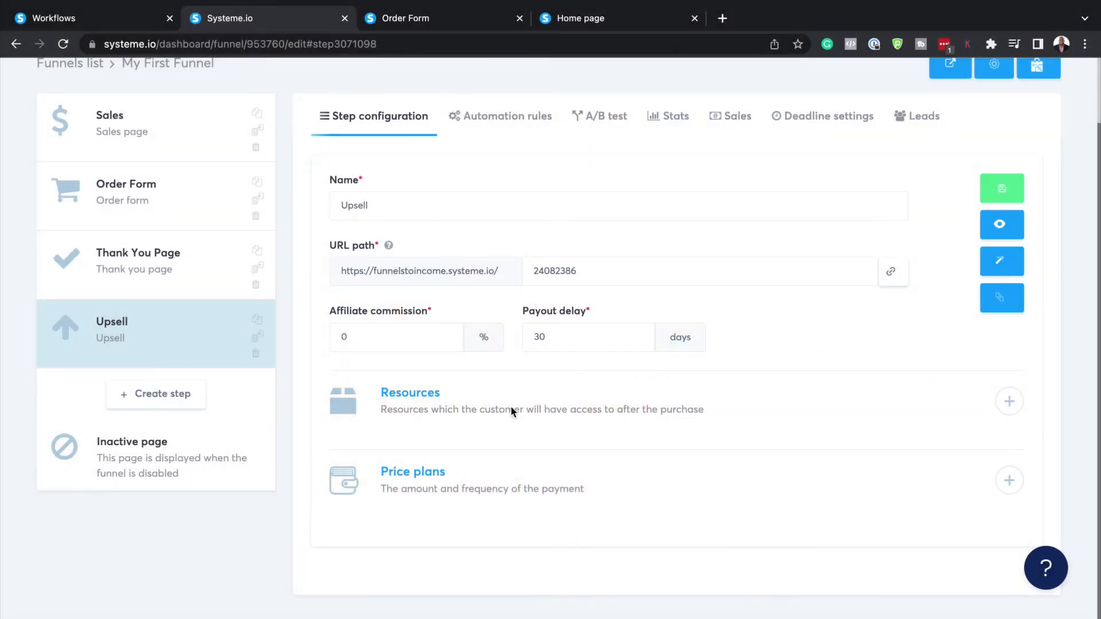
mouse_move(529, 415)
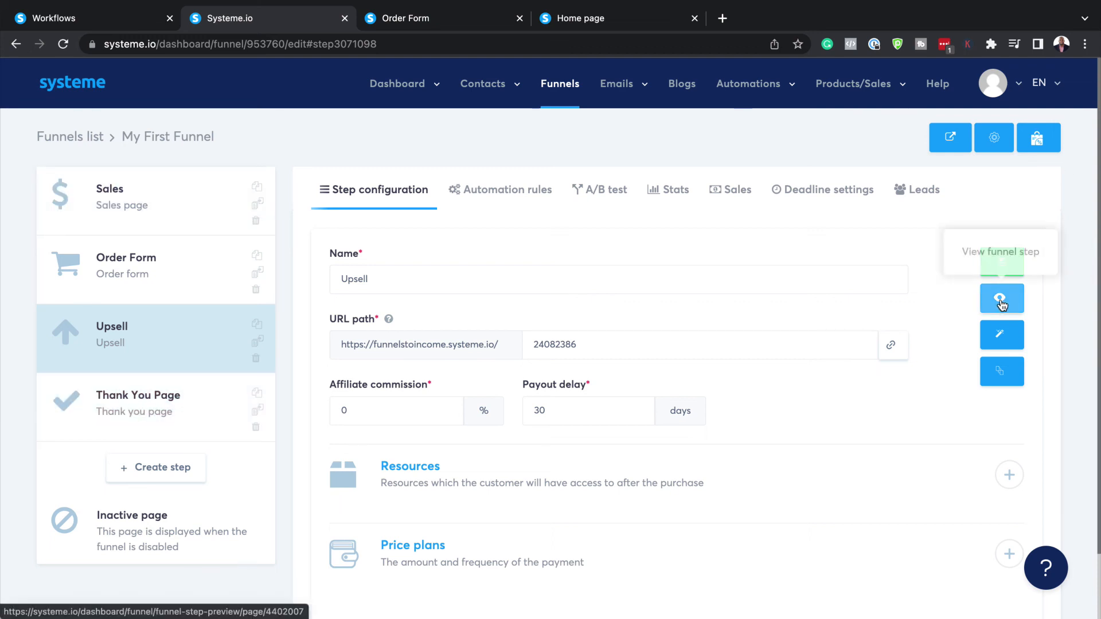
Open the Sales step's live page and scroll through it.
click(122, 197)
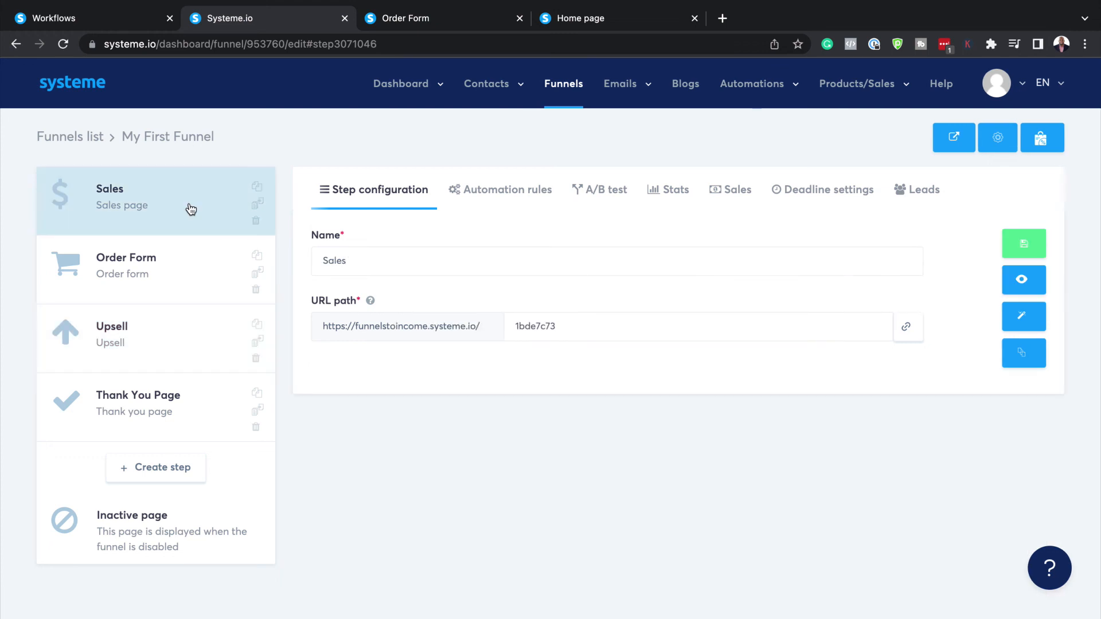
mouse_move(1023, 279)
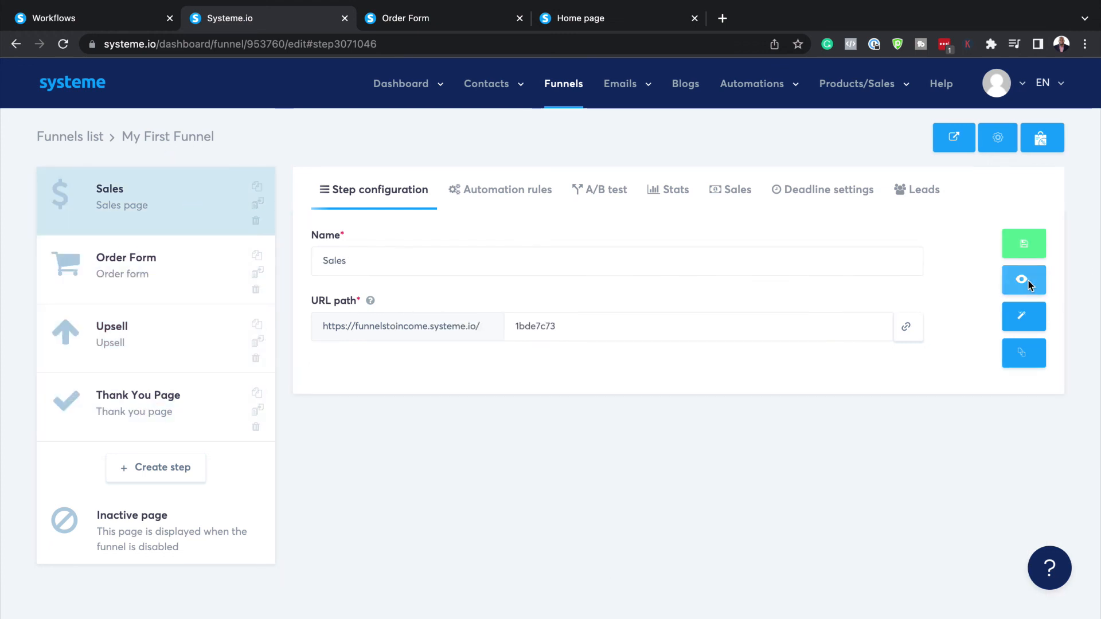
click(1023, 280)
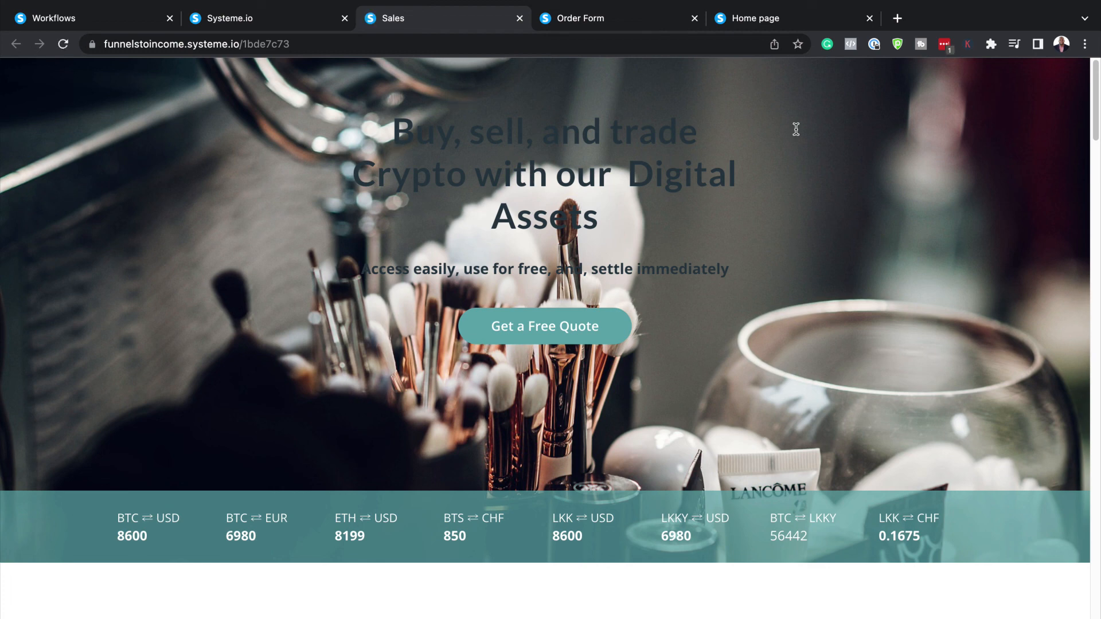
scroll(down, 3)
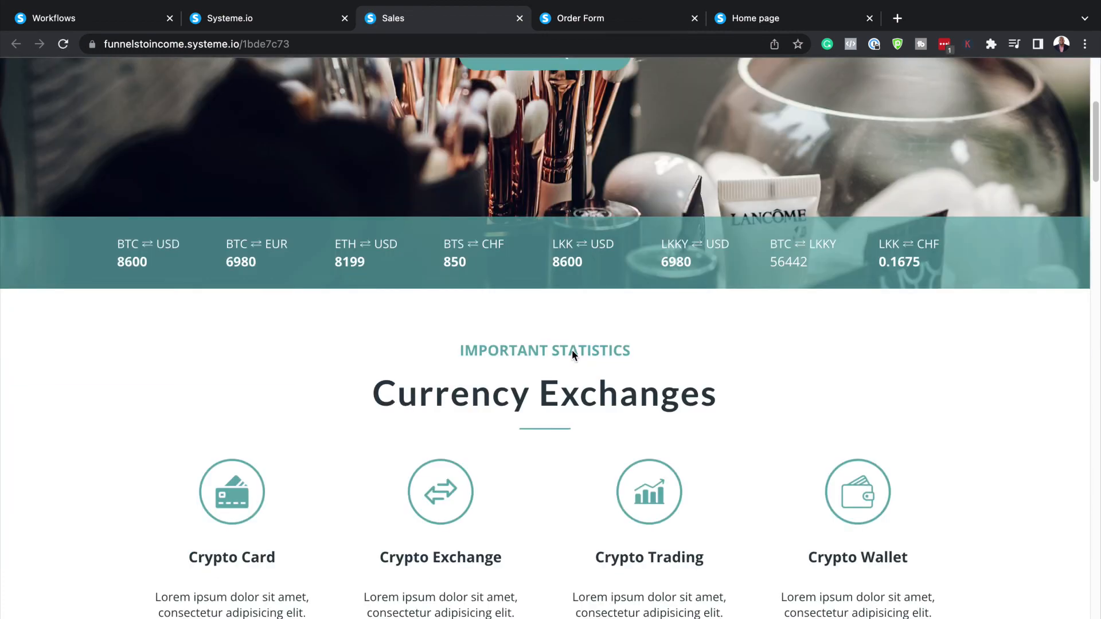
scroll(down, 3)
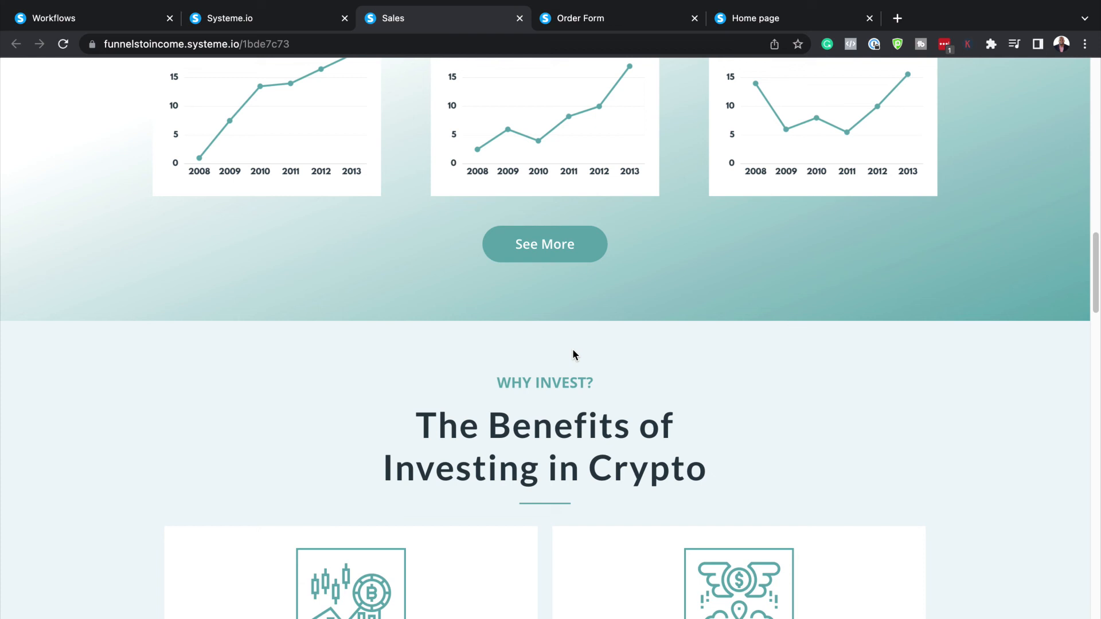
scroll(up, 3)
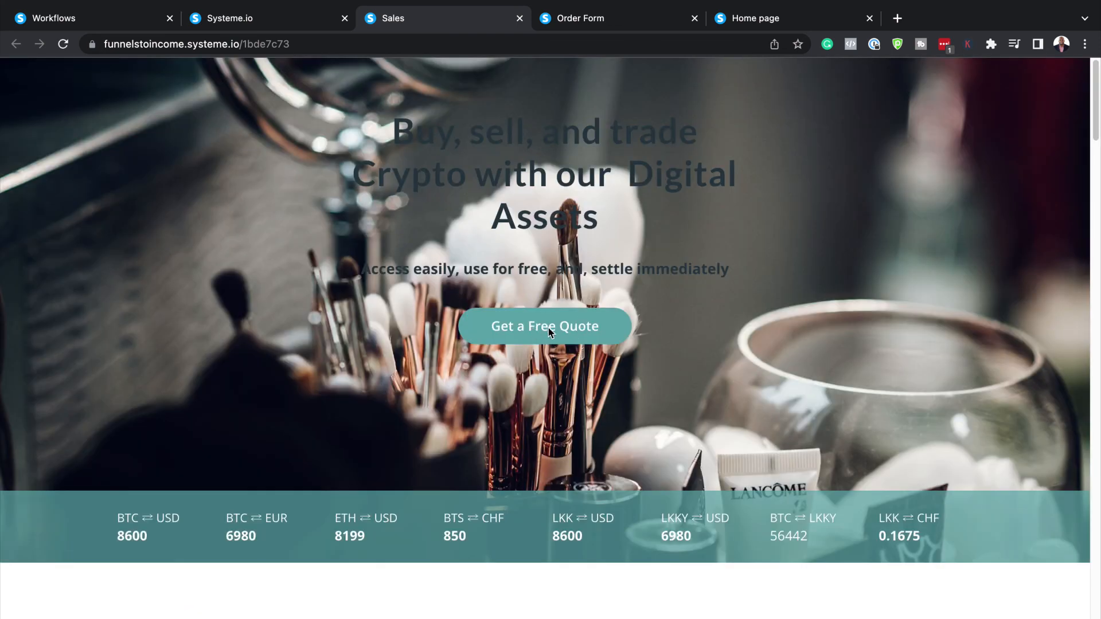
Follow Get a Free Quote to the $197 order form and scroll it.
click(545, 325)
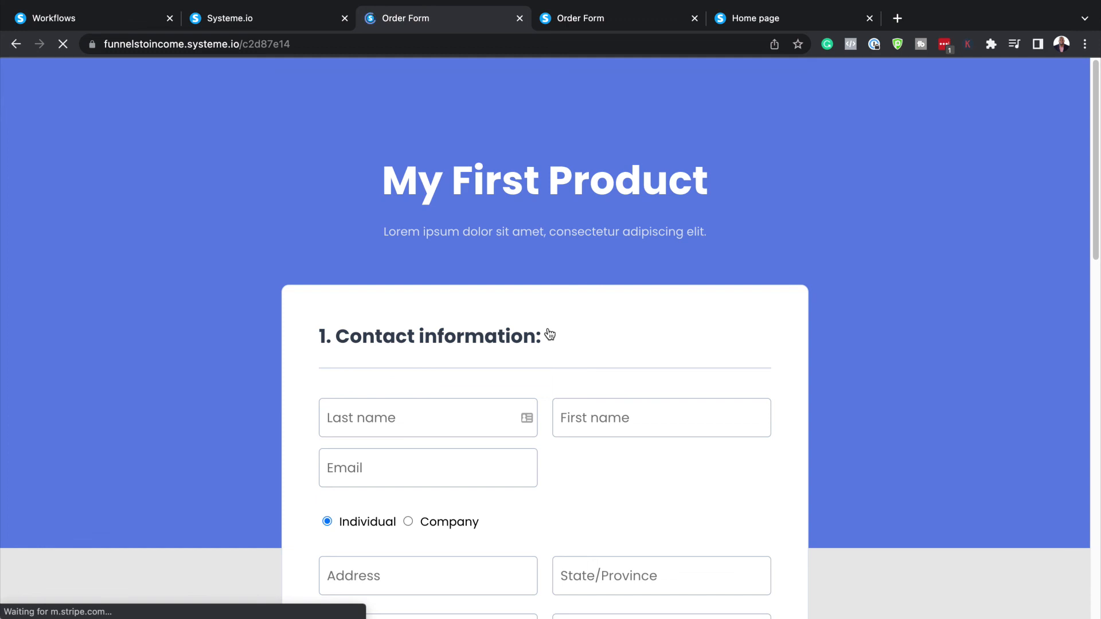
scroll(down, 3)
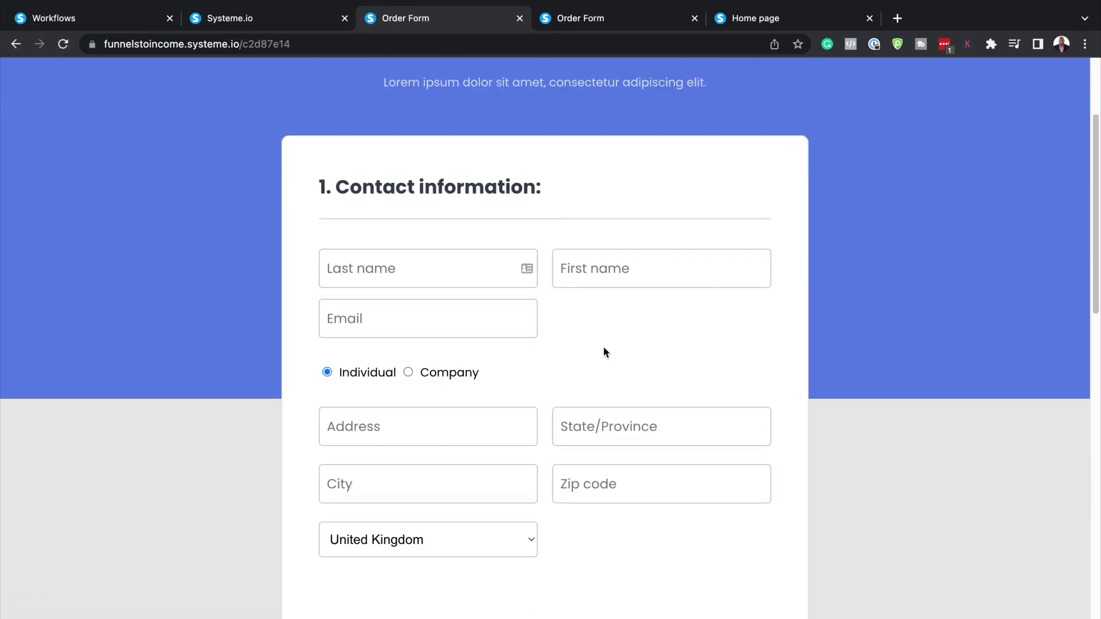
scroll(down, 3)
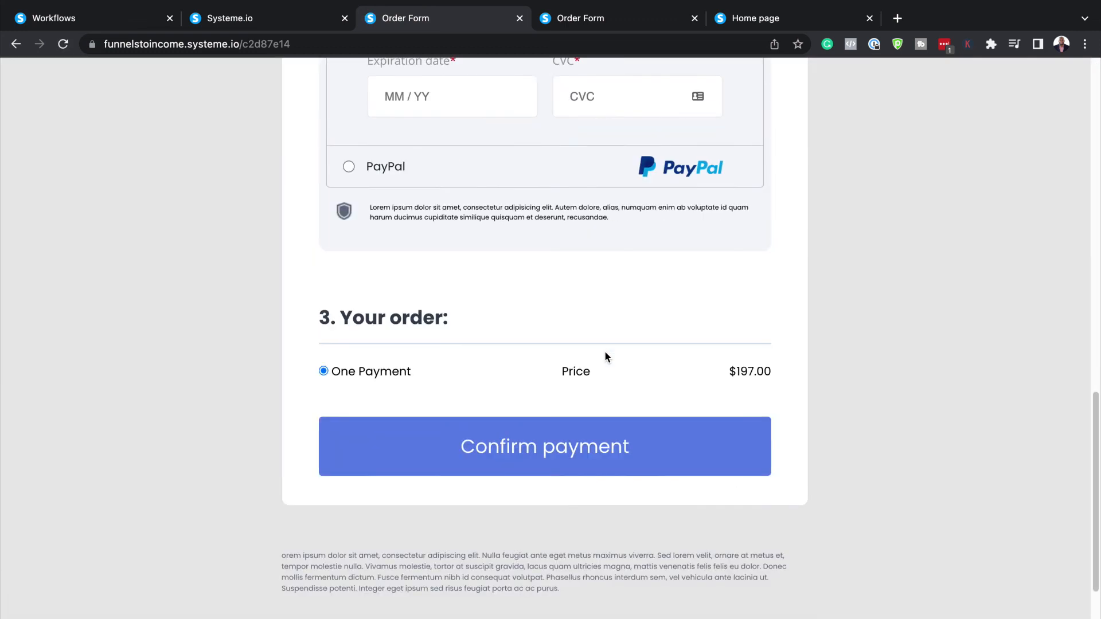